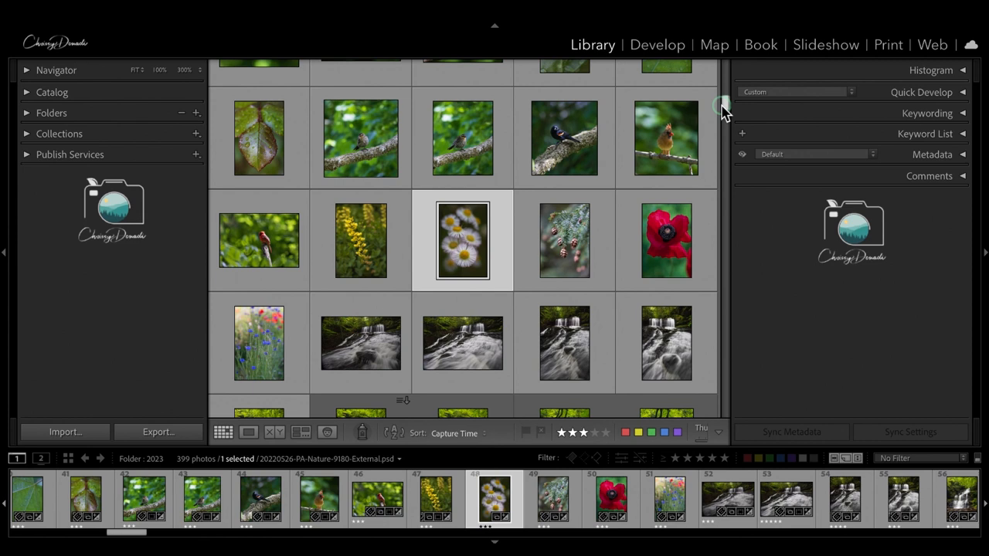
mouse_move(805, 378)
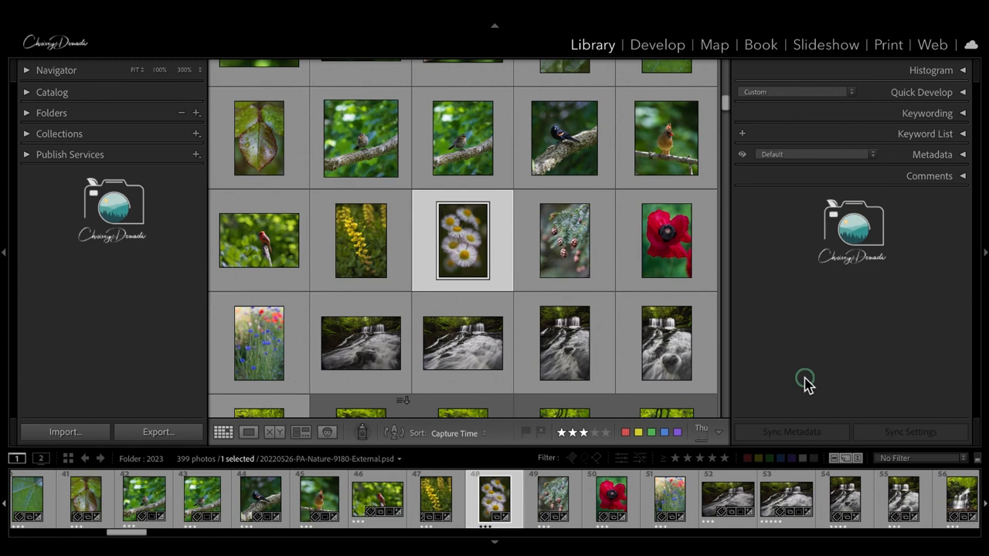
mouse_move(801, 389)
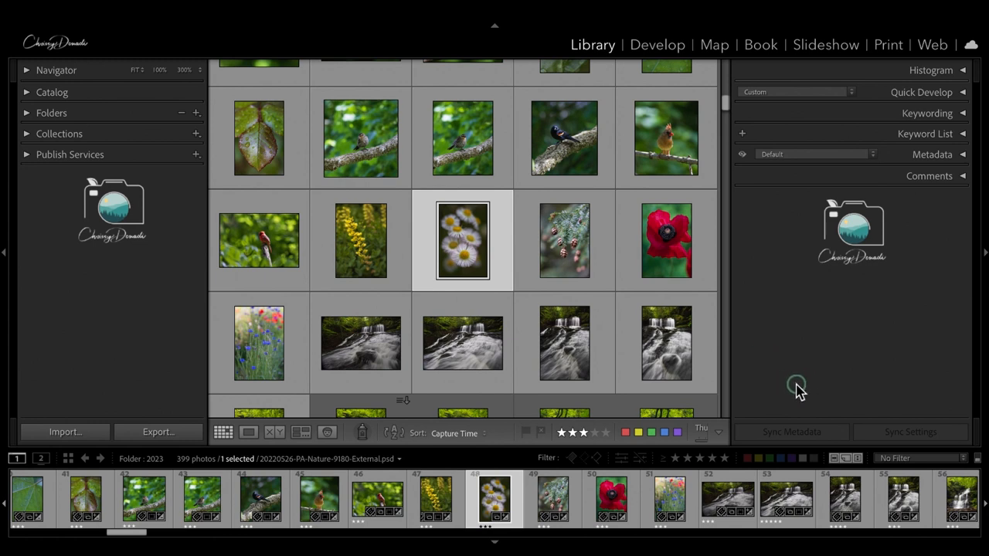
mouse_move(773, 389)
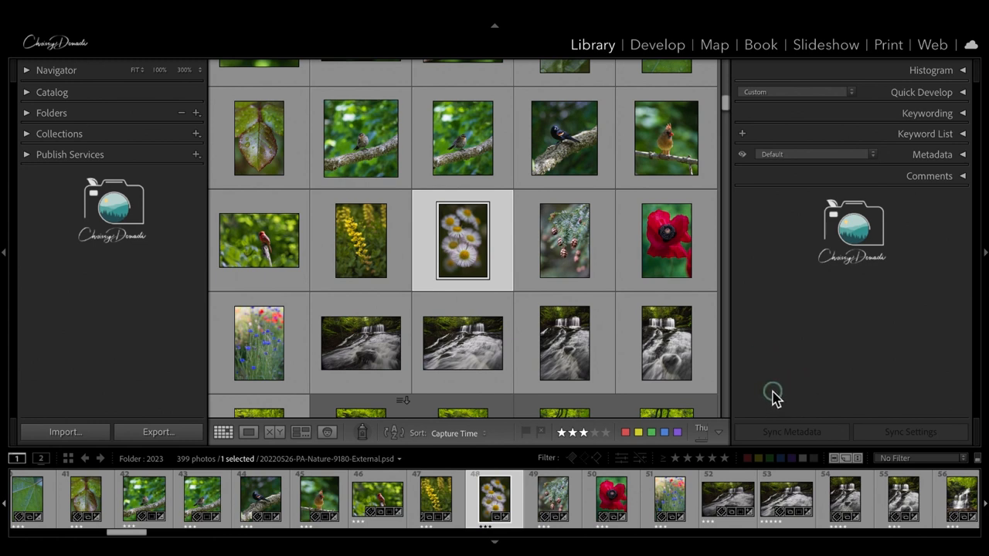
mouse_move(788, 387)
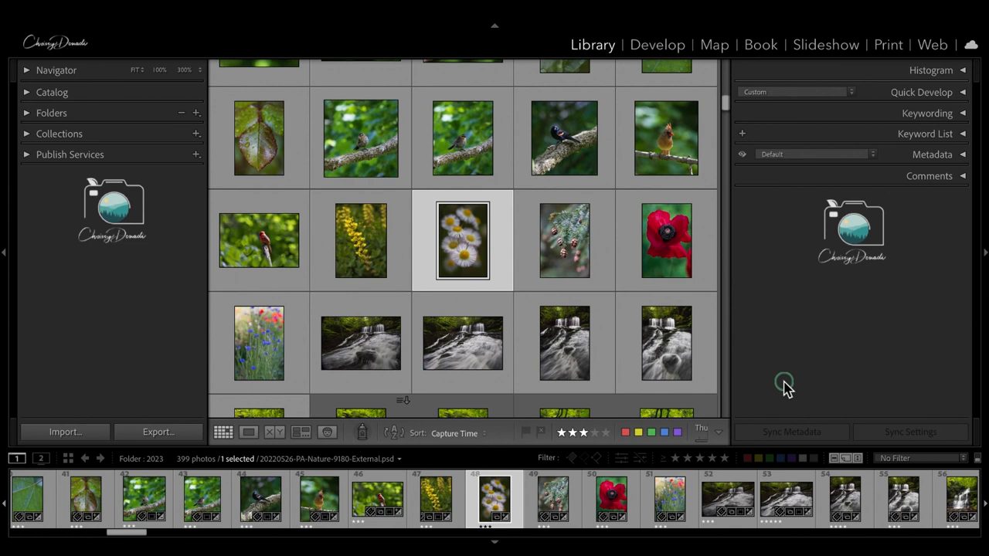
mouse_move(781, 393)
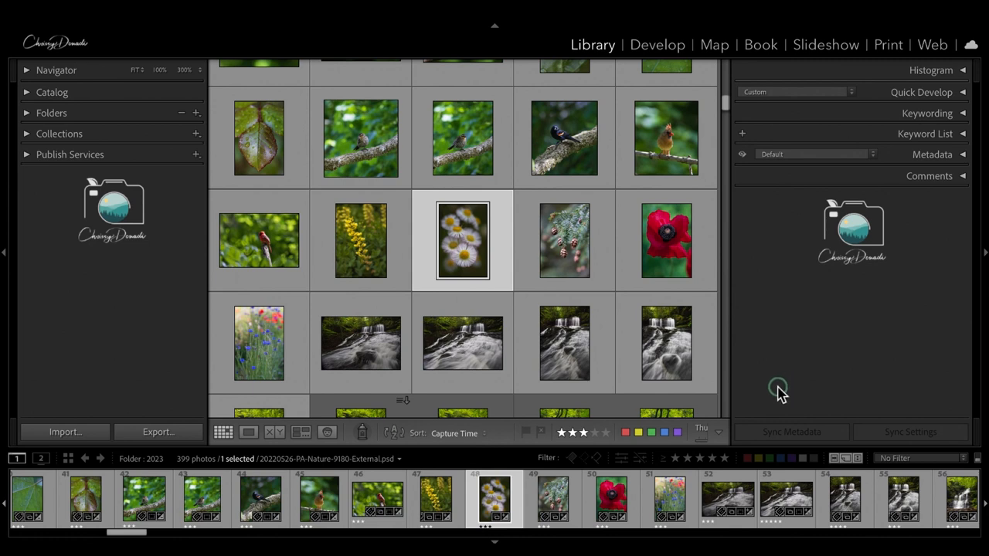
mouse_move(779, 380)
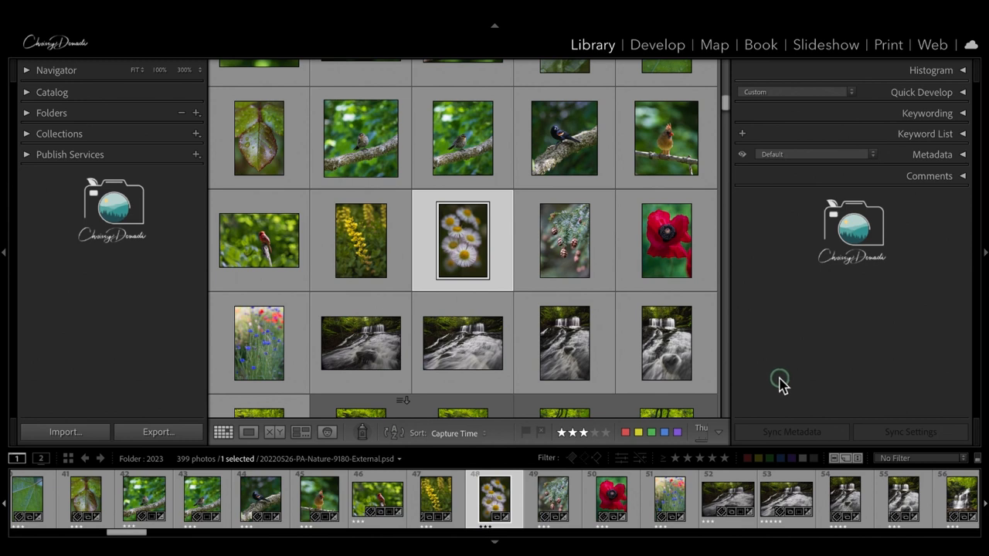
mouse_move(778, 381)
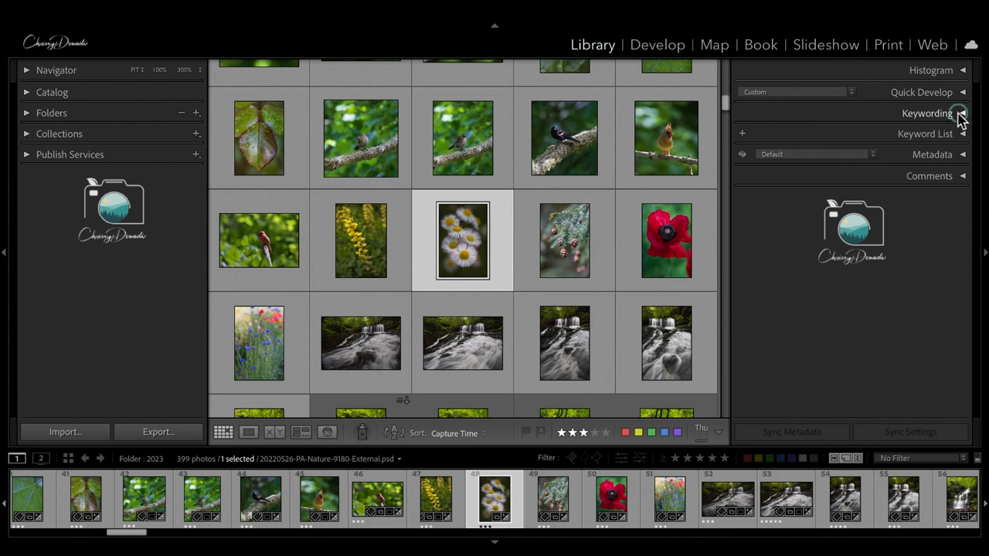
Step: Tag the daisy photo with the Flowers & Plants keyword from the Keywording panel
left_click(927, 113)
type("Flowers & Plants")
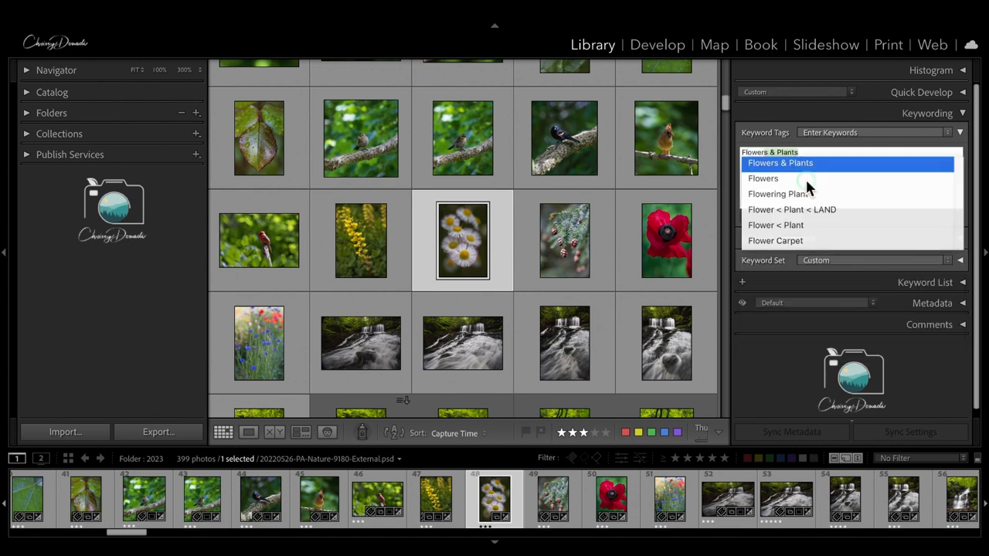
left_click(781, 164)
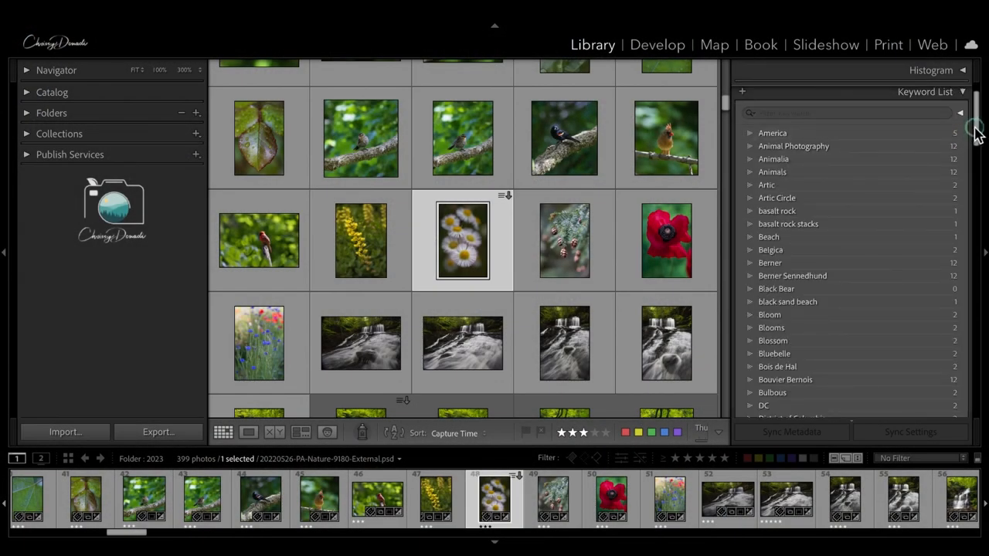
scroll("down", 3)
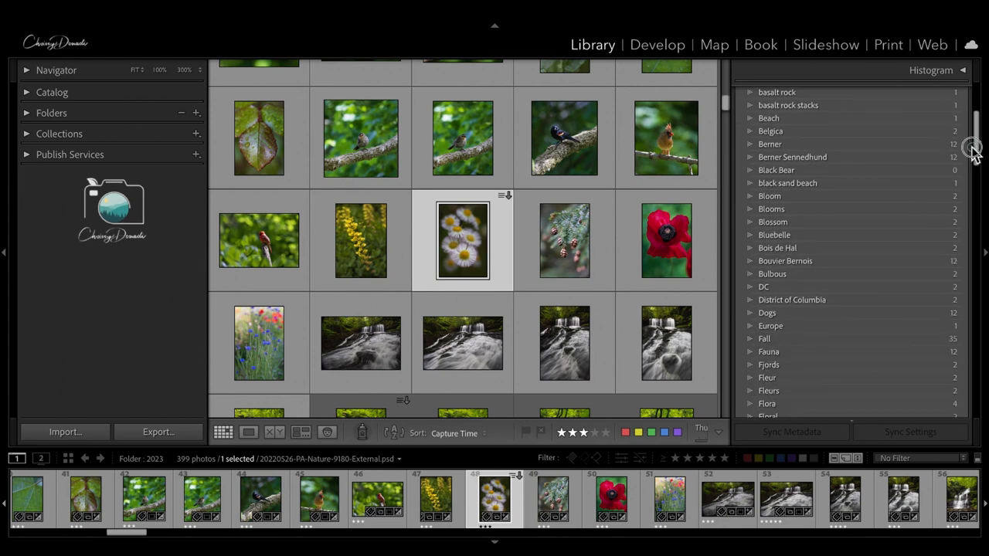
scroll("down", 3)
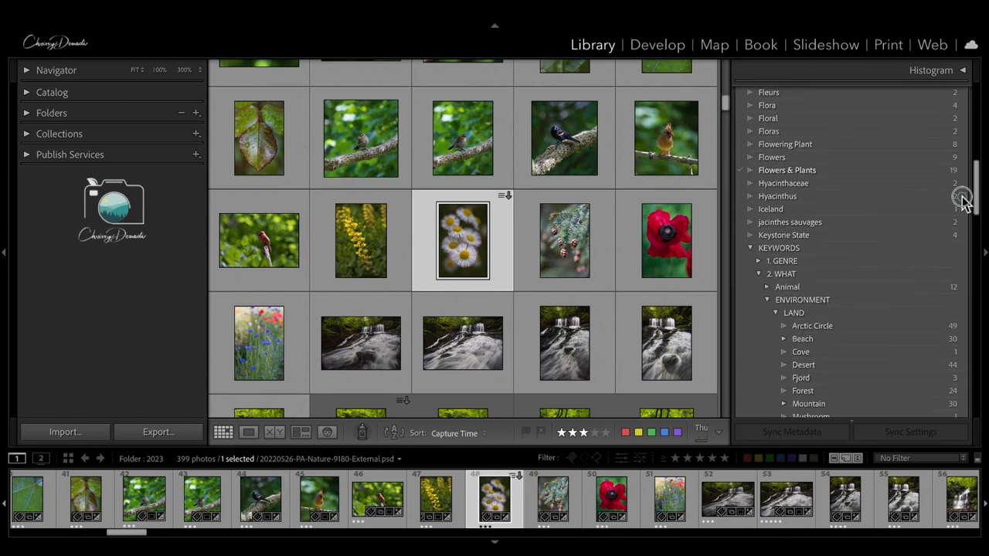
scroll("down", 3)
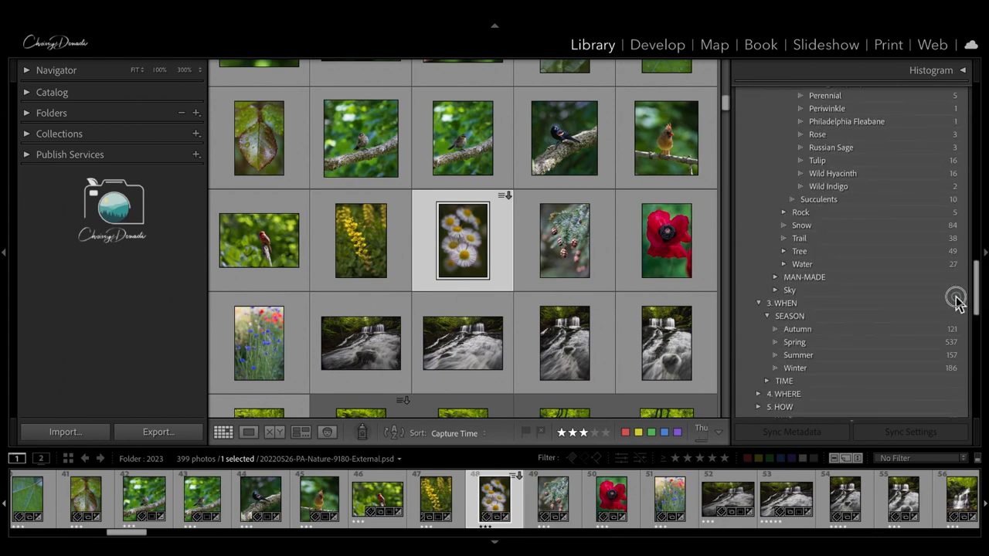
scroll("down", 3)
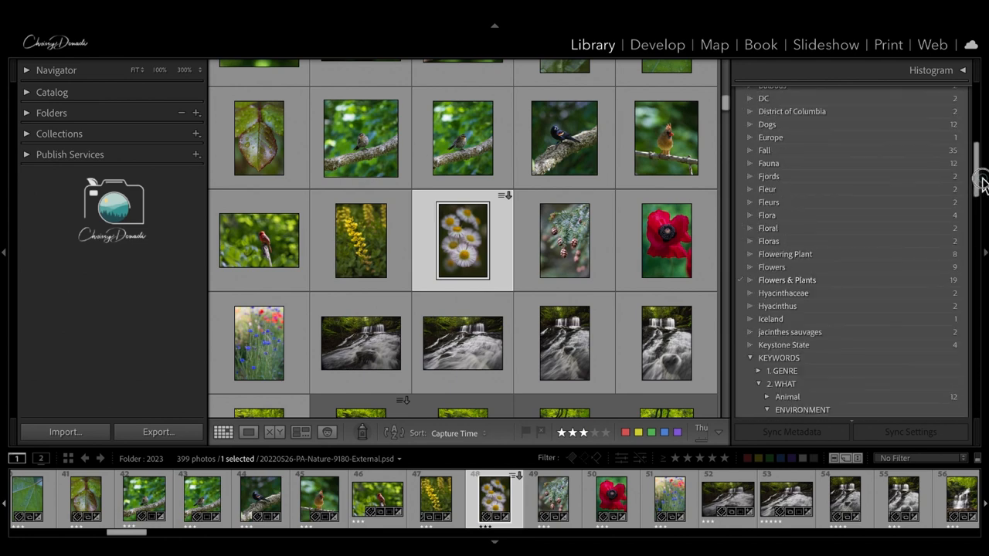
left_click(961, 133)
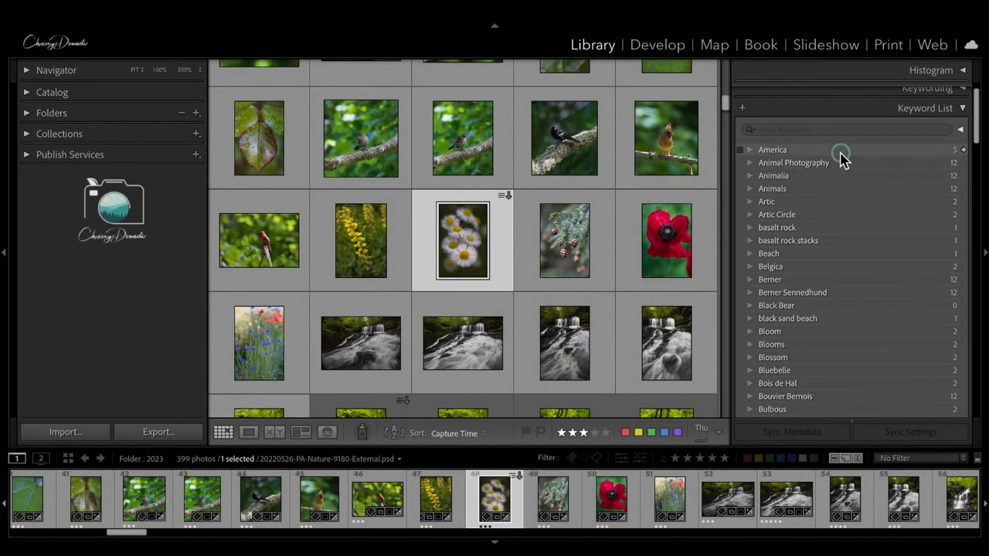
mouse_move(825, 260)
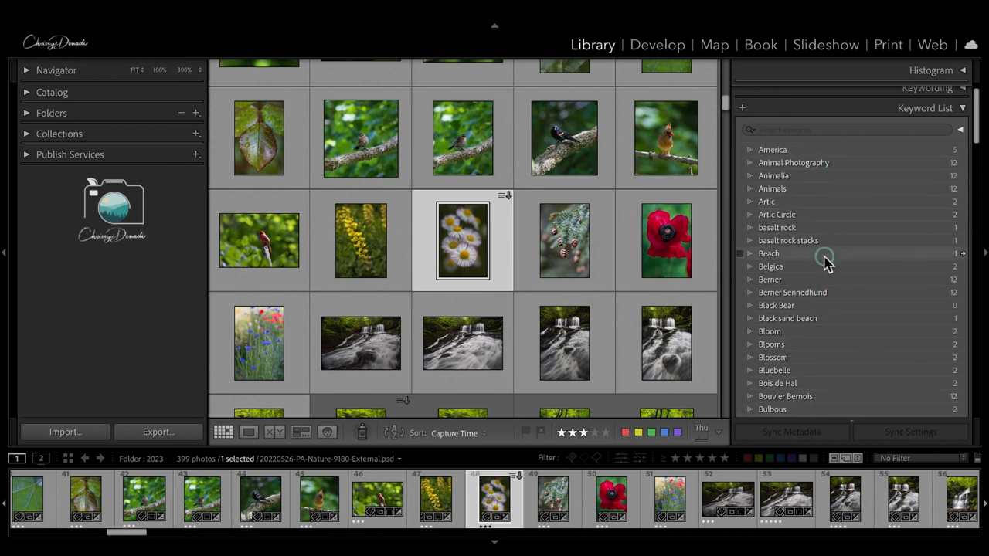
scroll("down", 3)
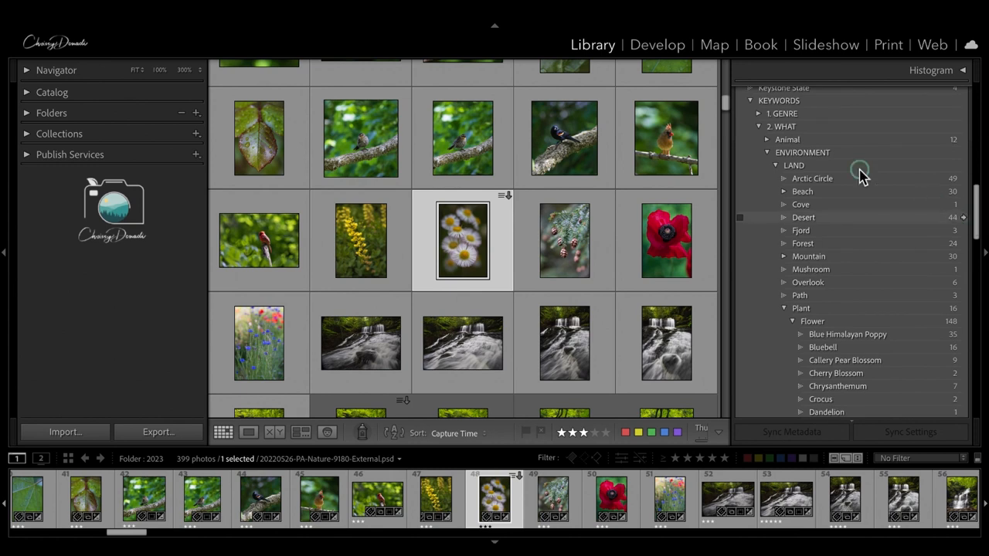
mouse_move(879, 414)
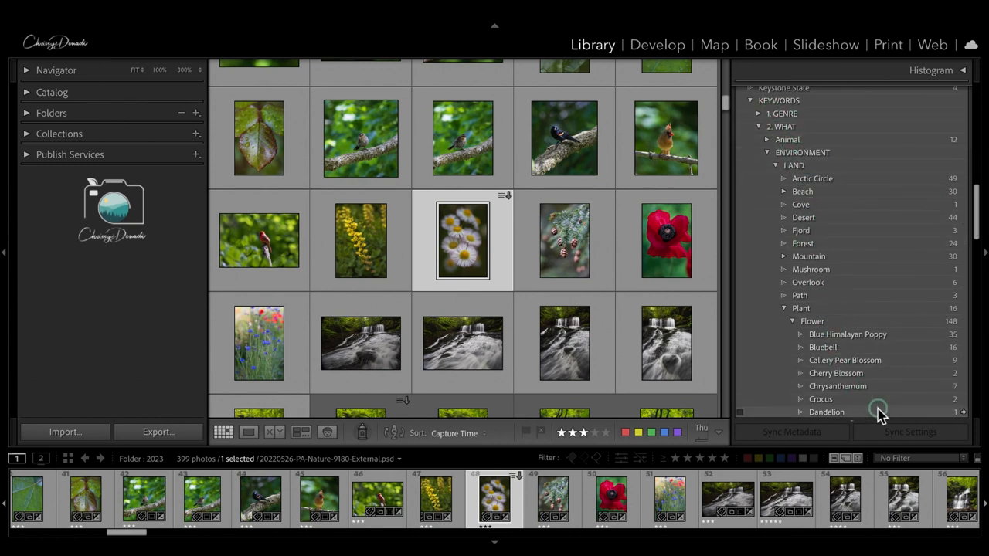
scroll("down", 3)
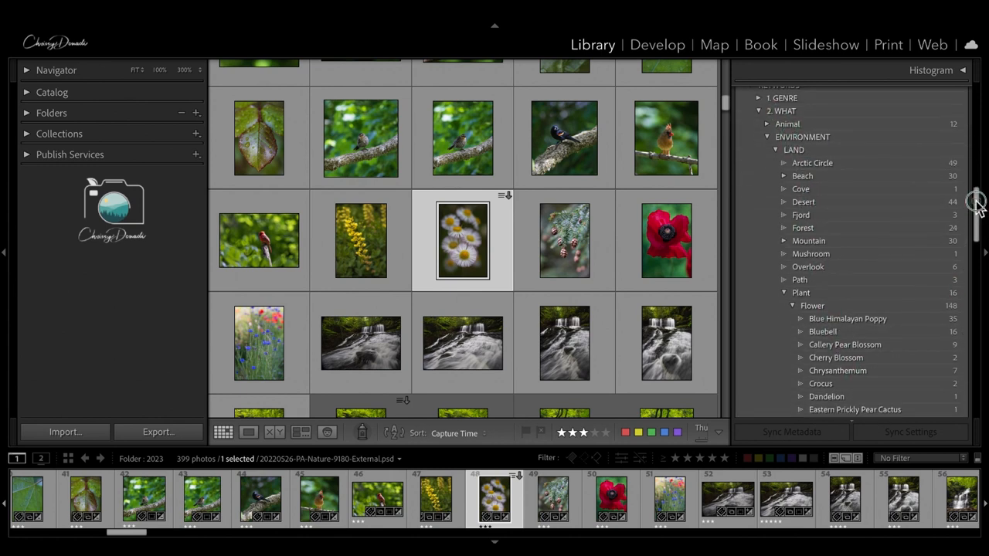
scroll("down", 3)
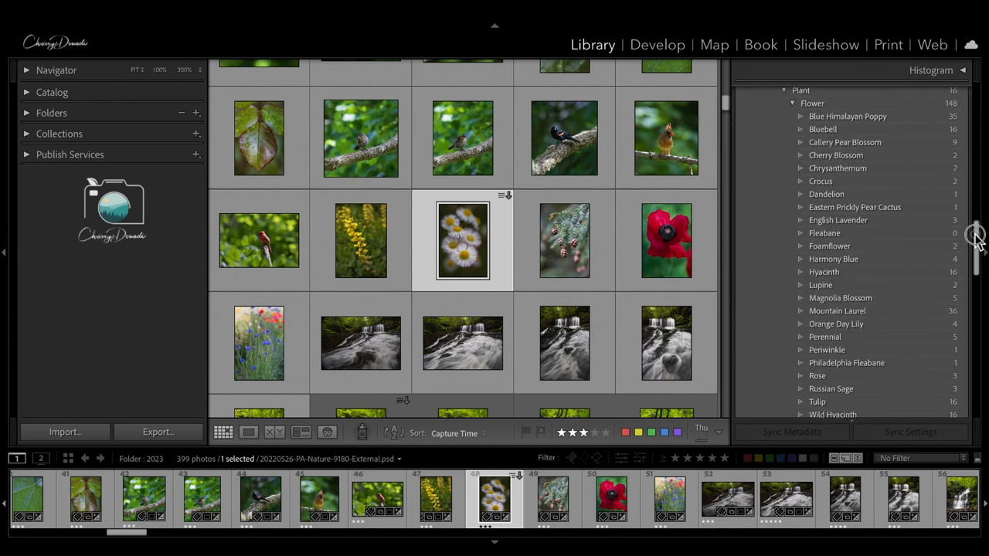
scroll("down", 3)
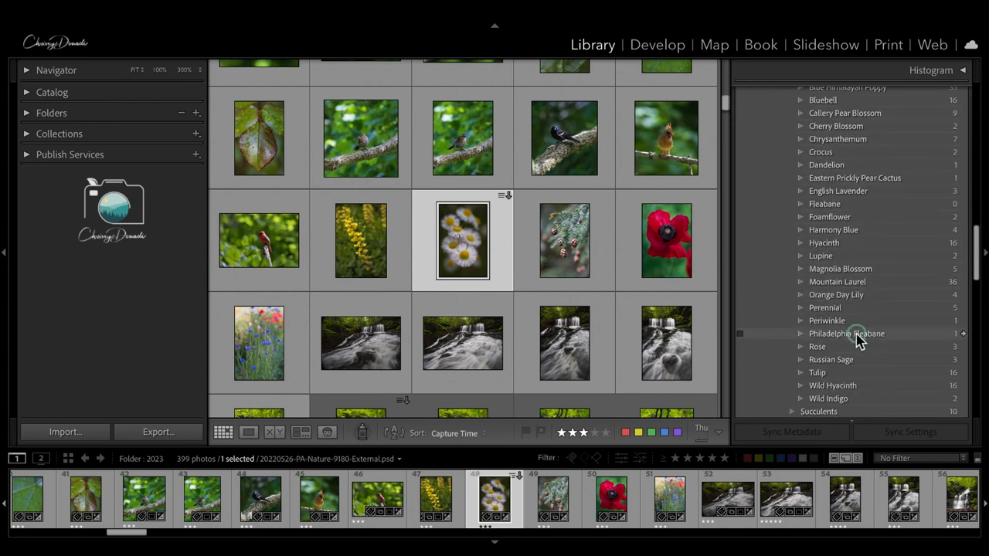
mouse_move(462, 231)
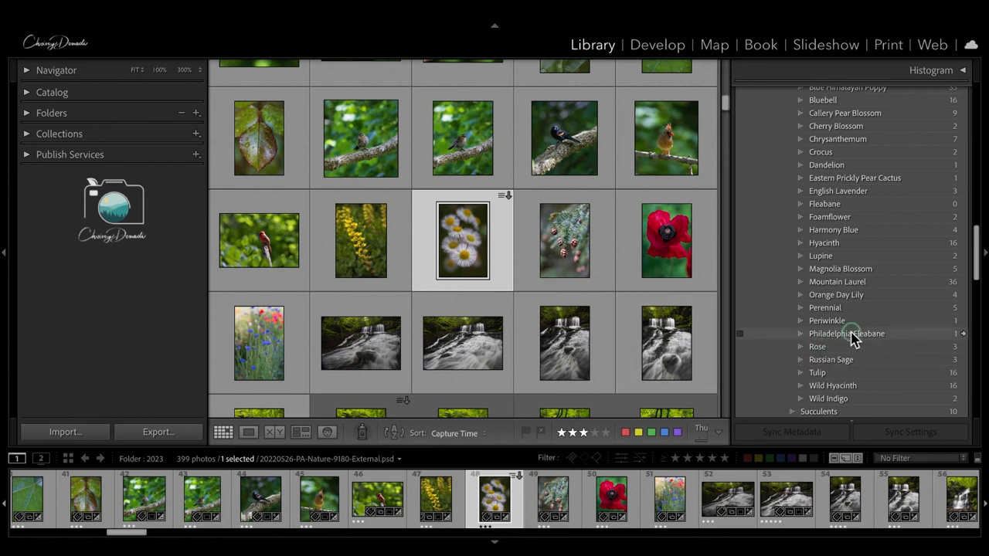
Step: Tick Philadelphia Fleabane in the Keyword List so the daisy photo carries it too
left_click(961, 72)
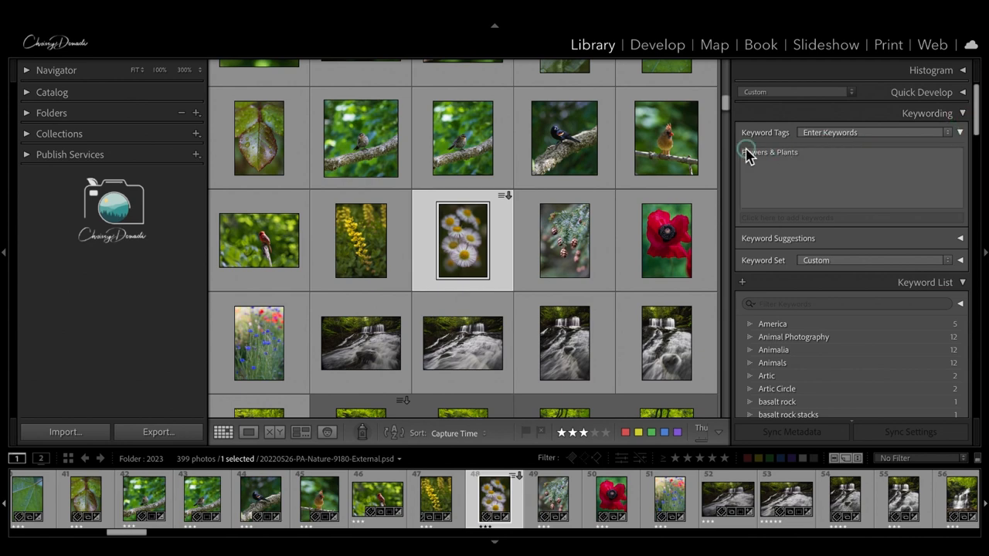
scroll("down", 3)
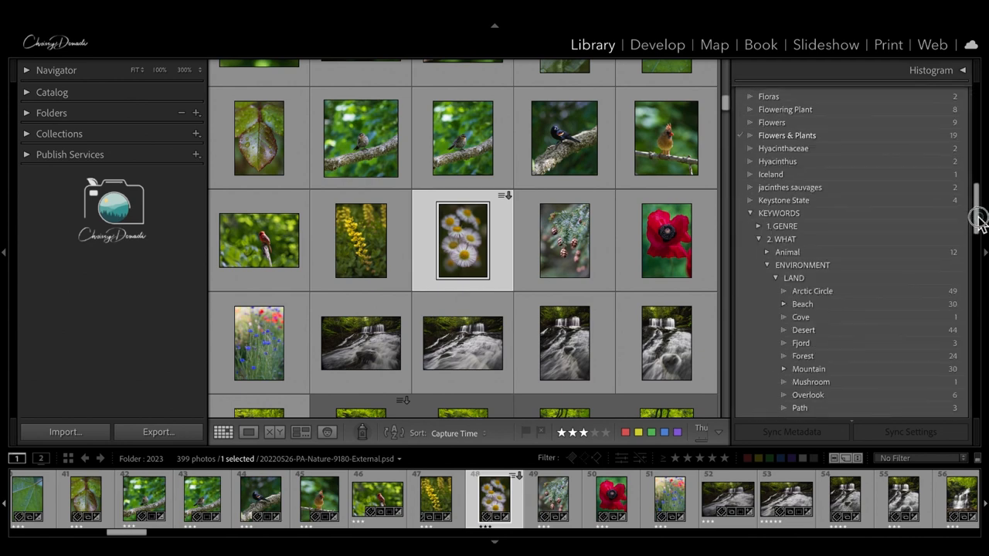
scroll("down", 3)
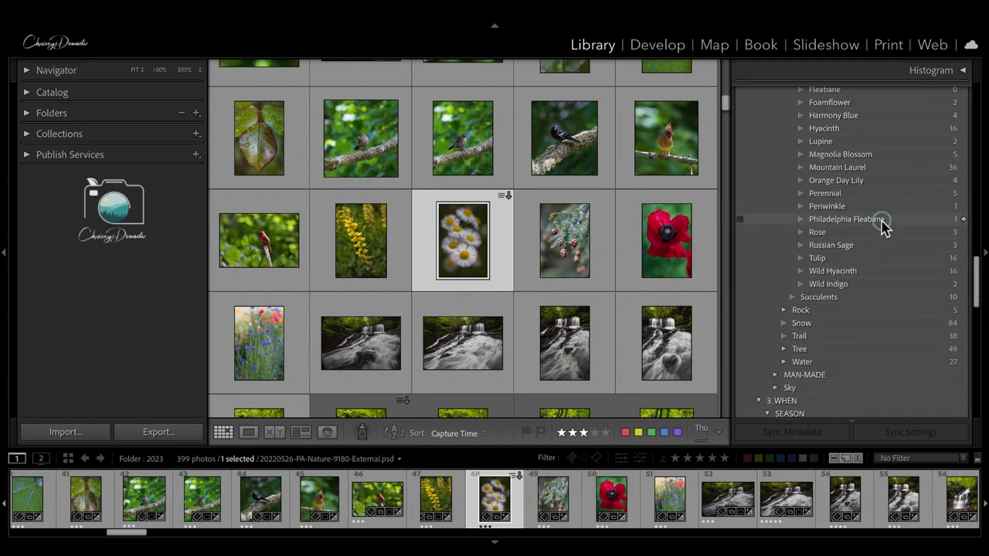
left_click(739, 220)
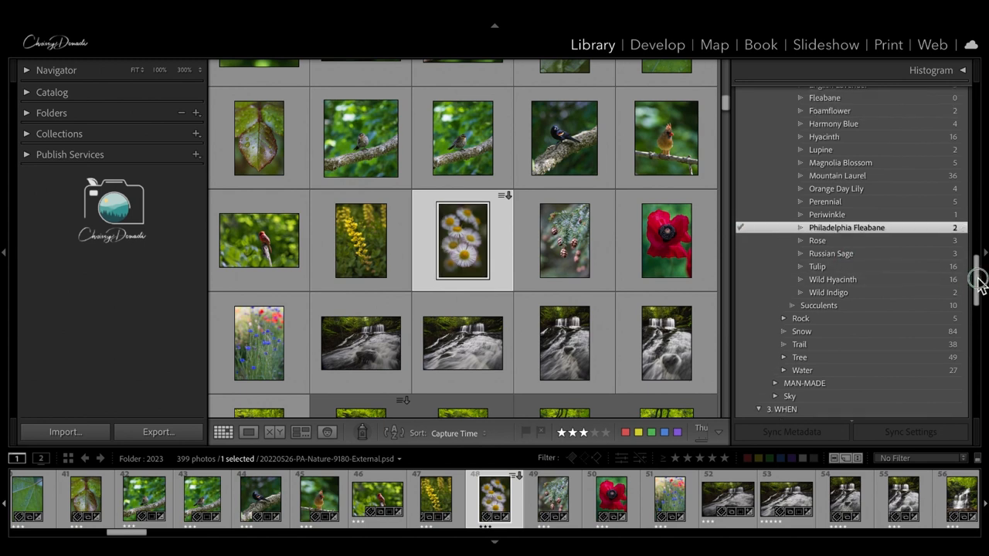
scroll("up", 3)
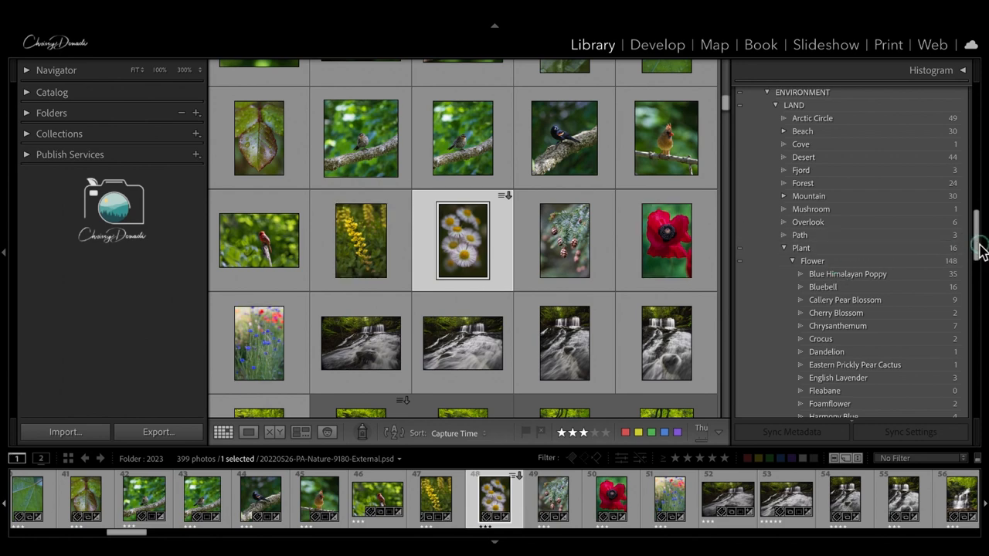
scroll("up", 3)
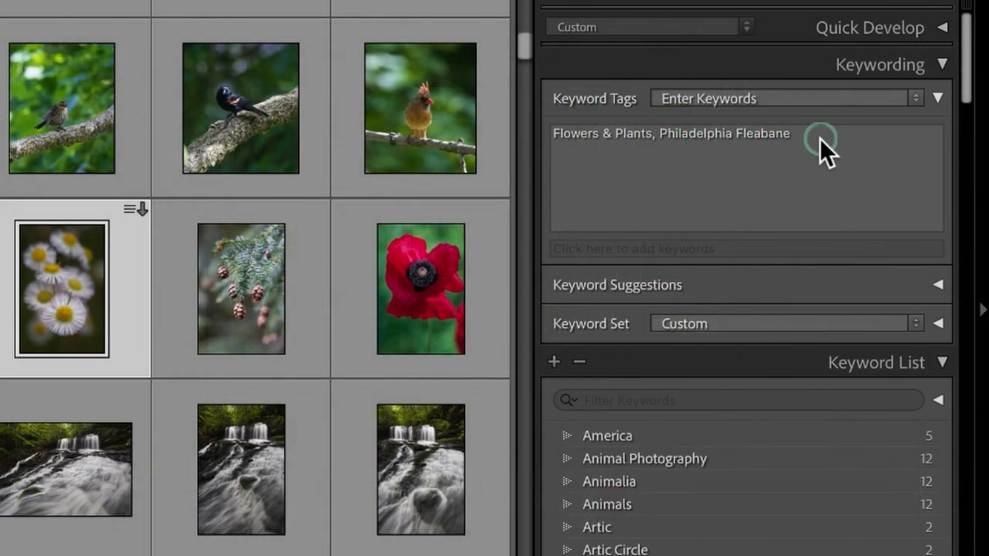
mouse_move(826, 151)
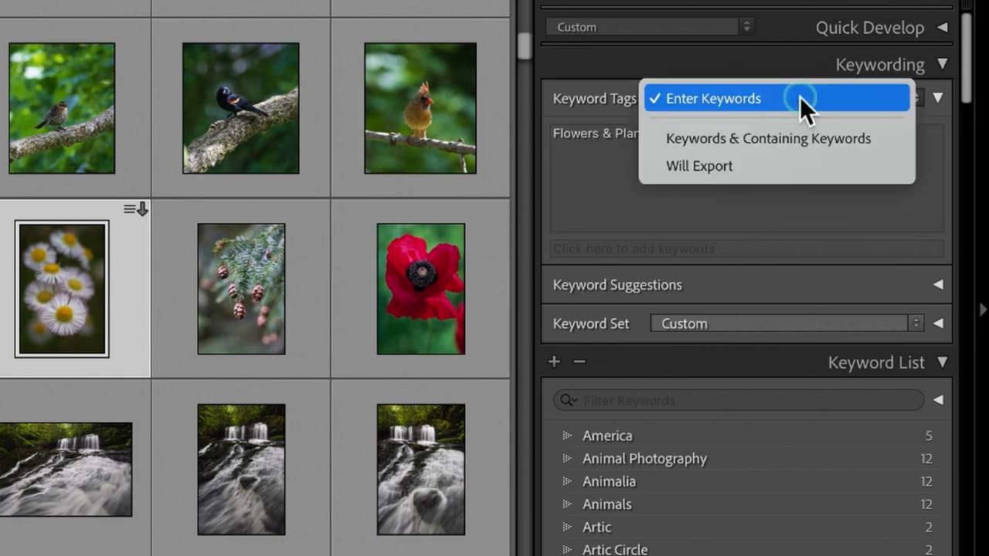
mouse_move(773, 139)
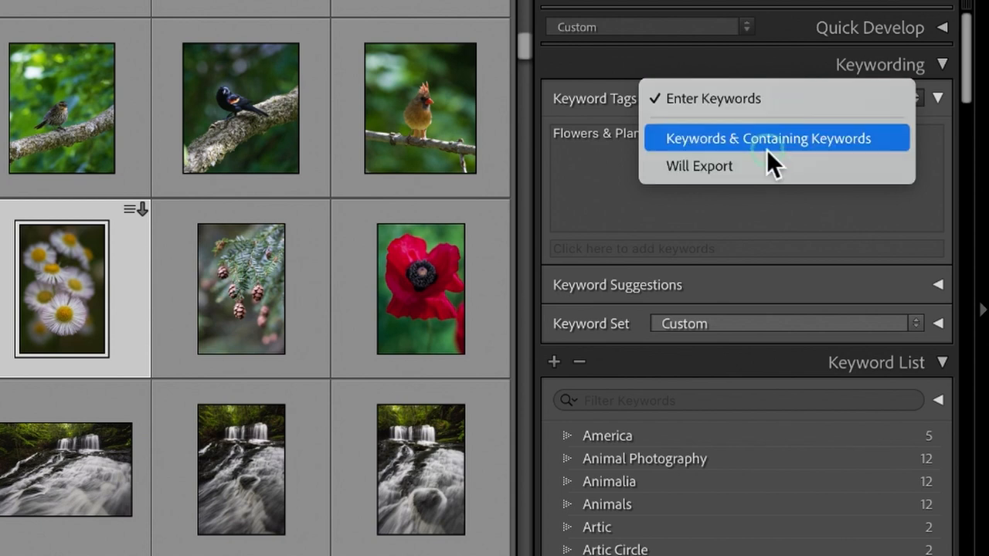
Step: Switch the Keyword Tags view to Will Export, showing synonyms like Bloom and Flora
left_click(766, 139)
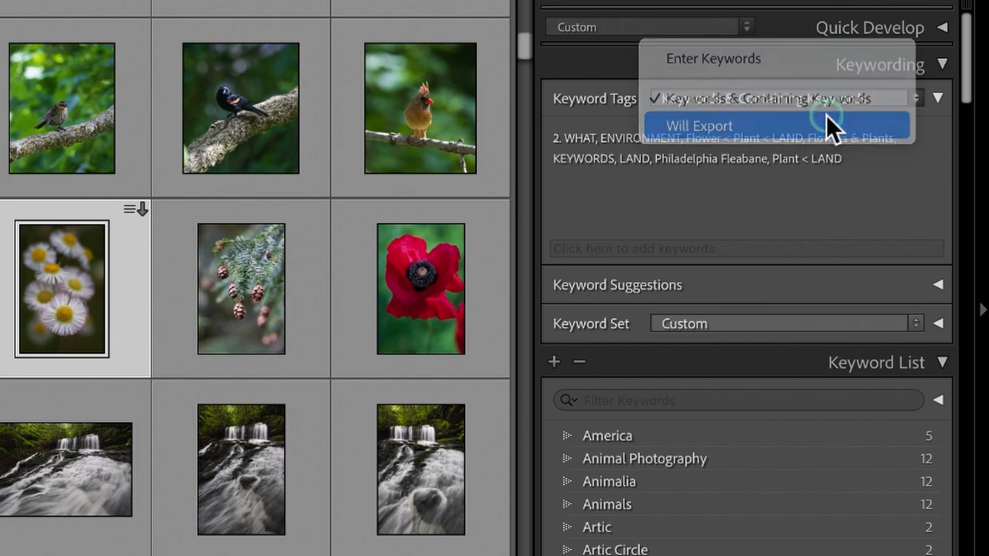
left_click(699, 125)
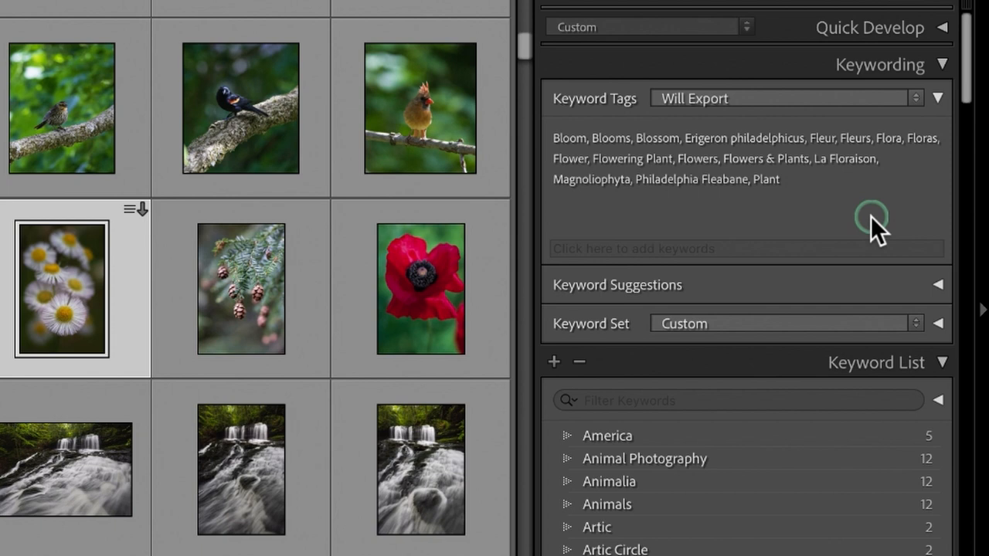
mouse_move(910, 220)
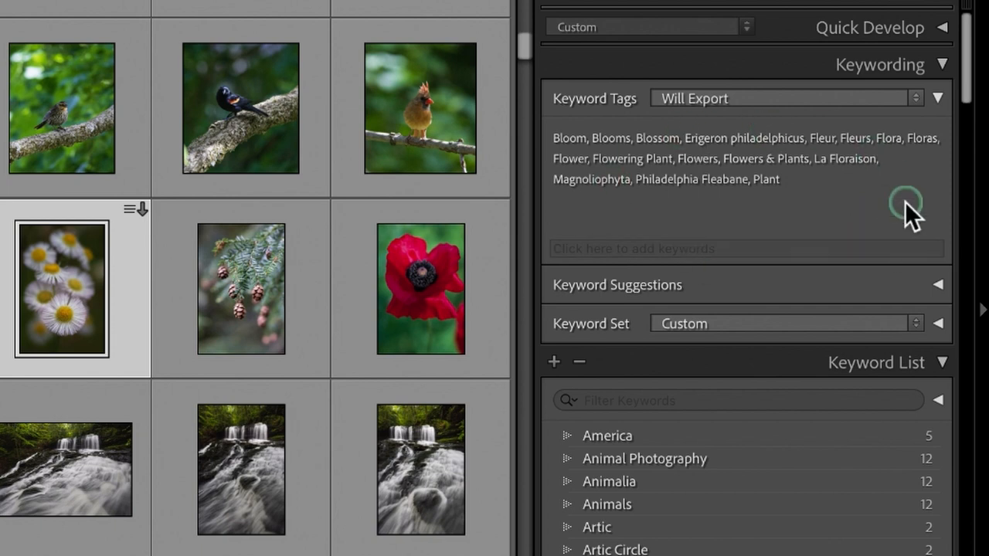
mouse_move(878, 167)
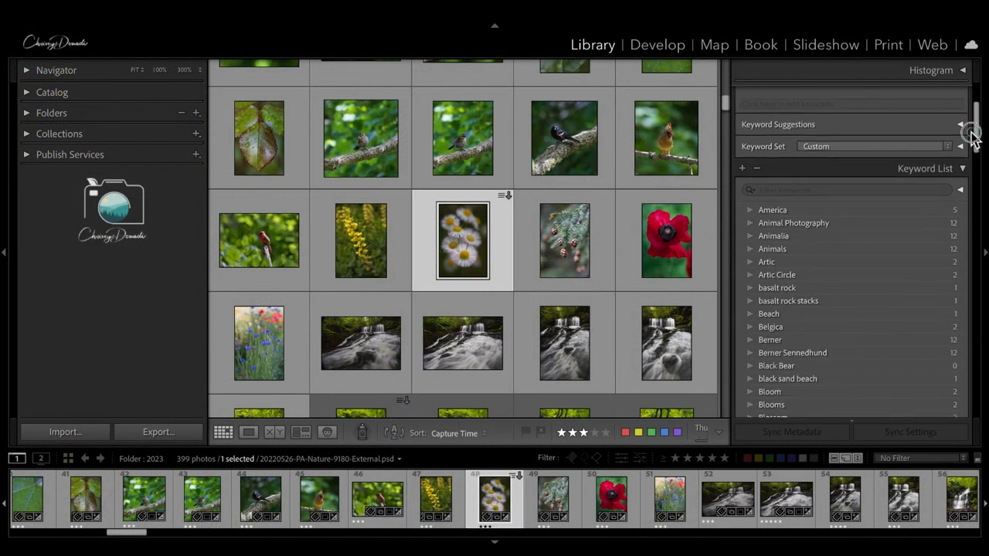
Step: Collapse Keywording and bring up the Edit Keyword Tag dialog for the Flower keyword
left_click(962, 124)
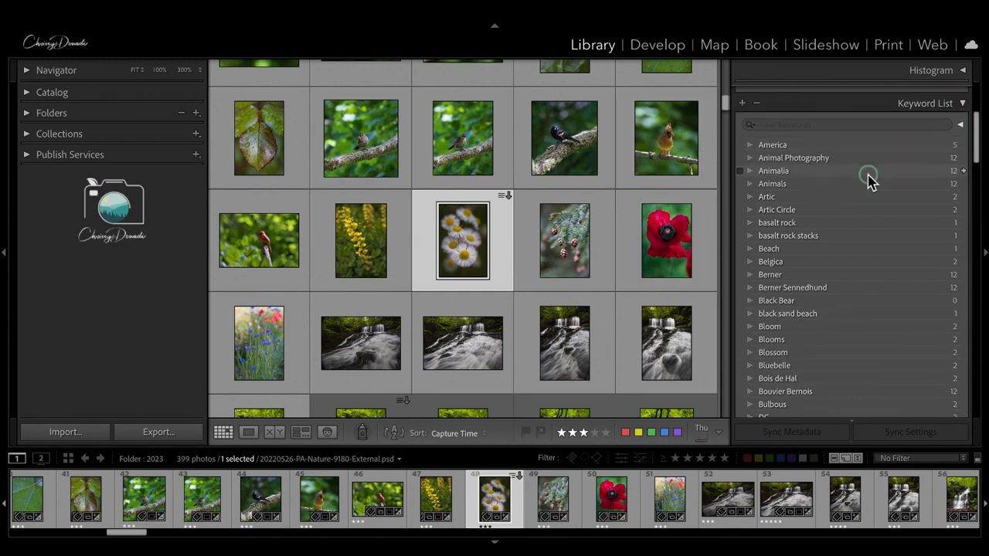
mouse_move(867, 170)
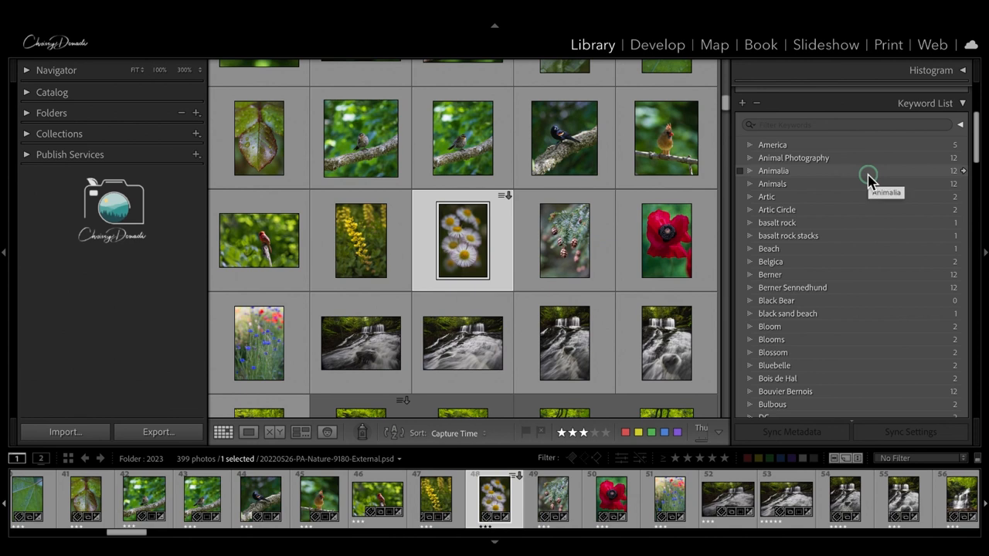
mouse_move(920, 133)
type("flower")
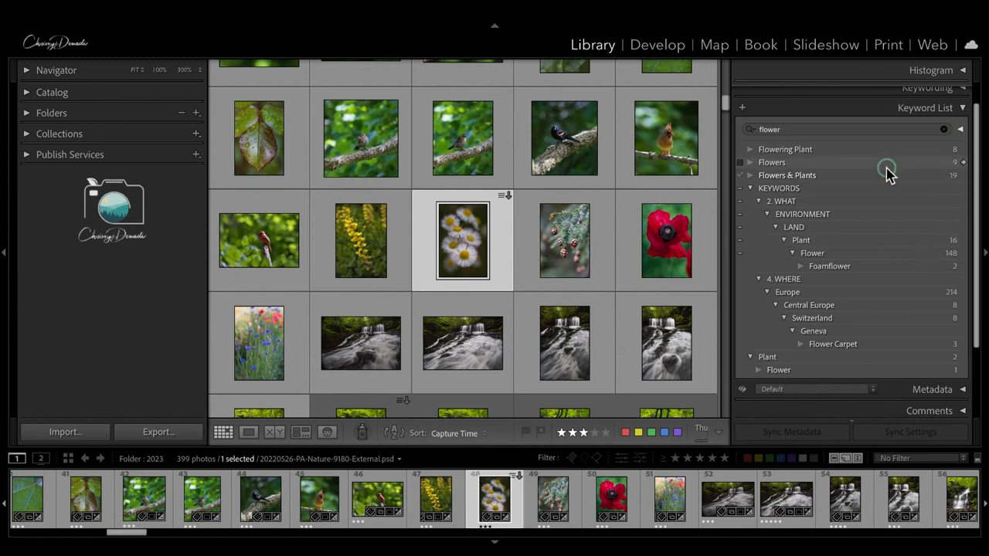
mouse_move(867, 162)
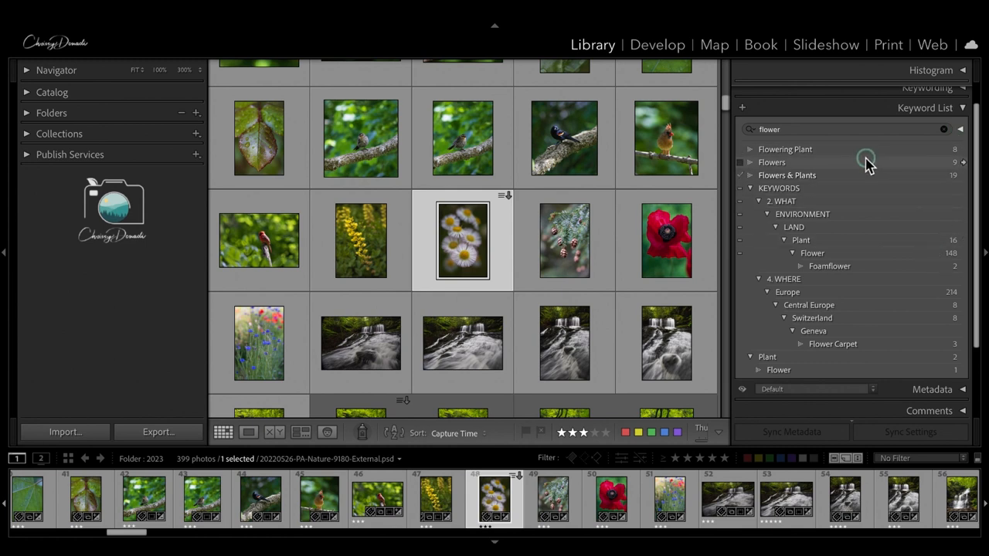
mouse_move(857, 253)
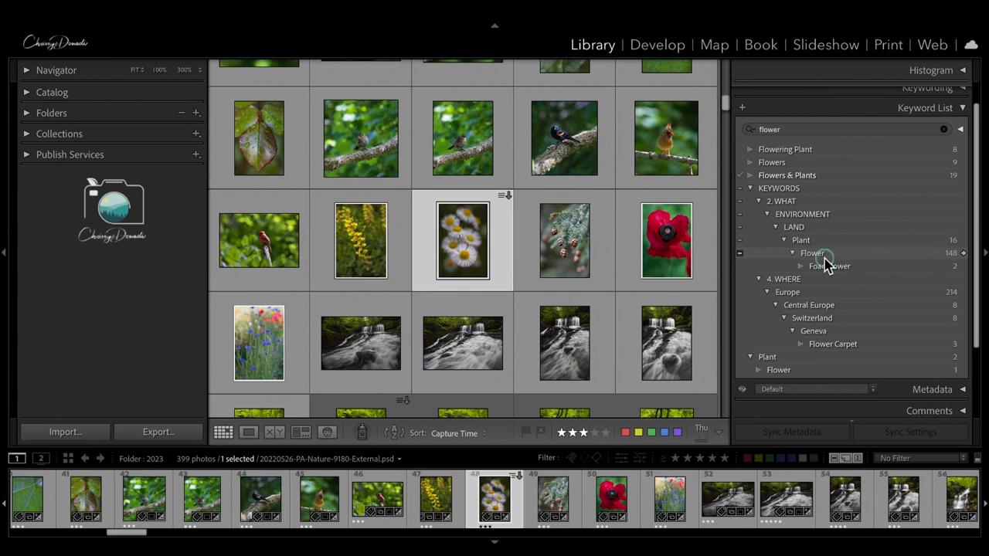
mouse_move(827, 260)
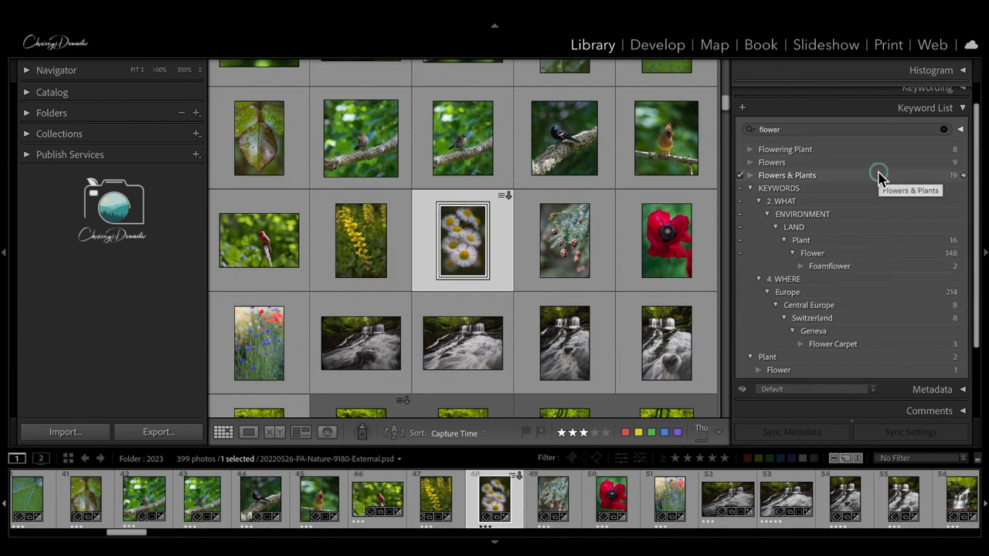
mouse_move(813, 254)
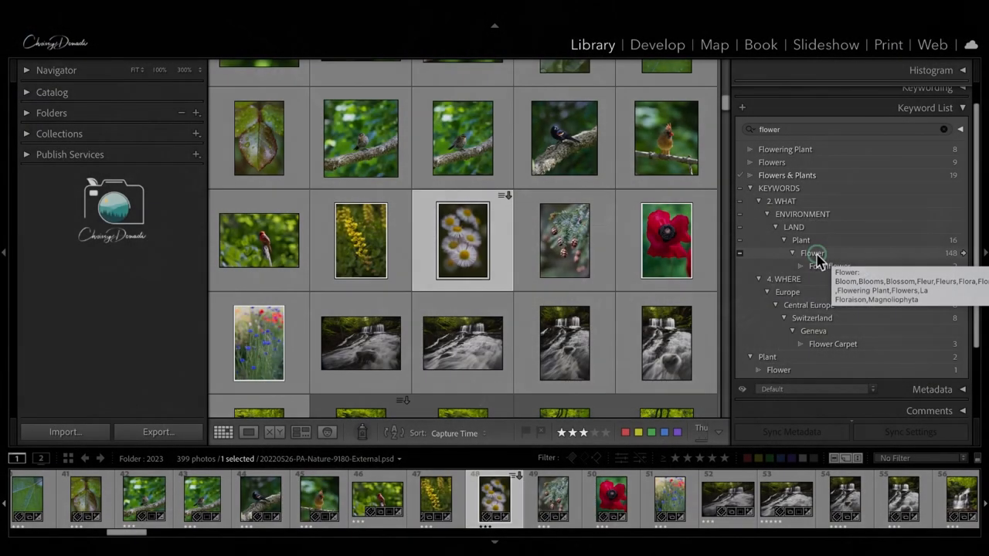
double_click(813, 253)
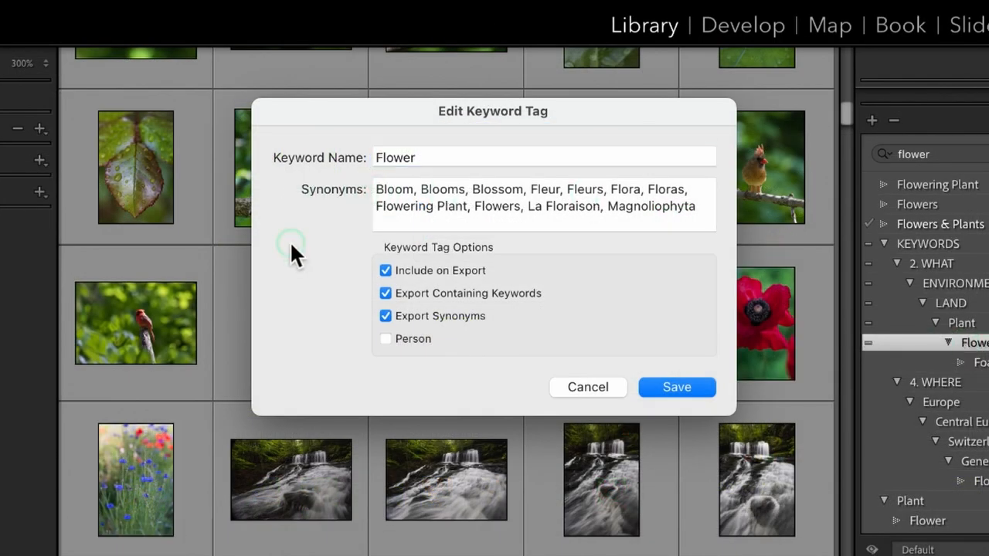
left_click(541, 158)
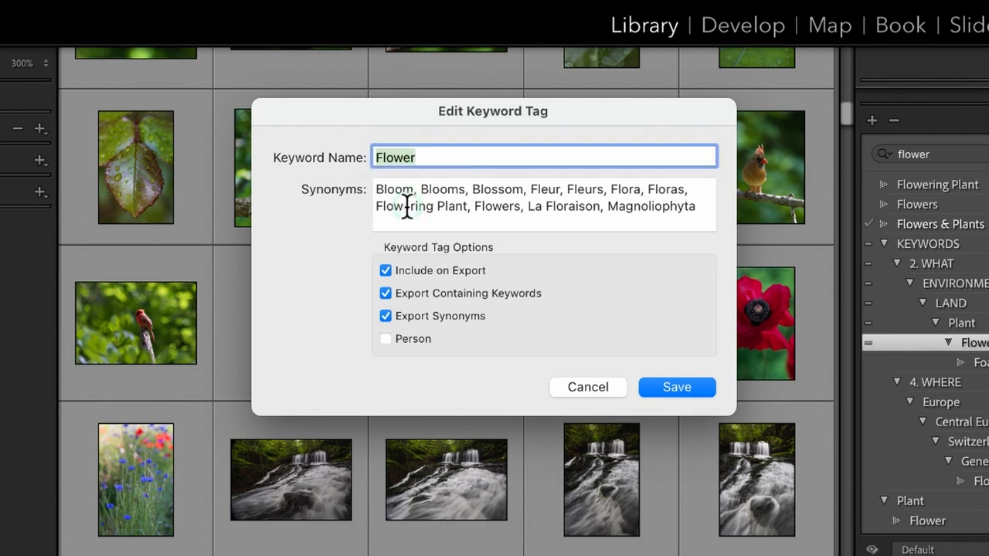
left_click(433, 205)
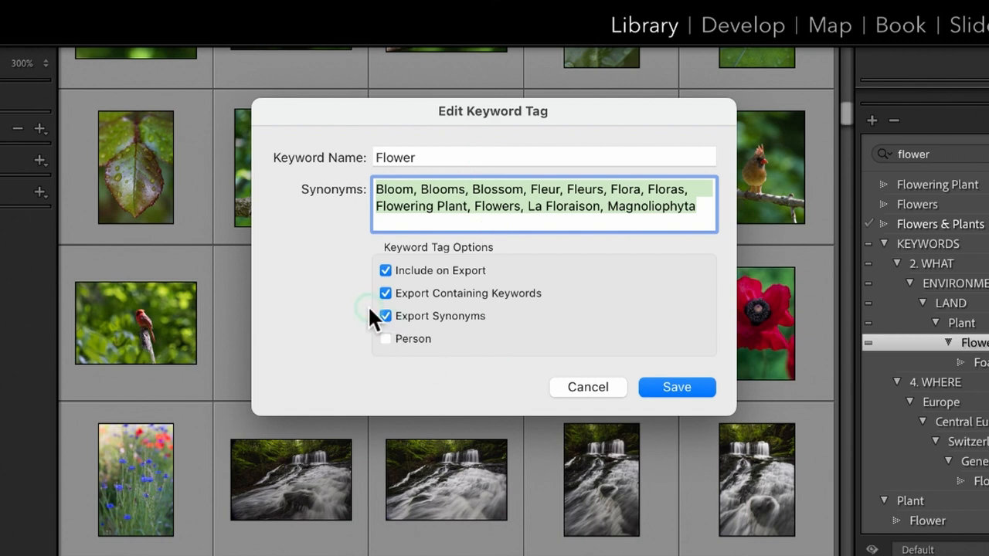
mouse_move(441, 328)
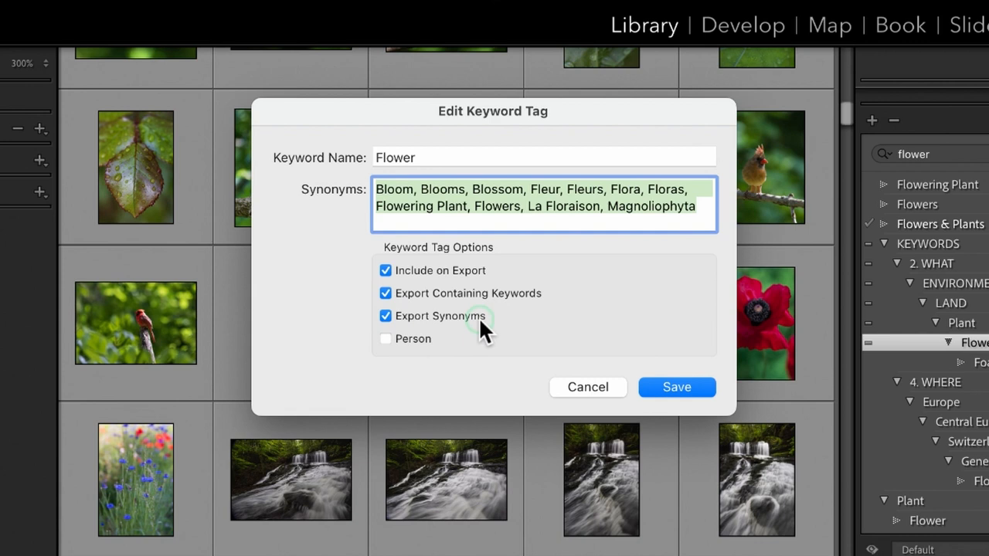
mouse_move(529, 275)
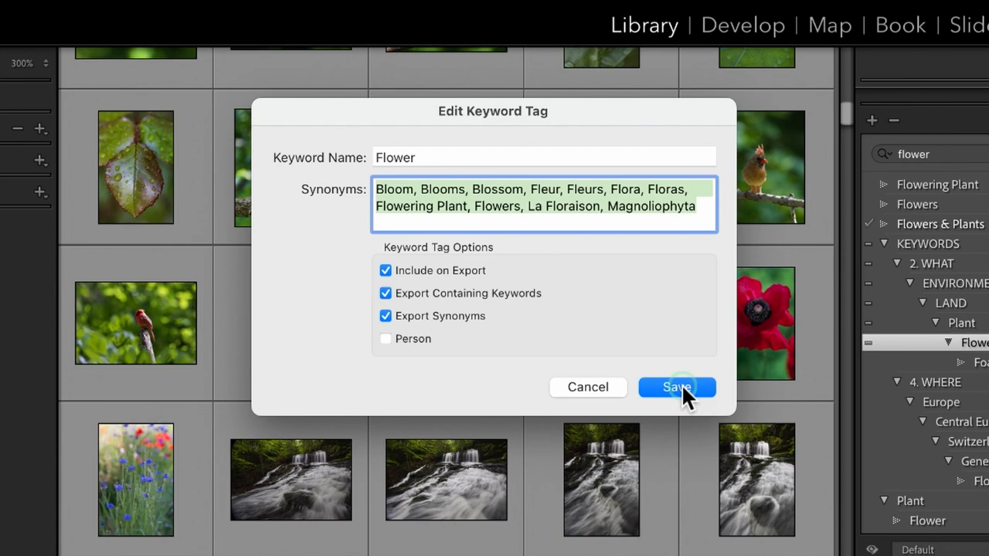
Step: Save the Flower keyword settings and filter the grid to Flowering Plant photos
left_click(677, 387)
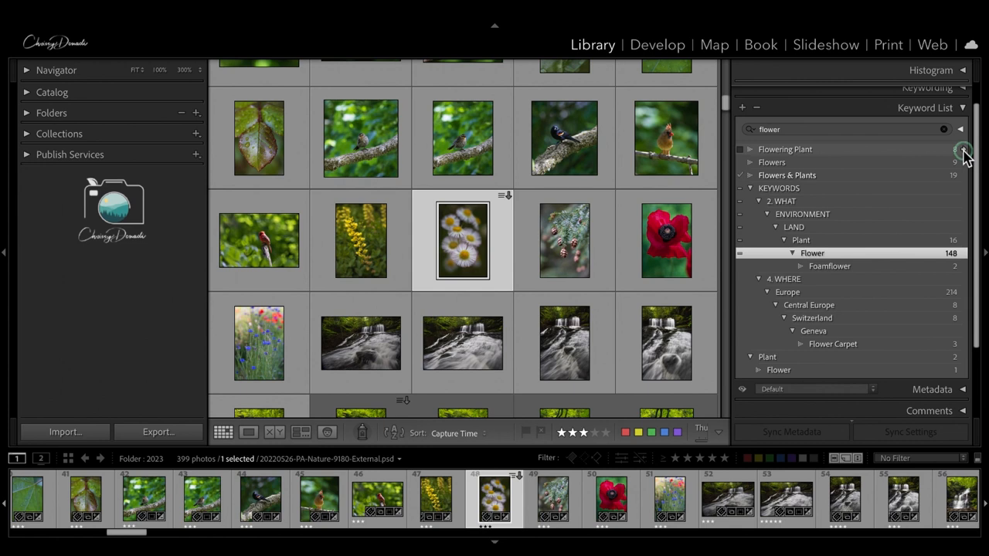
left_click(965, 148)
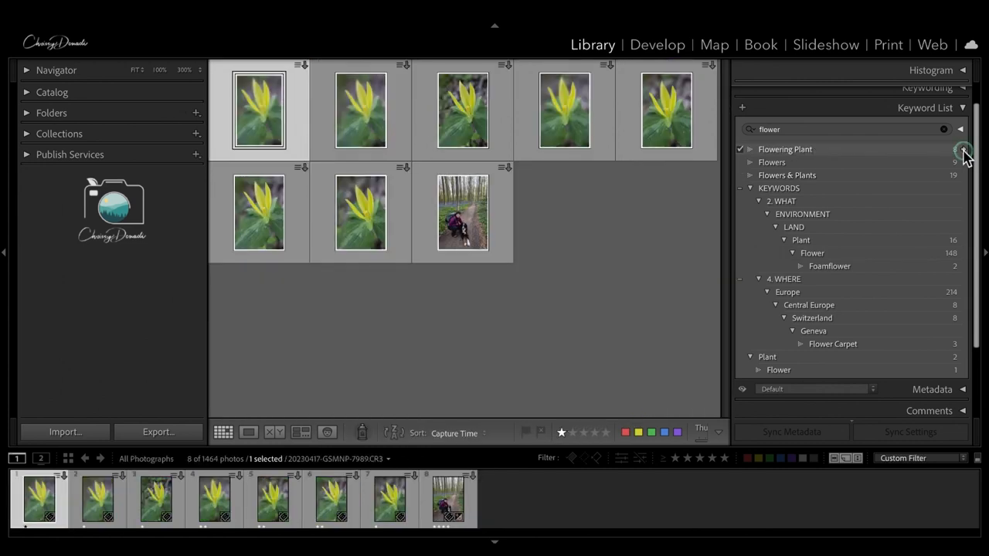
left_click(964, 149)
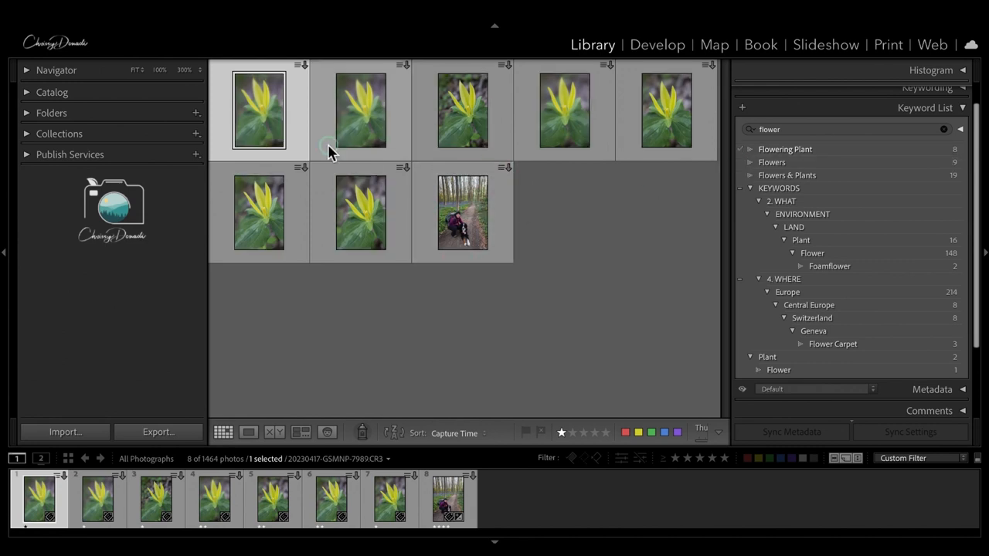
mouse_move(276, 127)
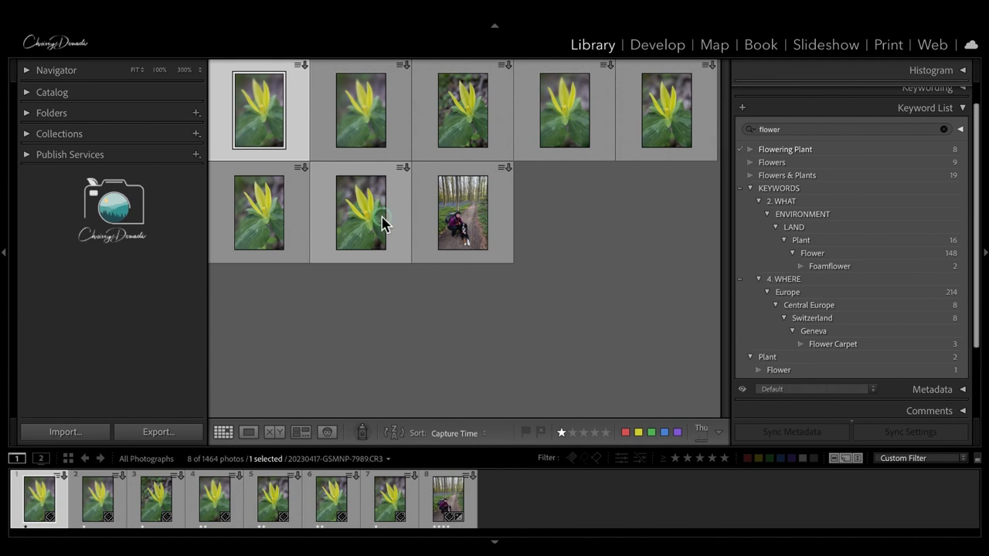
Step: Select the seven yellow flower photos, add Flower and remove Flowering Plant
left_click(361, 214)
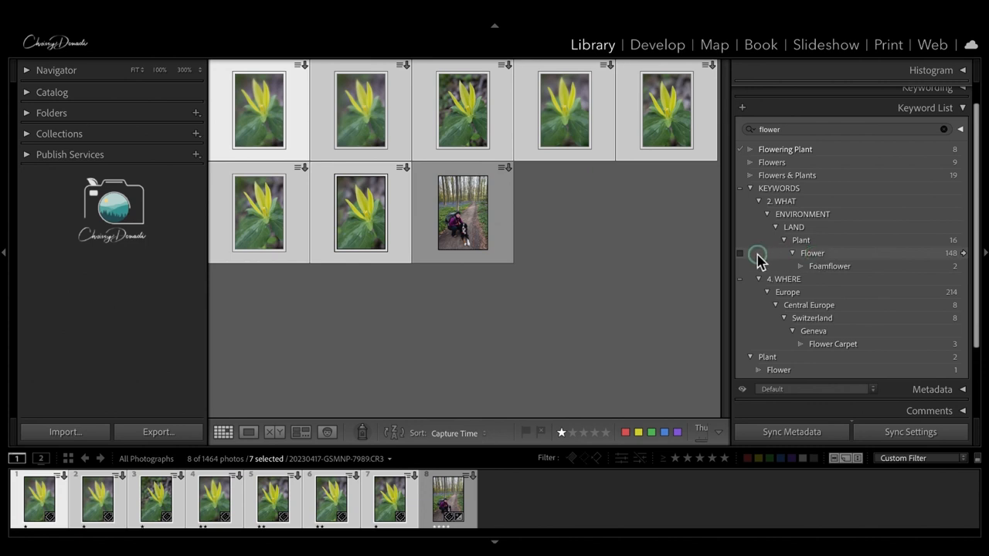
left_click(738, 254)
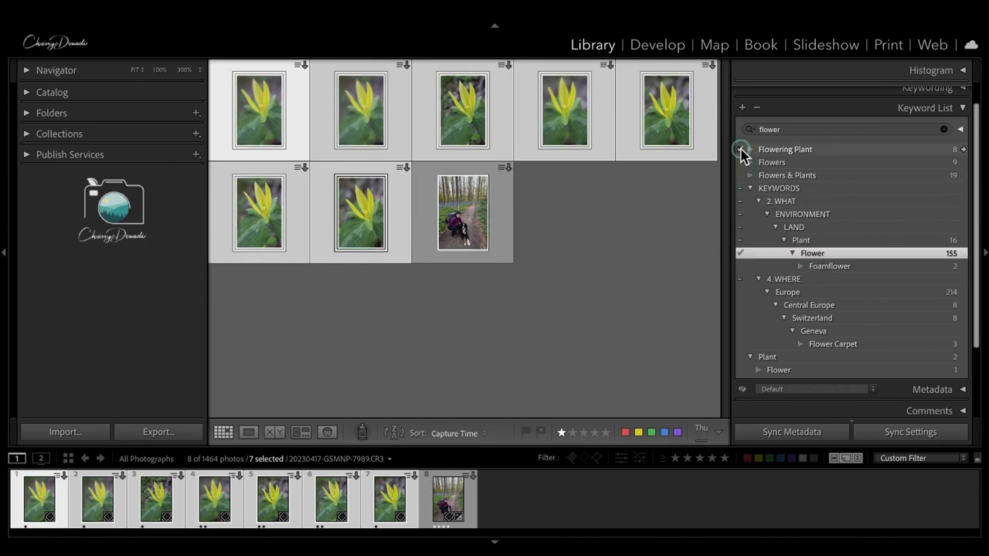
mouse_move(742, 148)
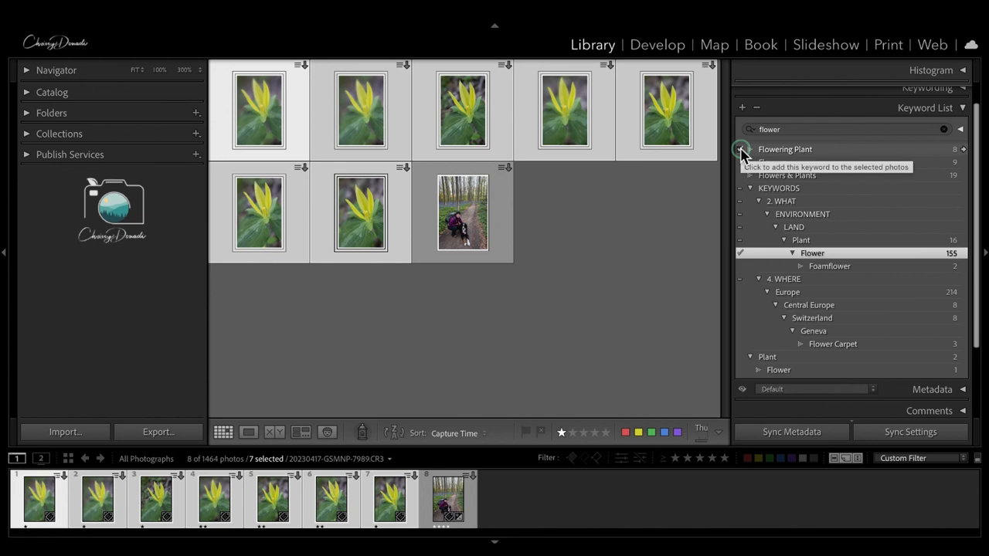
left_click(741, 148)
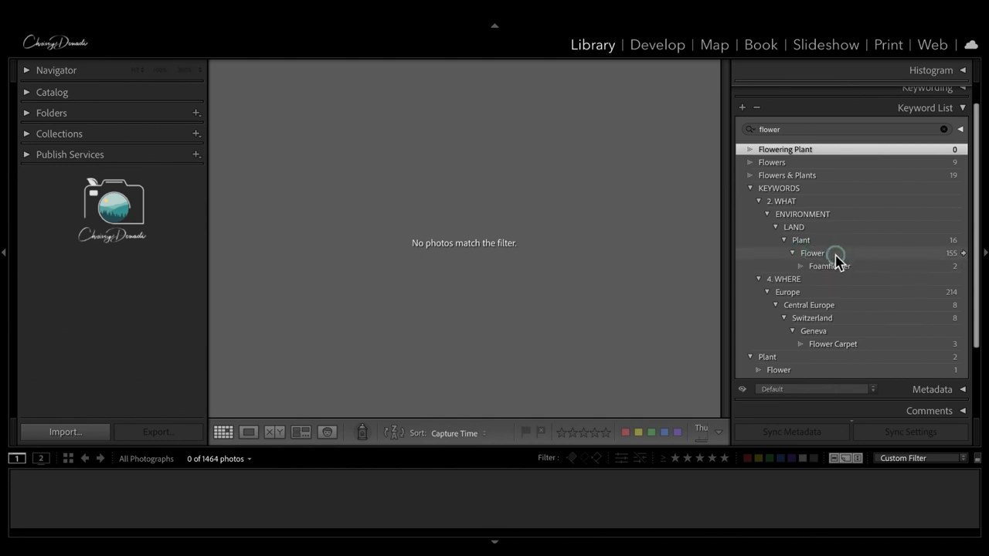
mouse_move(756, 107)
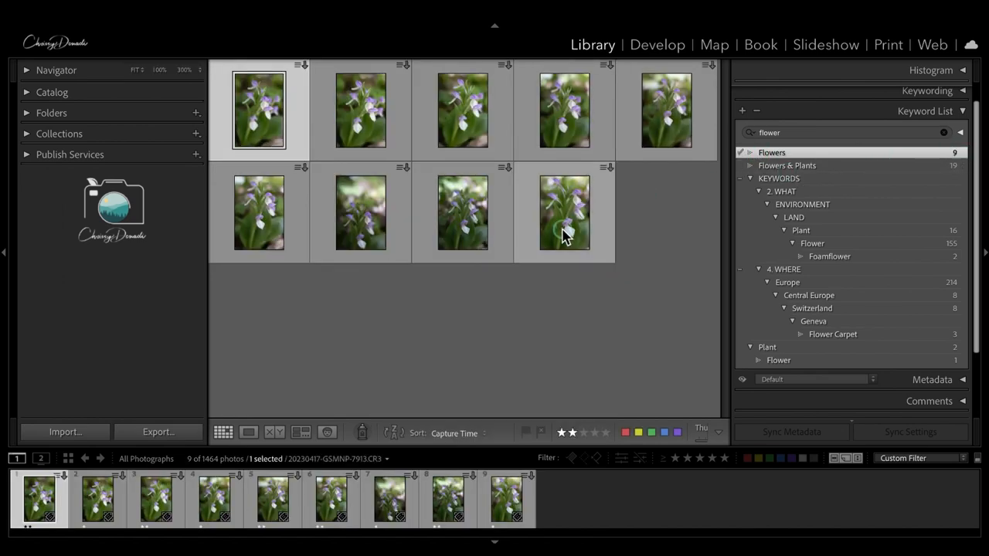
mouse_move(593, 241)
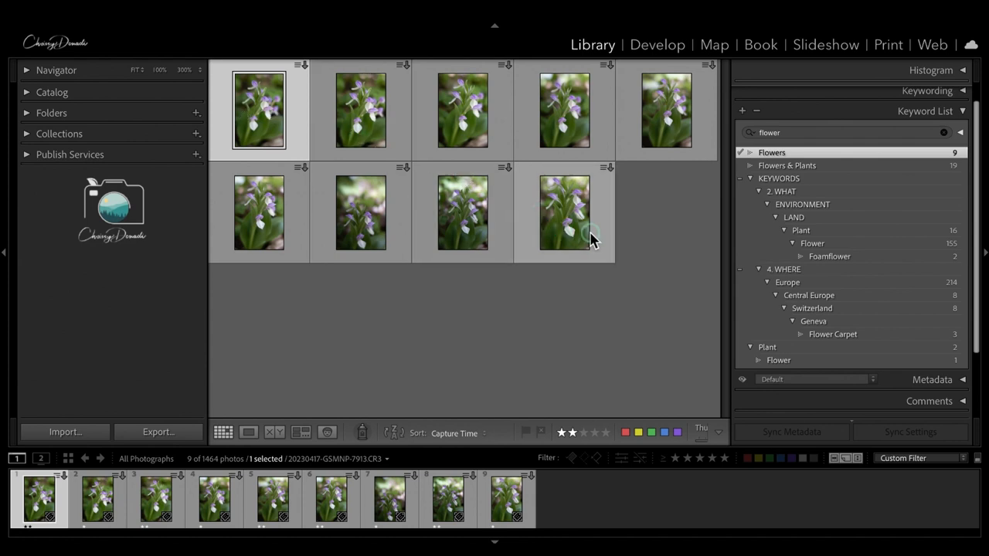
Step: Select the nine orchid and flower photos and tag them with Flower under Plant
key("ctrl+a")
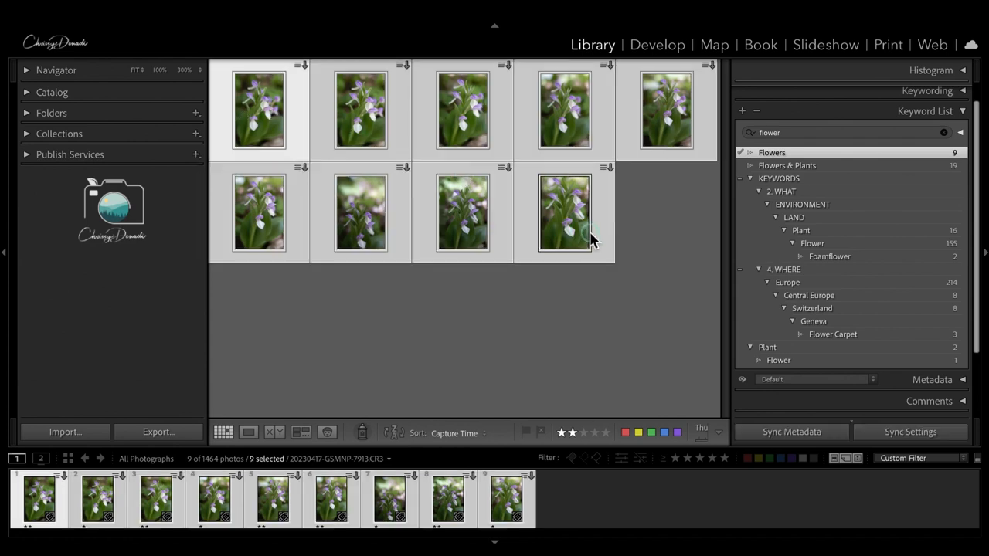
left_click(564, 213)
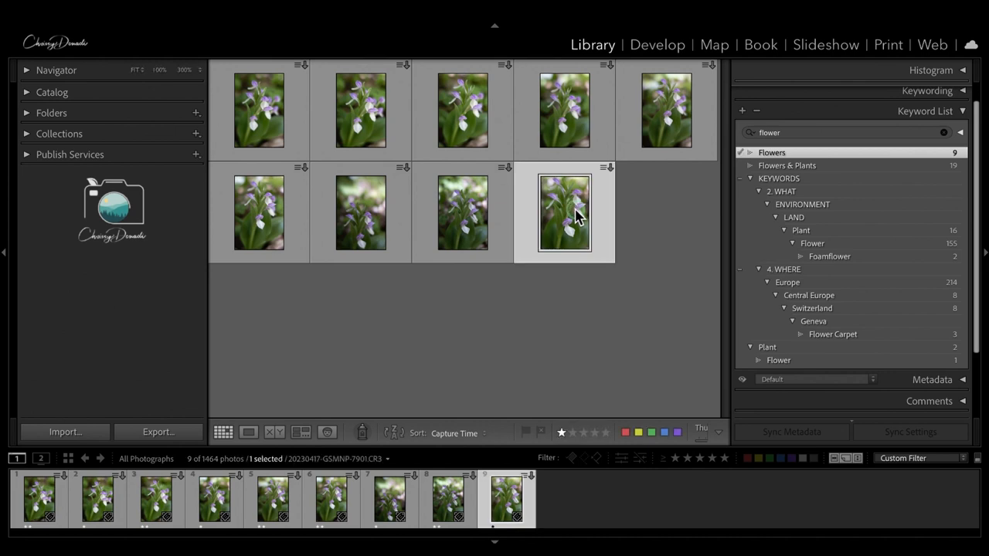
mouse_move(566, 213)
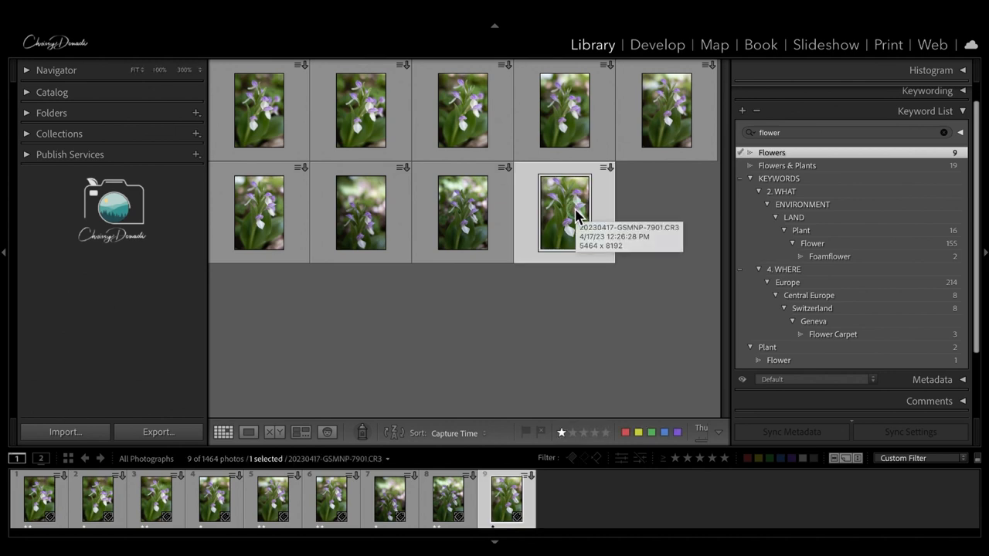
left_click(360, 213)
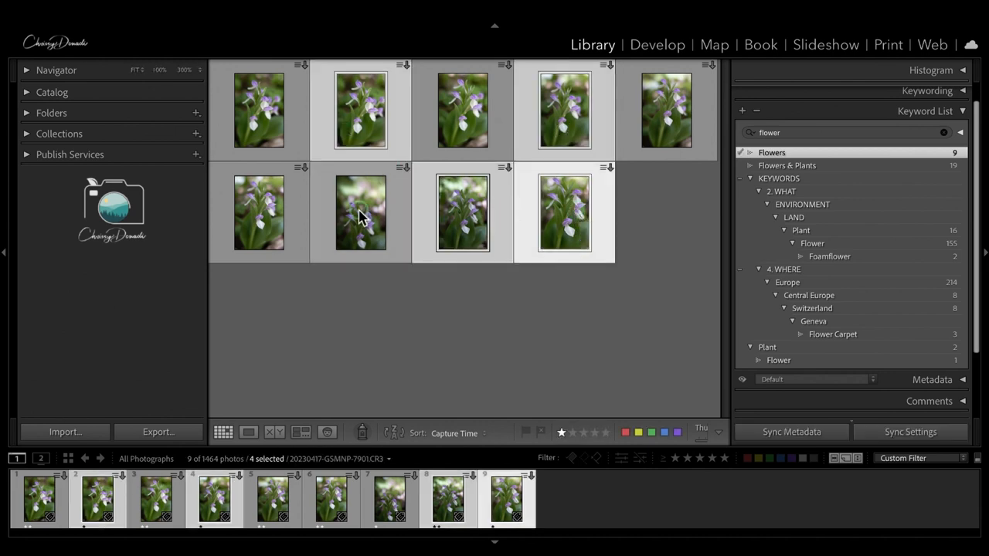
left_click(664, 110)
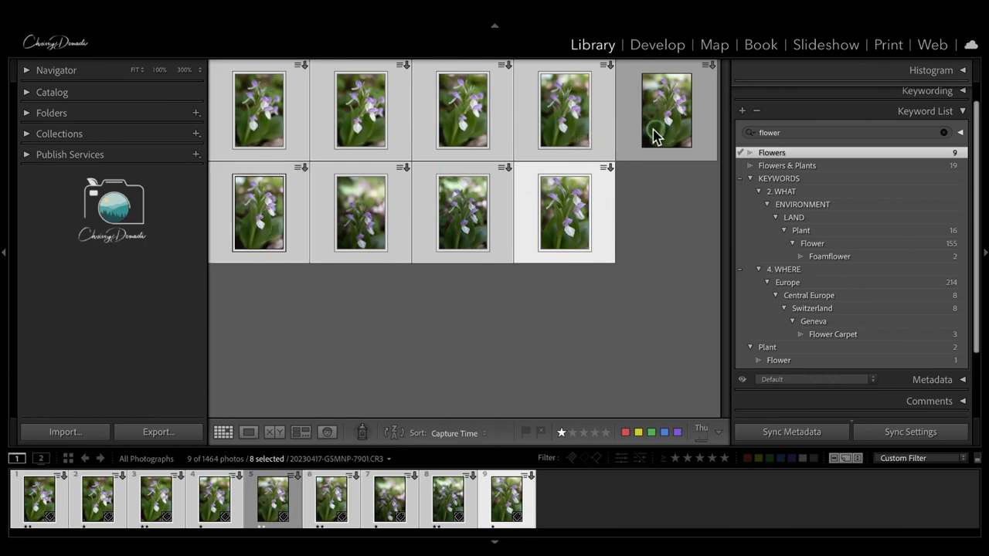
left_click(666, 112)
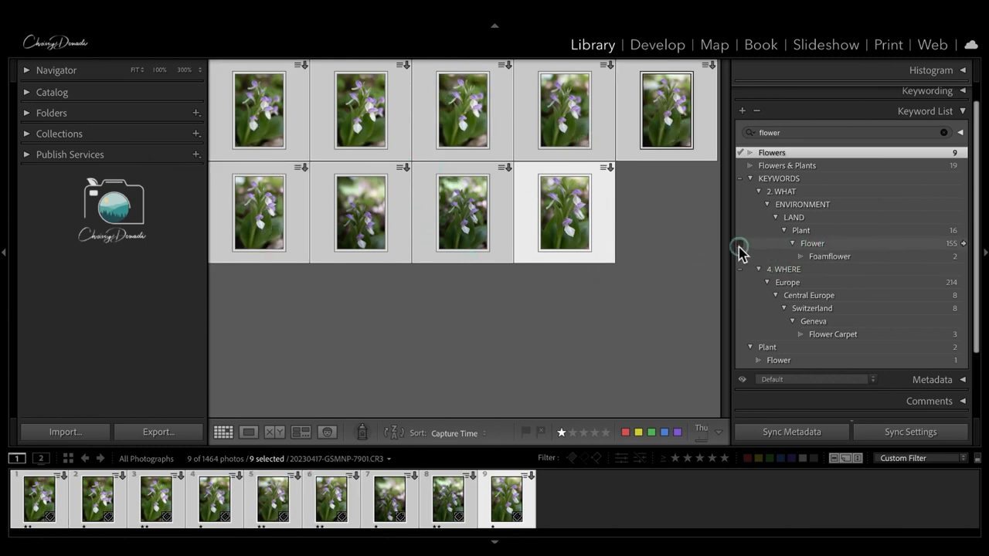
left_click(739, 244)
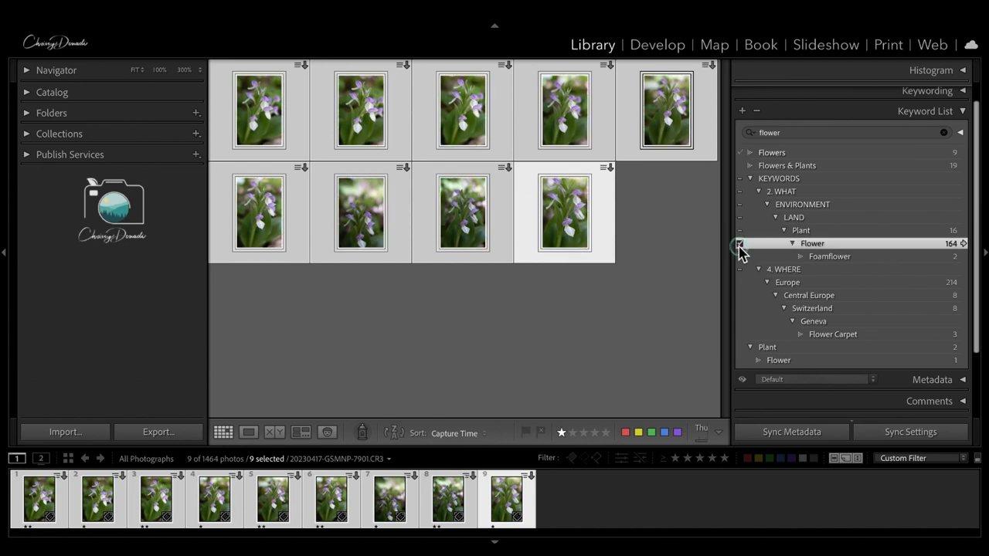
left_click(739, 244)
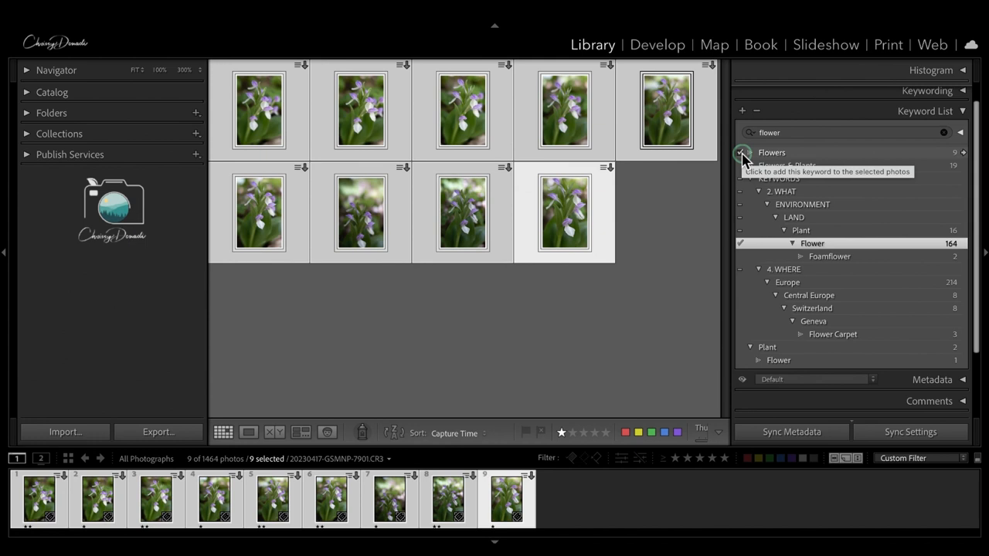
Step: Filter by the now-empty Flowers keyword and select it for deletion
left_click(742, 153)
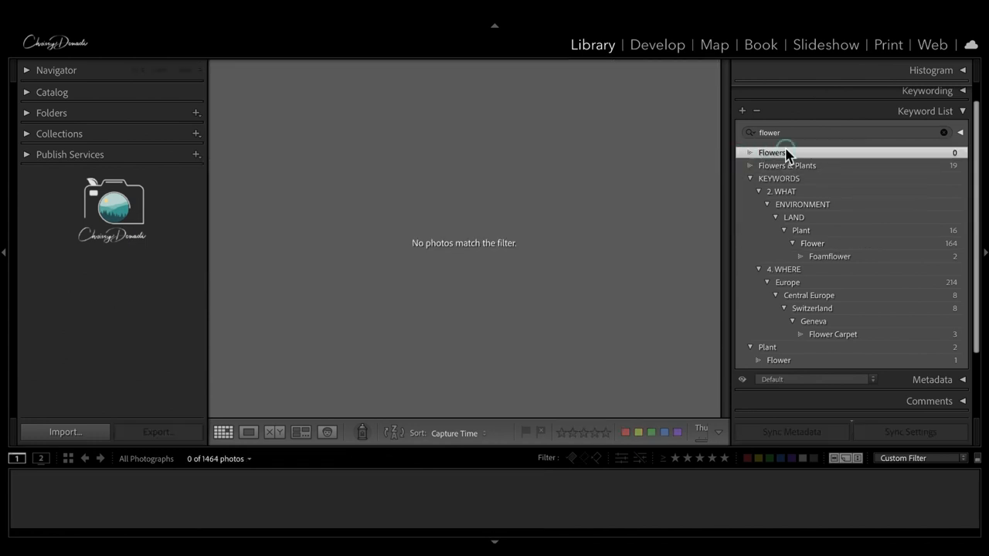
left_click(758, 114)
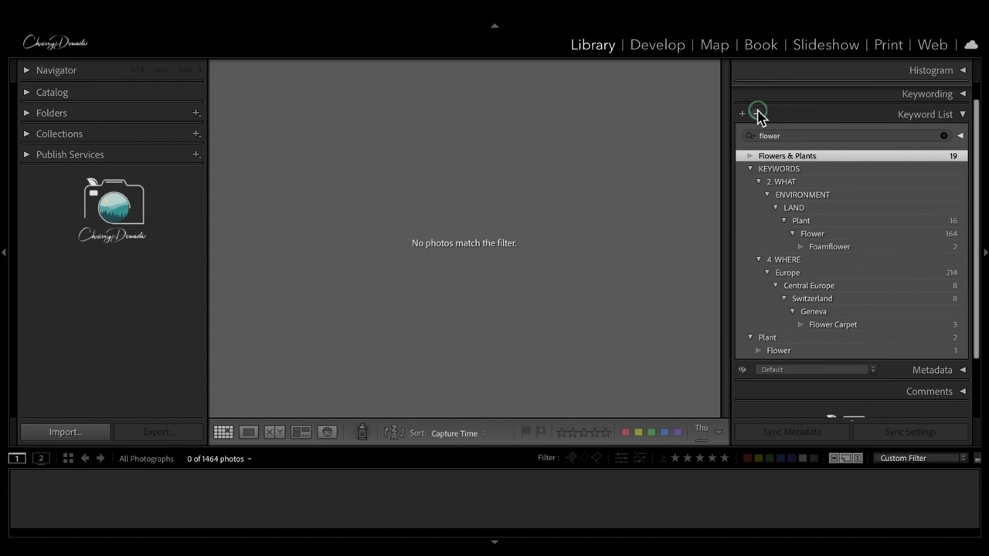
mouse_move(823, 203)
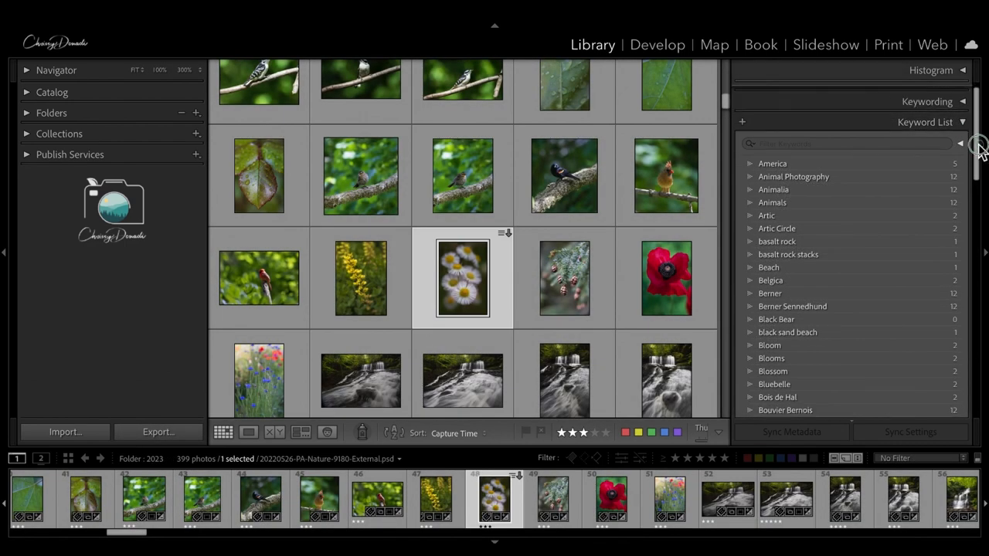
Step: Scroll the right panel strip so the Quick Develop header shows above Keywording
scroll("down", 3)
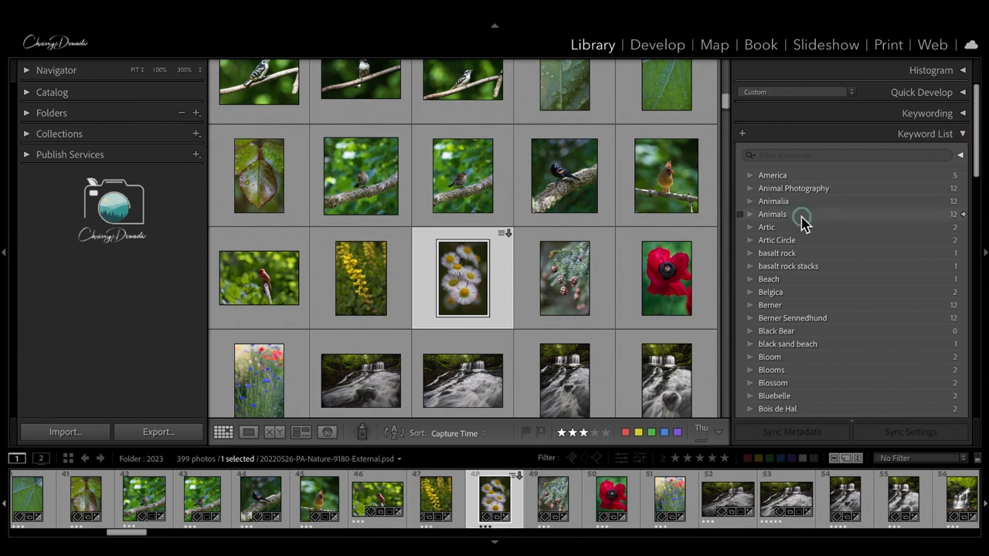
mouse_move(807, 204)
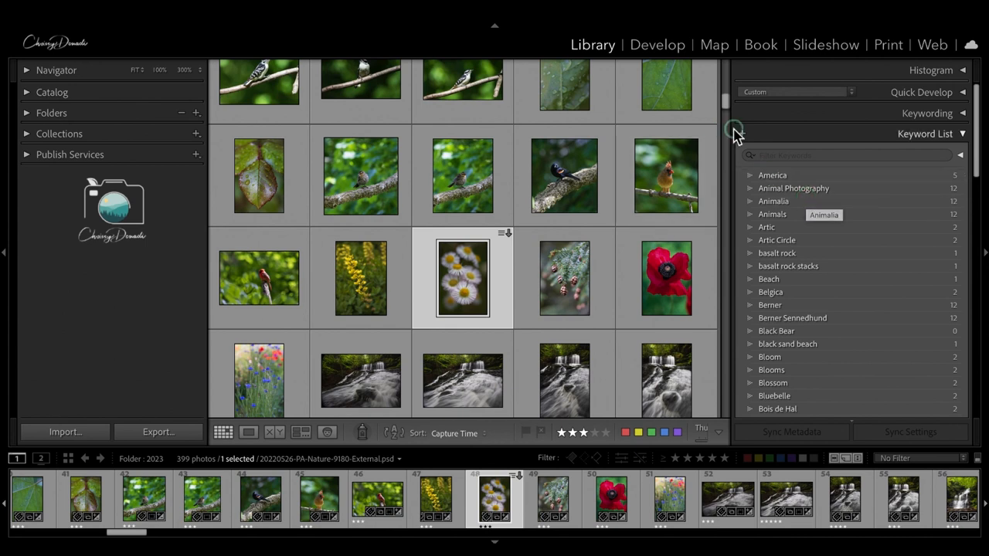
Step: Start a new keyword in Create Keyword Tag, initially named '0. To Sort'
left_click(741, 133)
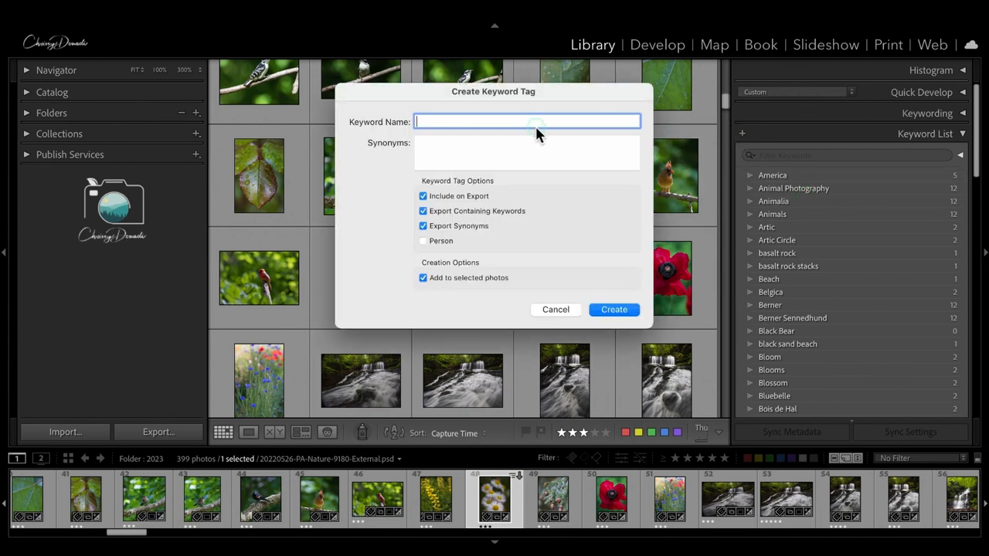
mouse_move(760, 184)
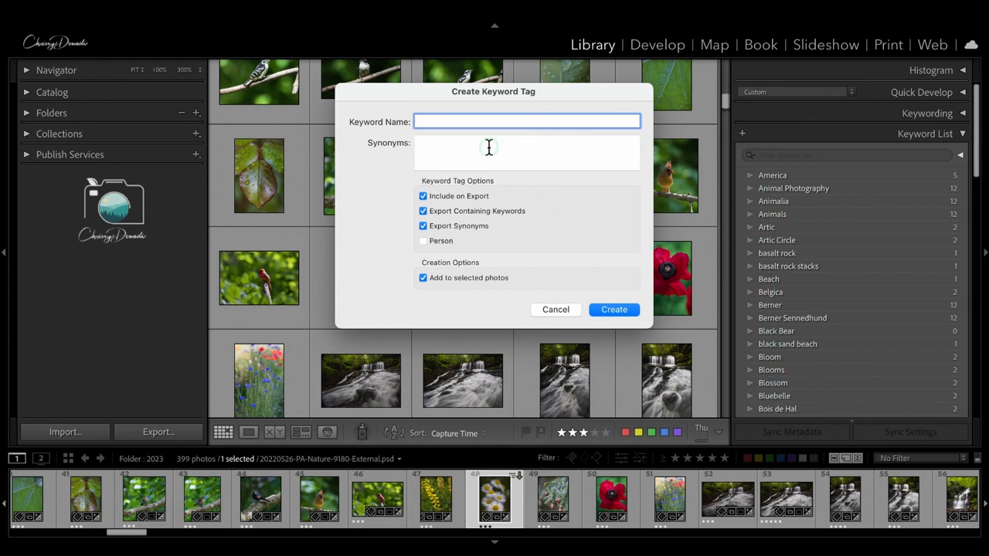
type("0")
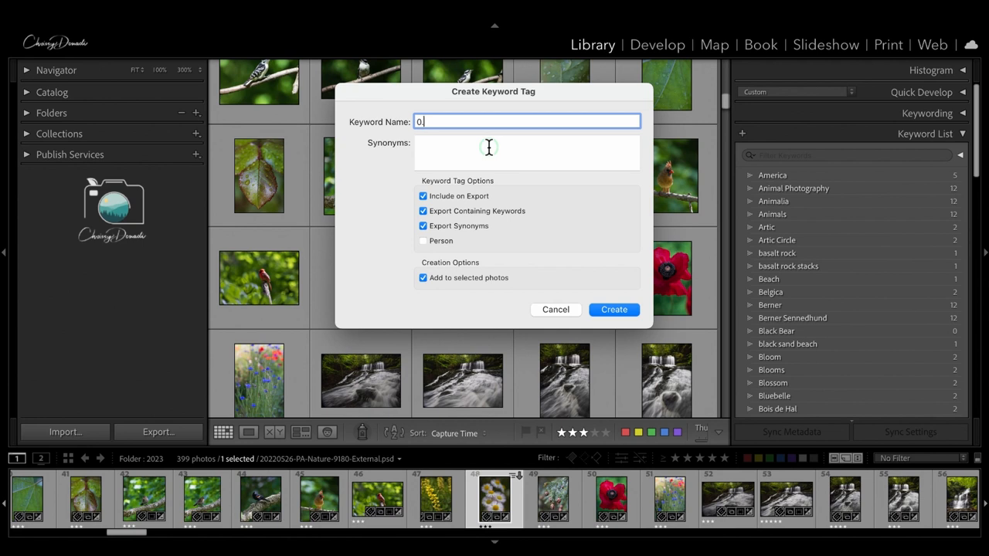
type(". S")
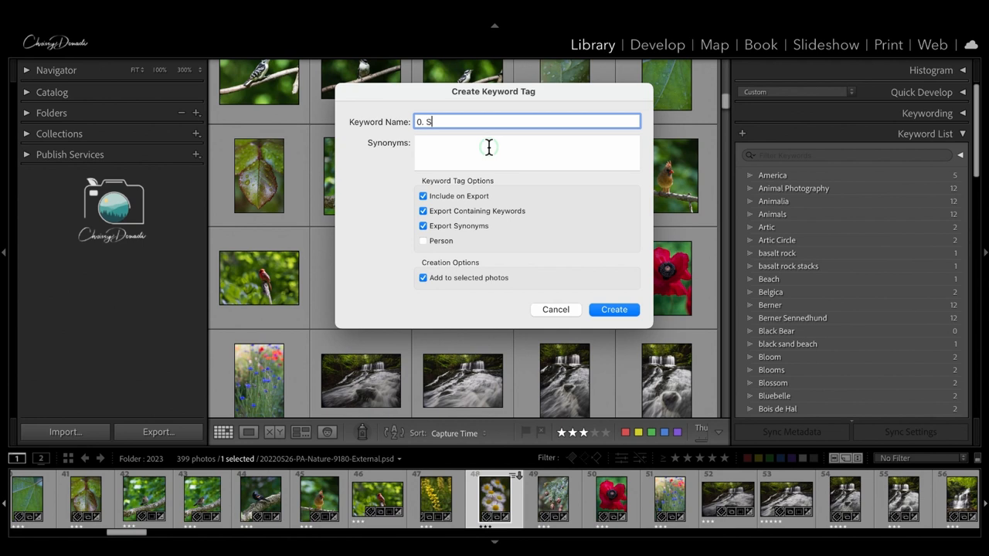
type("To Sort")
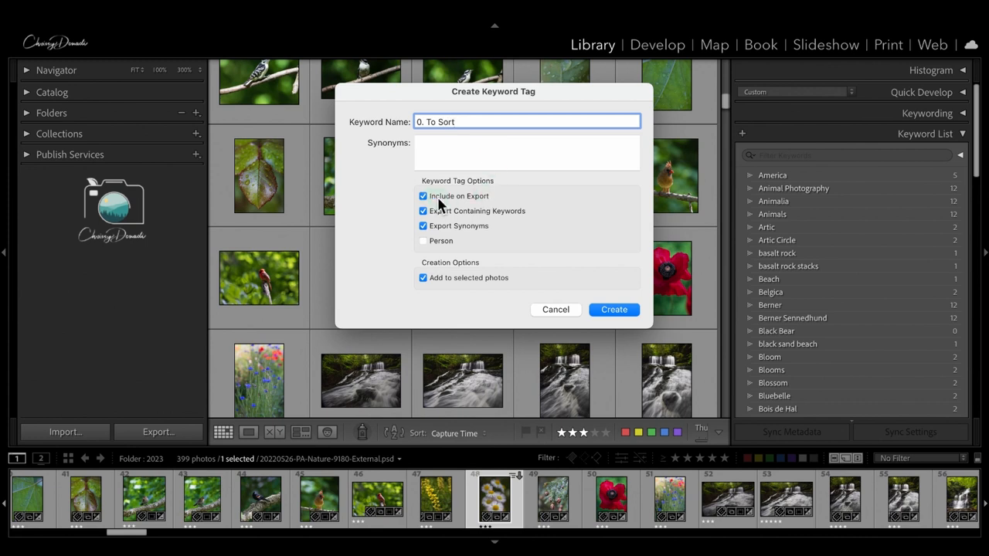
Step: Exclude it from export, keep containing keywords and synonyms, and don't add to selected photos
left_click(423, 194)
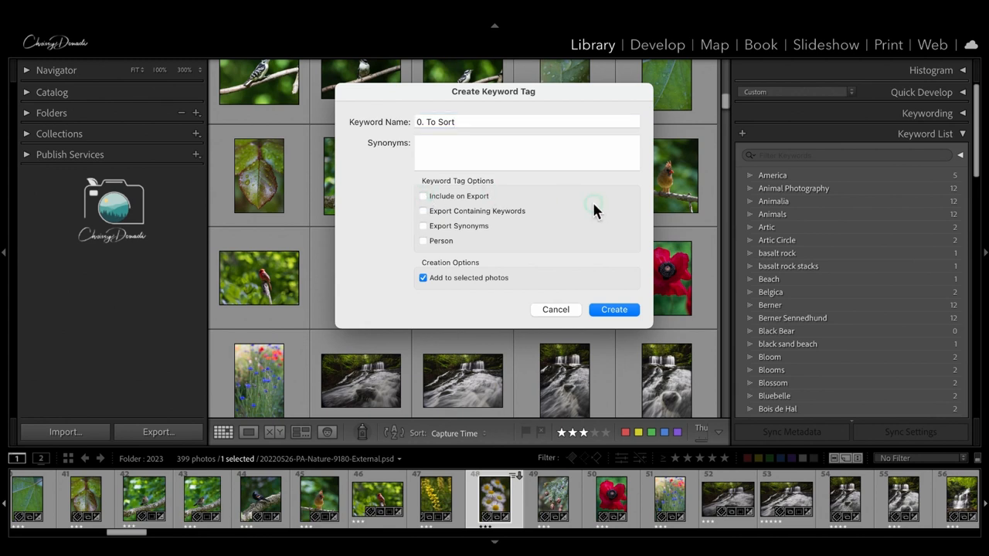
left_click(424, 210)
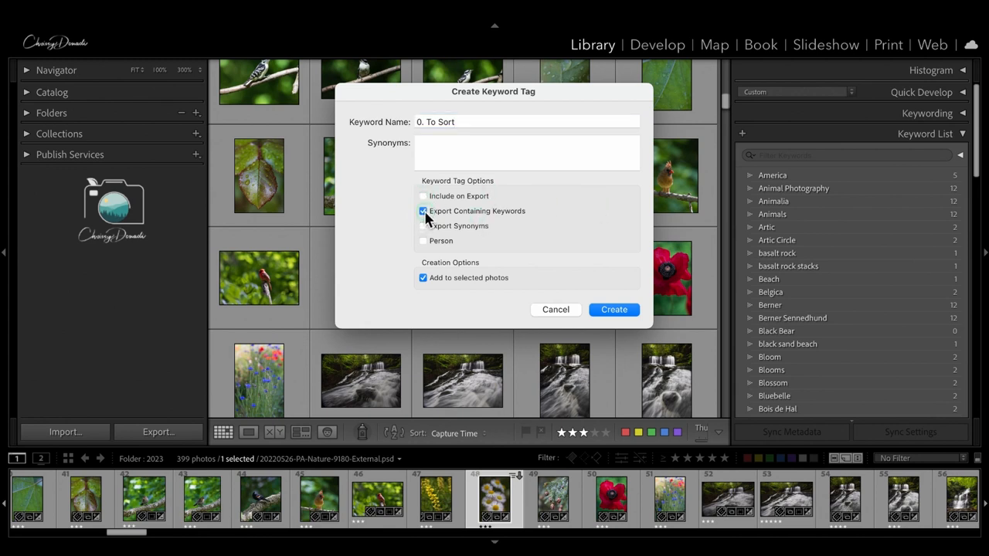
left_click(424, 226)
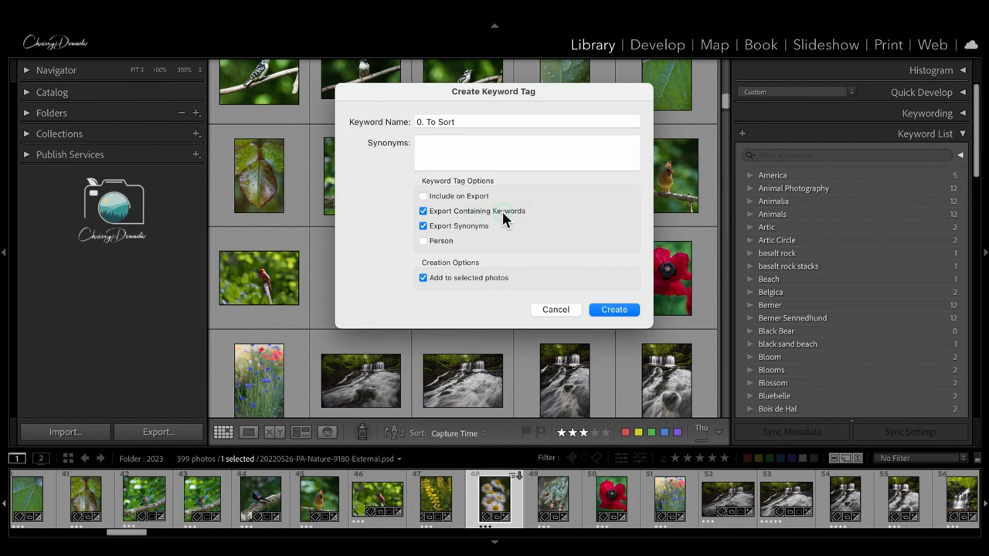
mouse_move(423, 297)
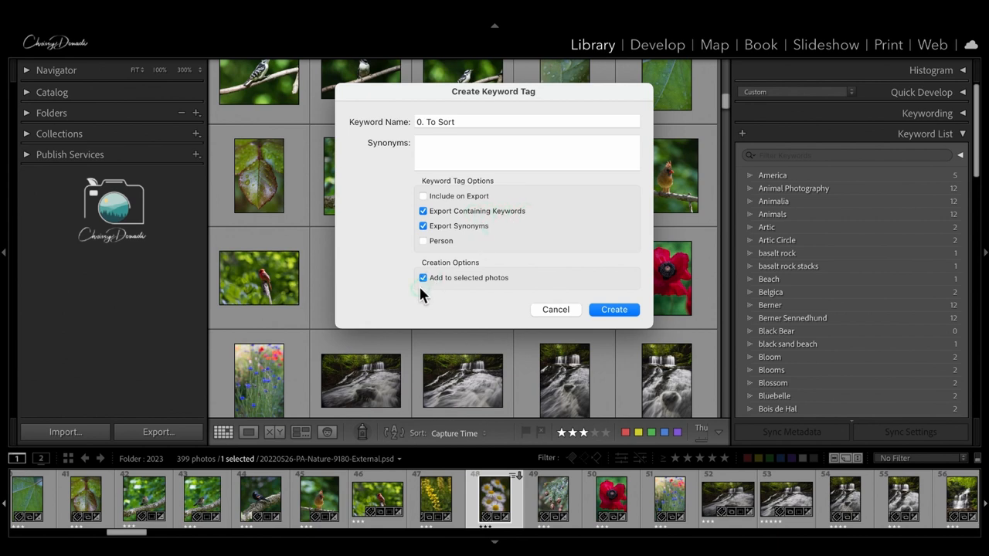
left_click(423, 278)
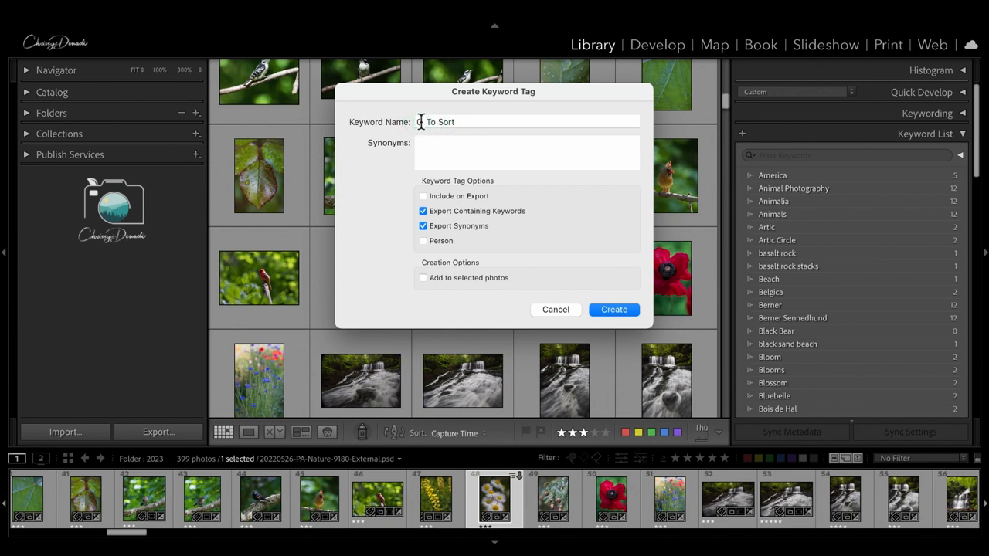
Step: Rename the keyword to '0. [ ----- TO SORT -----]'
type("0. To Sort")
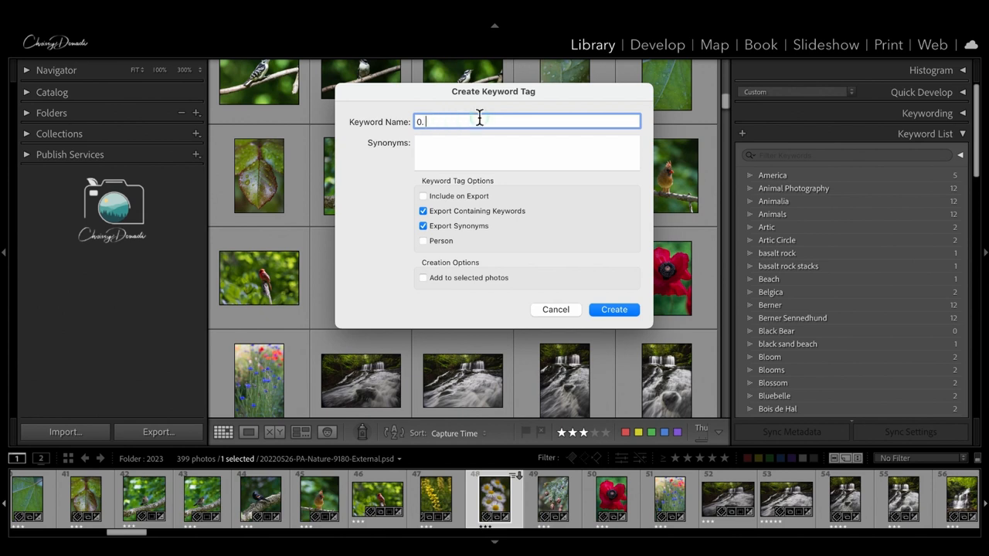
type("TO SORT")
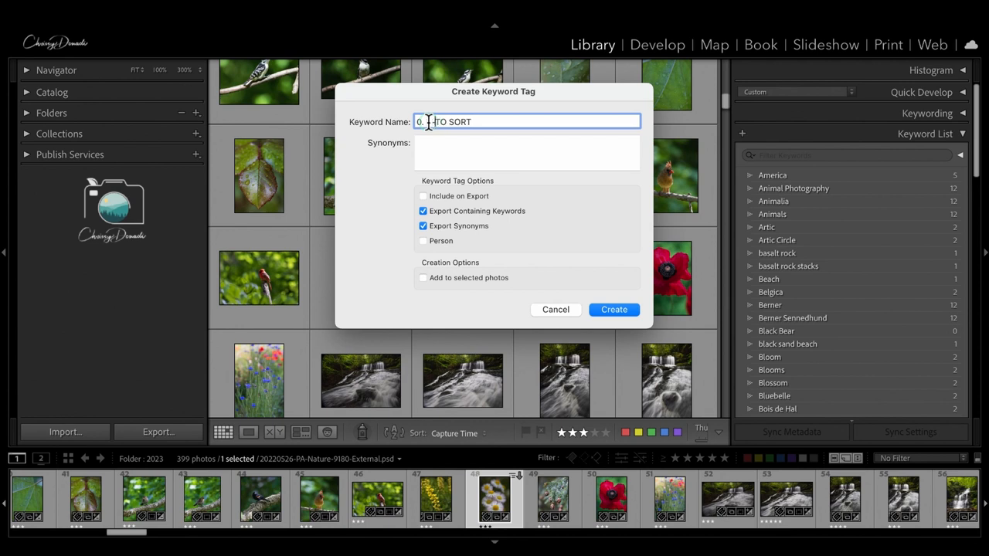
type("[ -----")
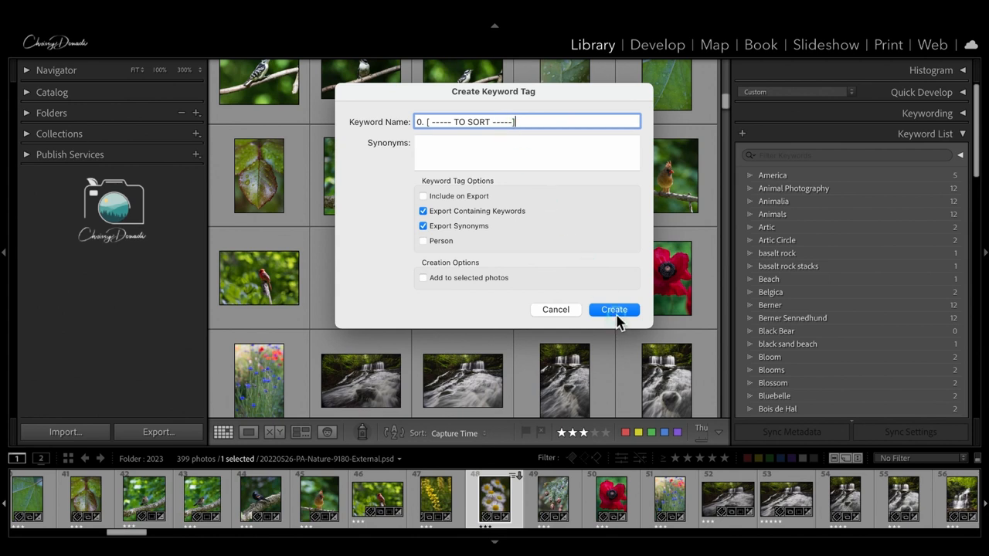
Step: Create the TO SORT keyword and check the KEYWORDS hierarchy contents
left_click(613, 309)
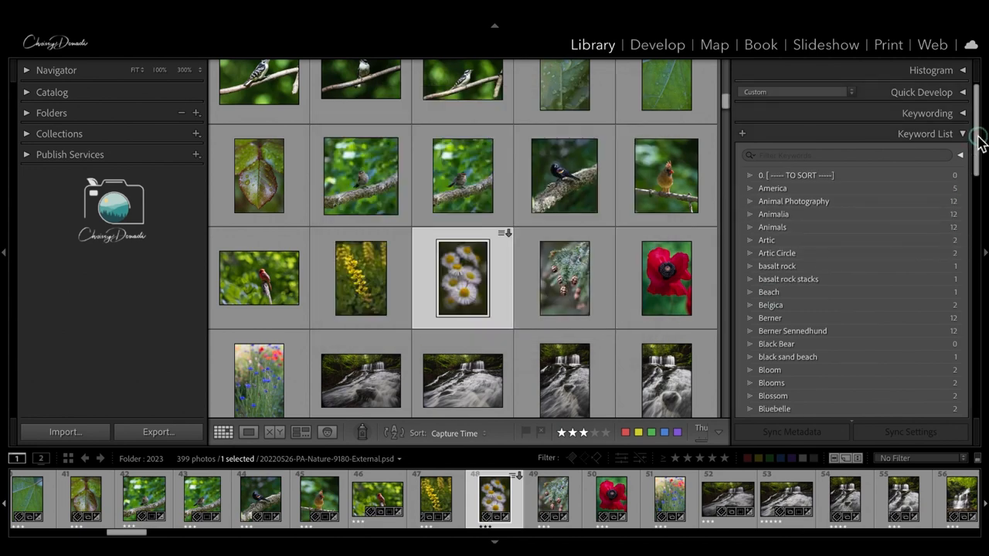
scroll("down", 3)
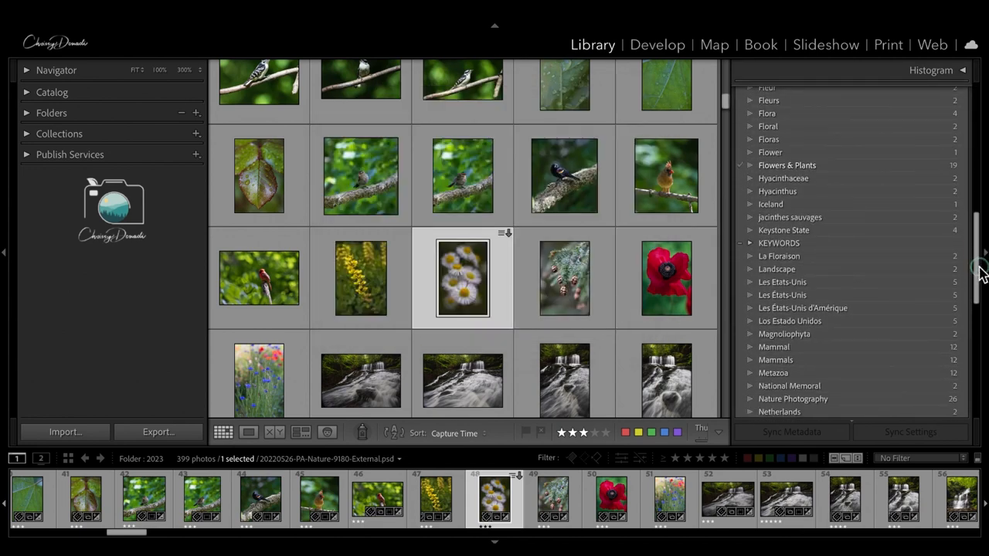
scroll("down", 3)
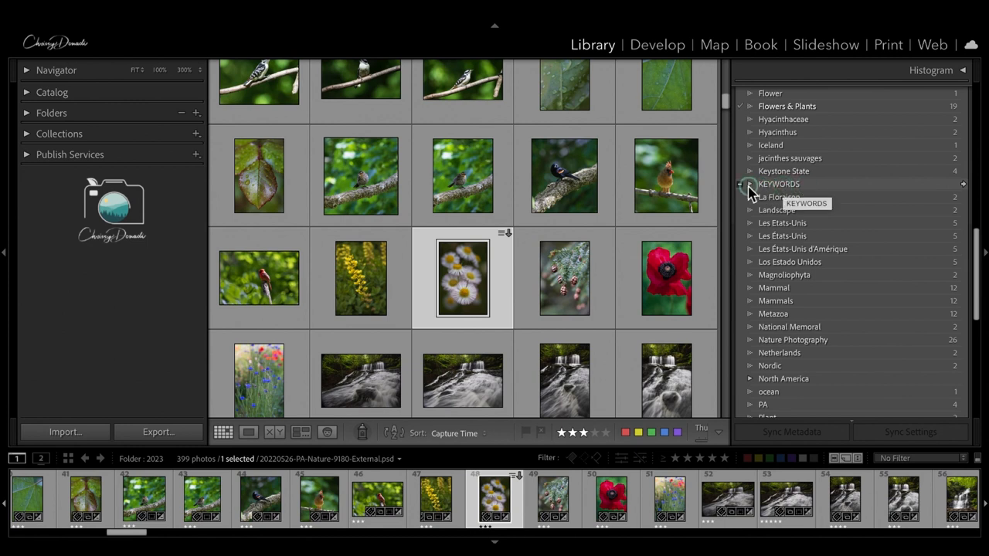
left_click(748, 184)
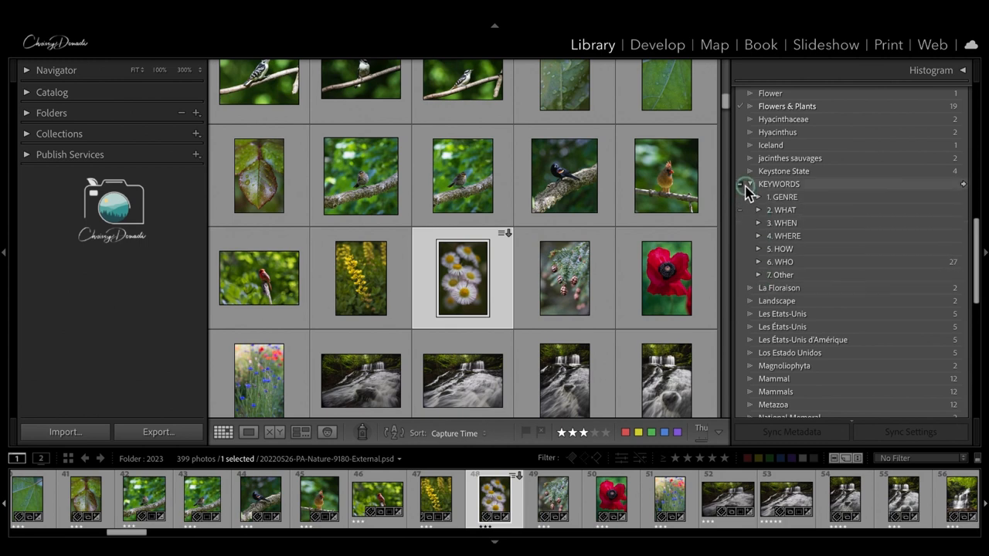
left_click(758, 184)
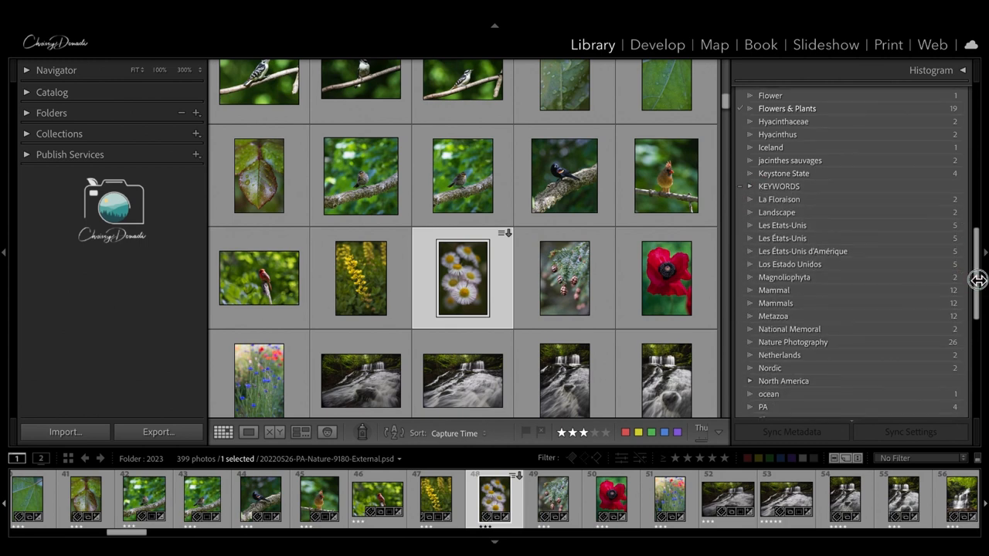
Step: Select the loose keywords from America through Keystone State to move into TO SORT
scroll("up", 3)
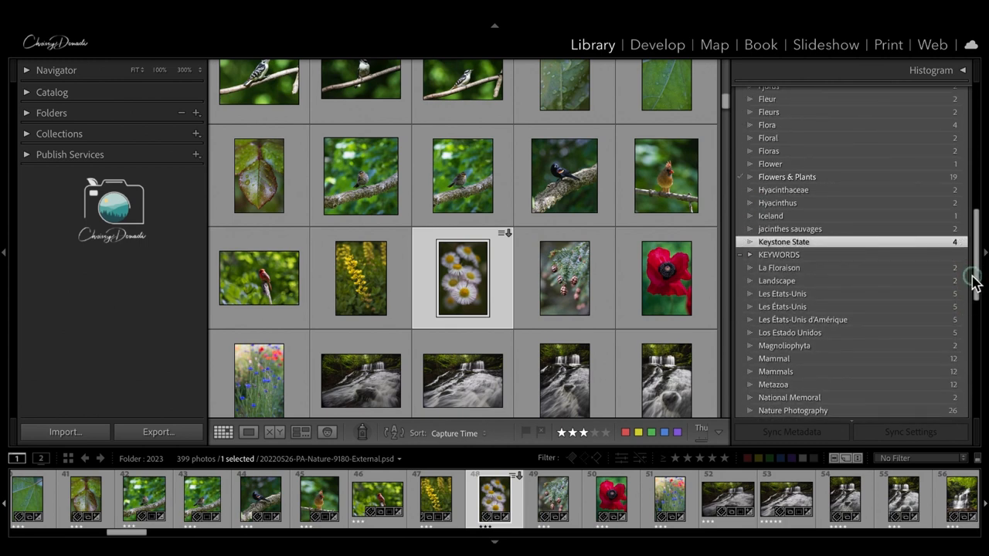
scroll("up", 3)
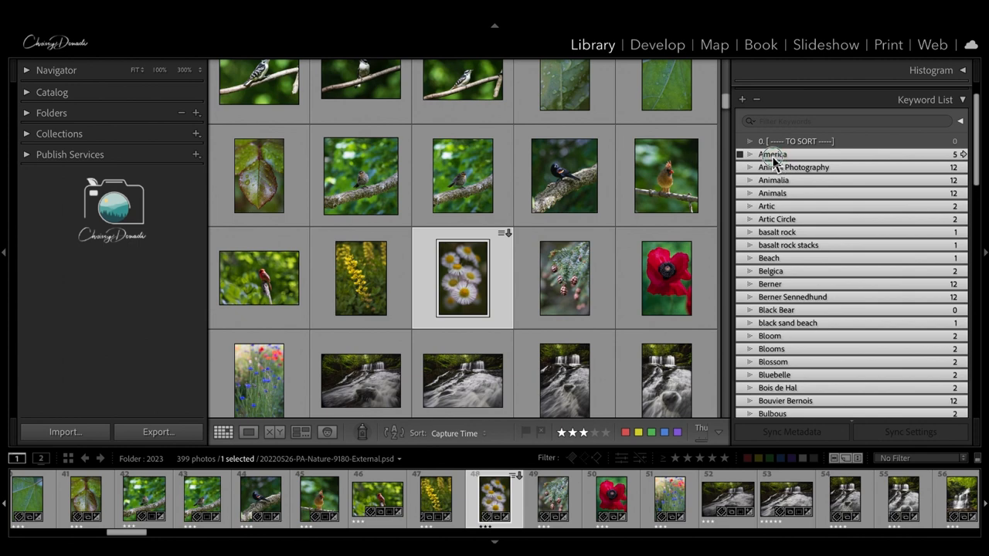
left_click(748, 141)
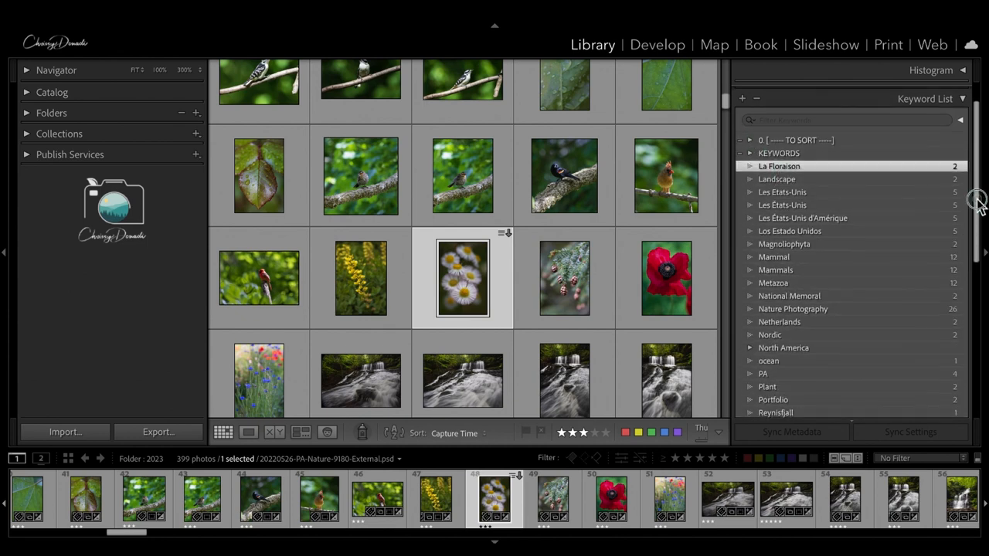
scroll("down", 3)
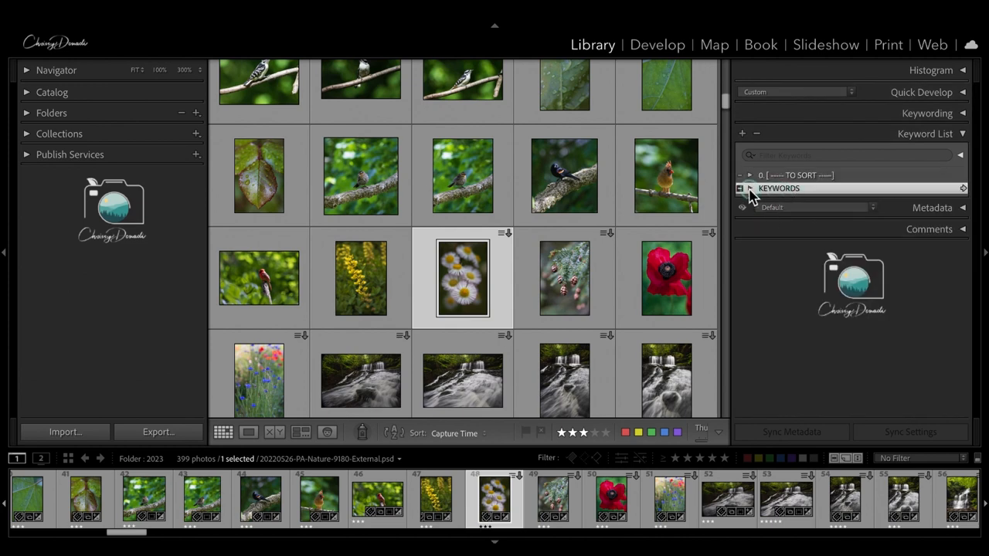
Step: Expand KEYWORDS > WHEN > SEASON and review the Autumn keyword's settings
left_click(739, 189)
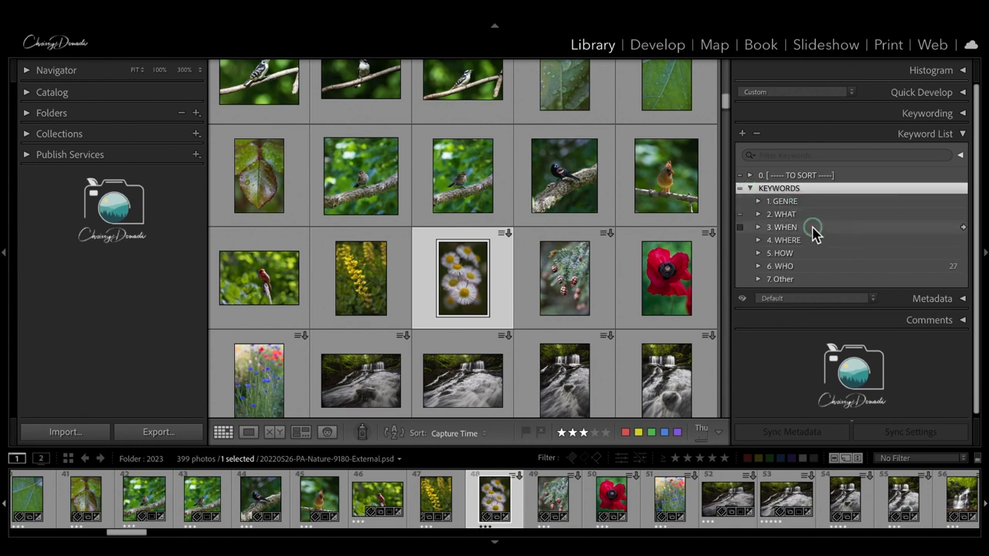
mouse_move(811, 229)
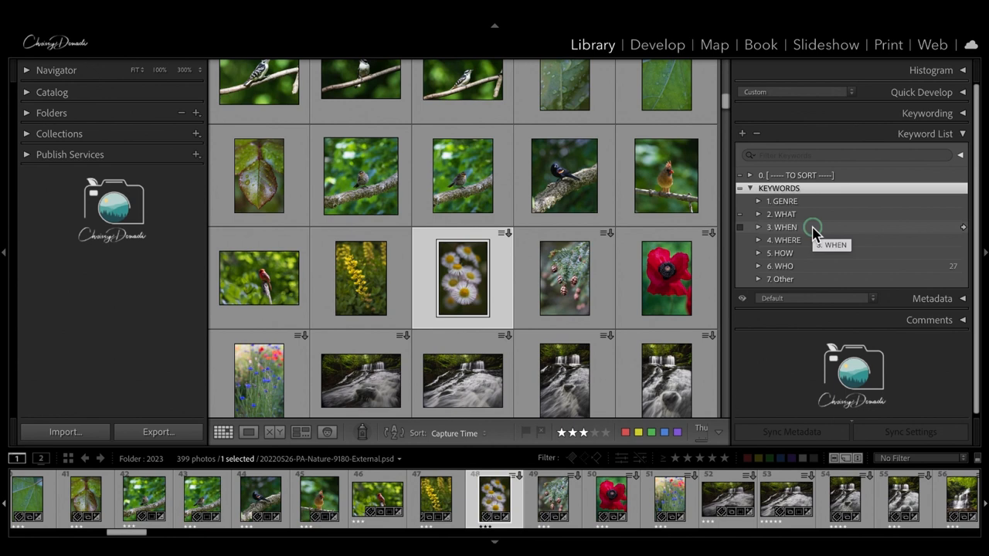
mouse_move(764, 235)
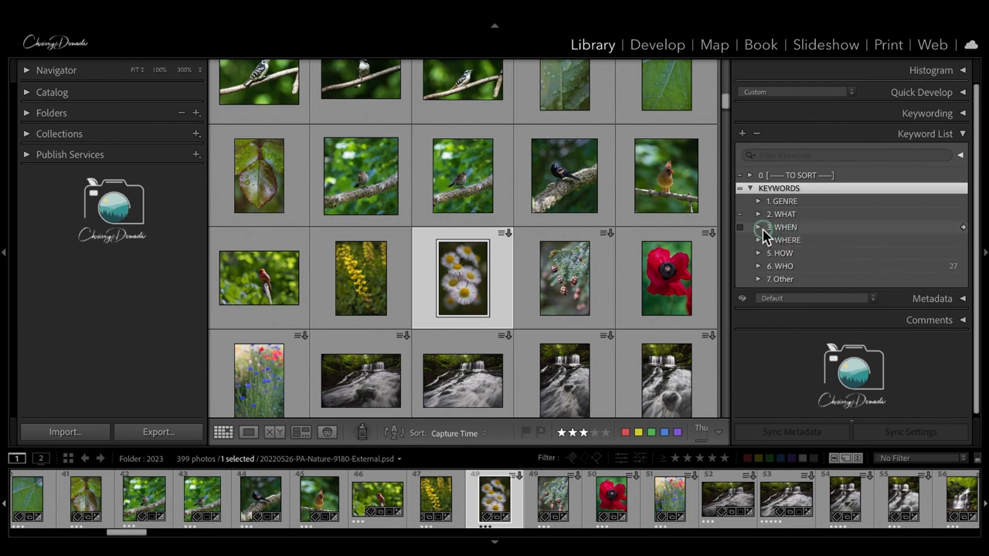
left_click(759, 226)
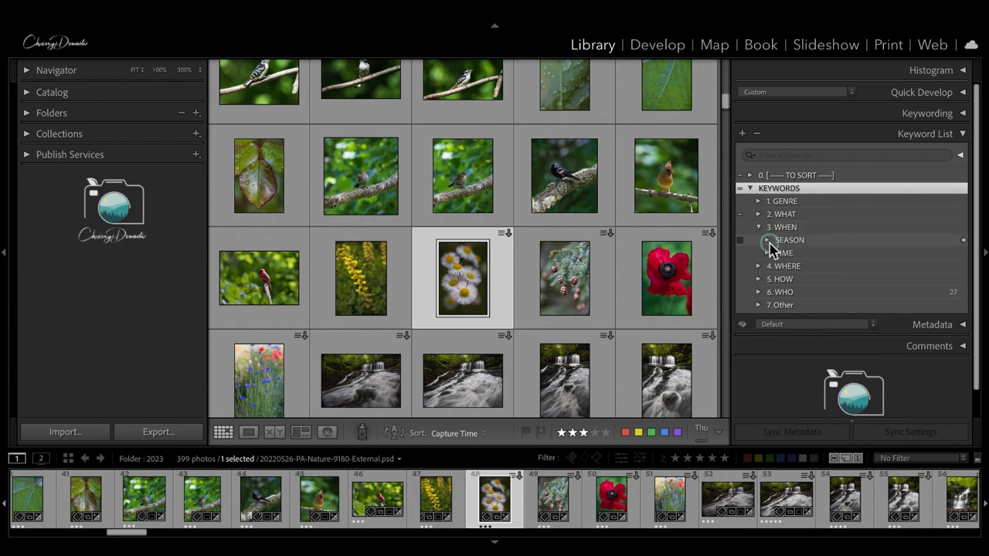
left_click(766, 240)
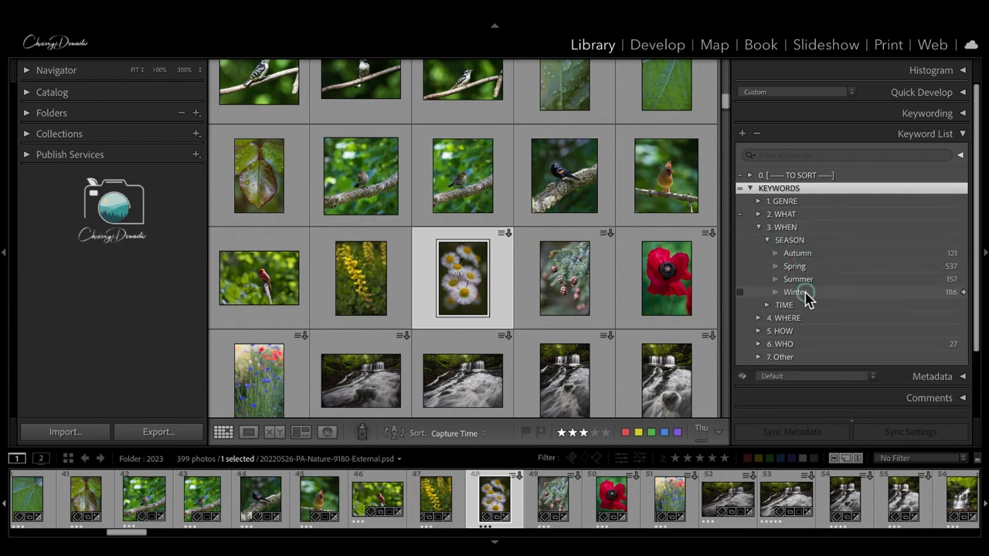
double_click(798, 253)
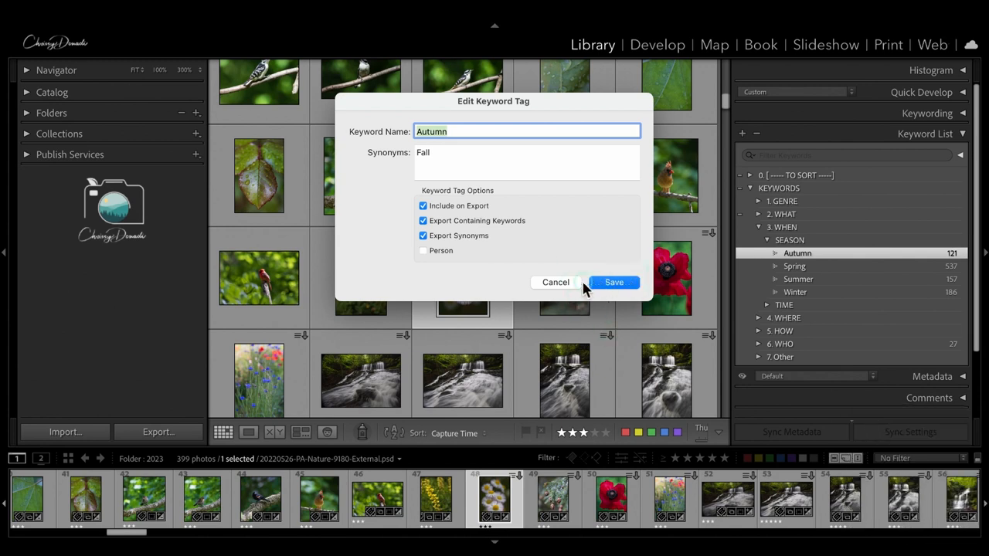
mouse_move(610, 286)
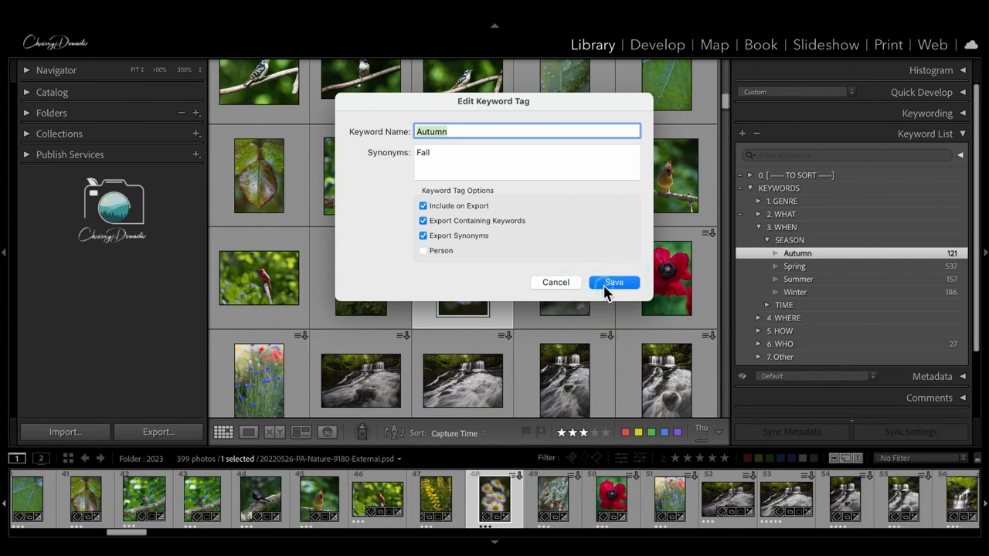
left_click(613, 281)
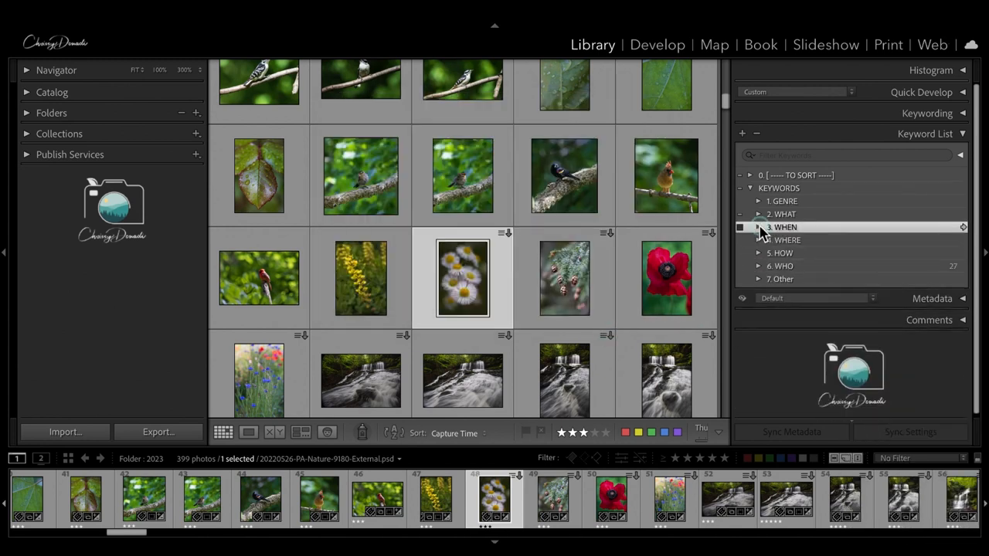
Step: Expand WHAT > ENVIRONMENT > LAND to list keywords from Arctic Circle to Water
left_click(759, 213)
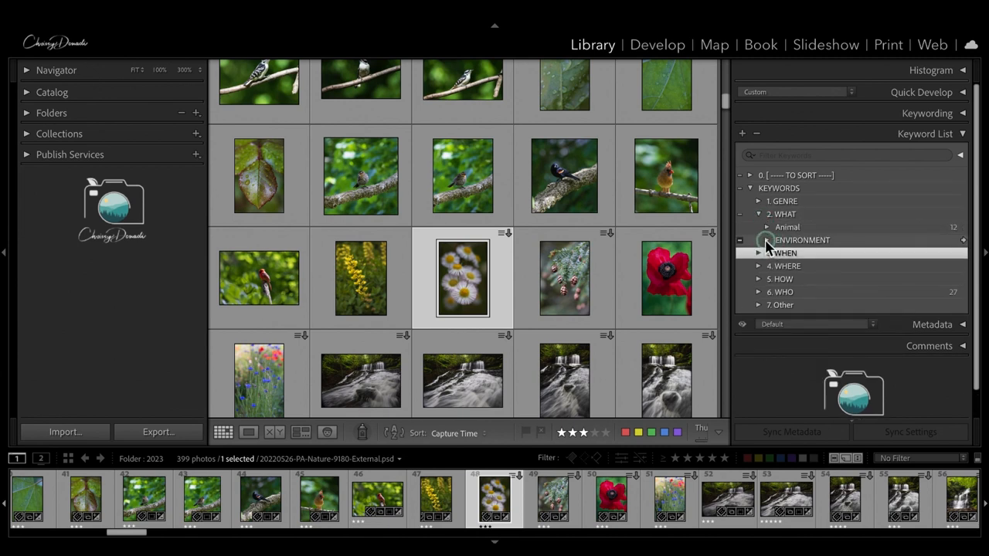
left_click(776, 253)
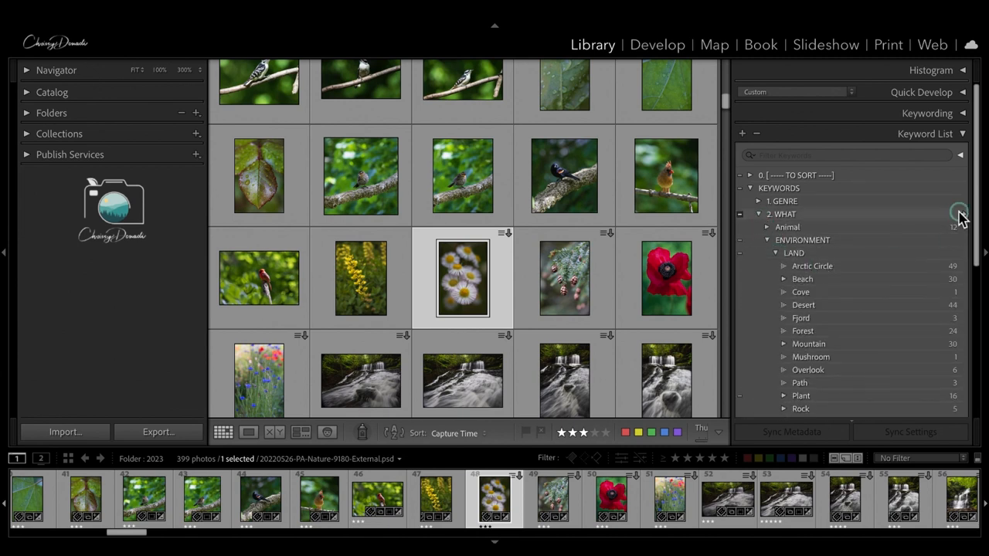
scroll("down", 3)
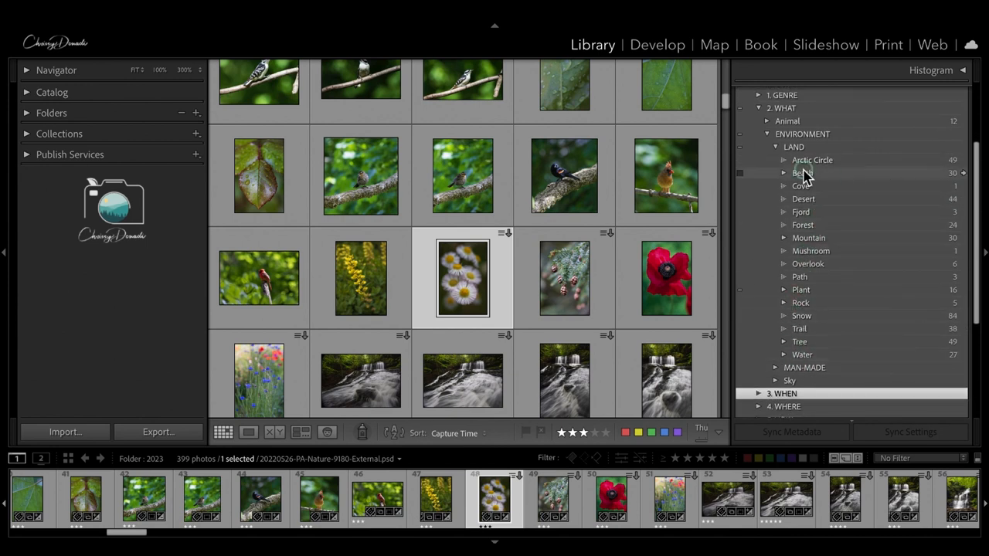
mouse_move(869, 356)
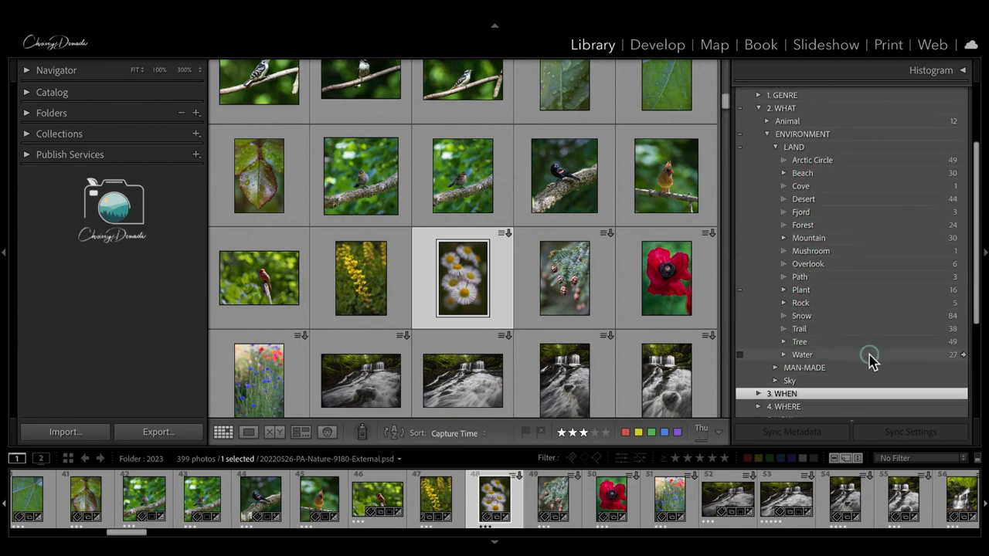
mouse_move(869, 354)
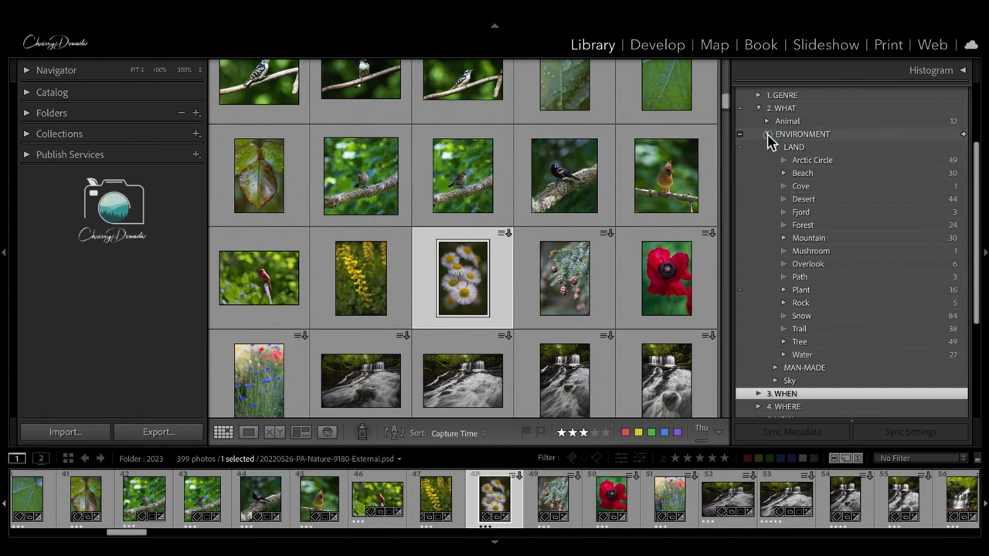
Step: Expand WHERE > North America > United States > Southeast > Tennessee to reveal the park keyword
left_click(767, 133)
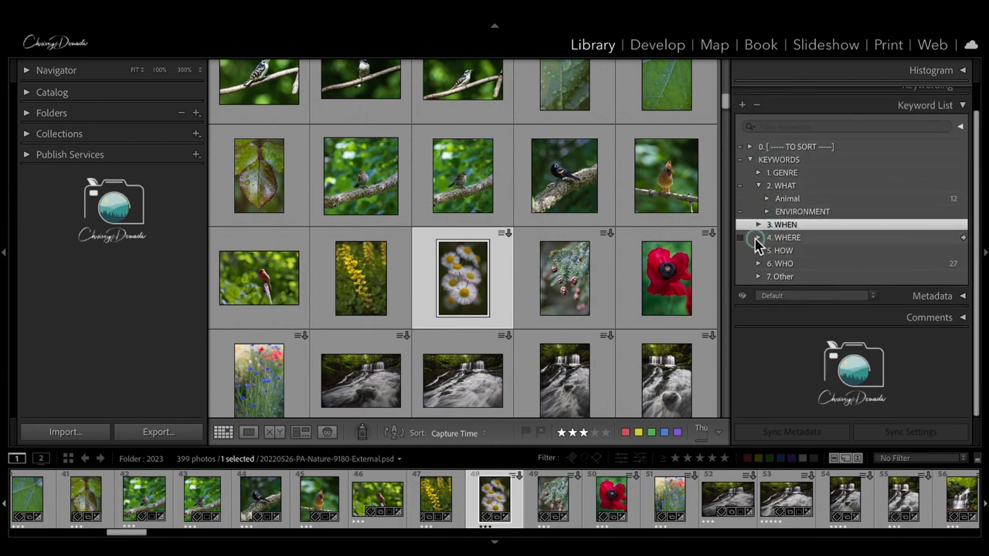
left_click(759, 238)
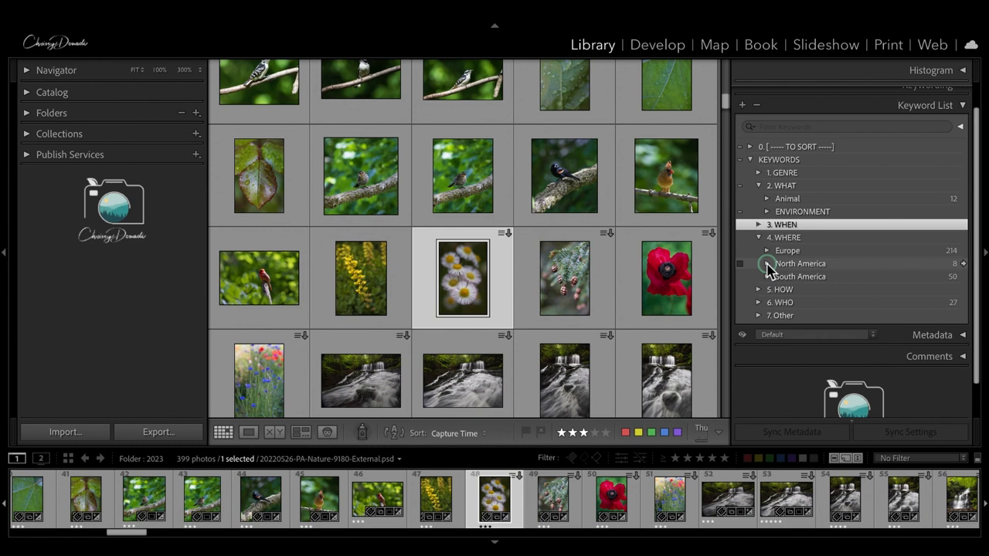
left_click(767, 263)
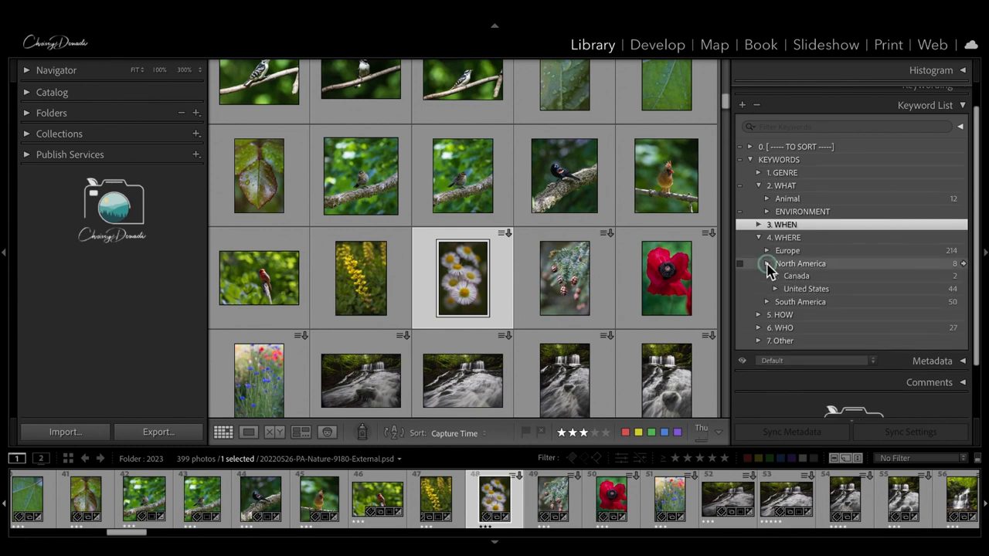
left_click(774, 289)
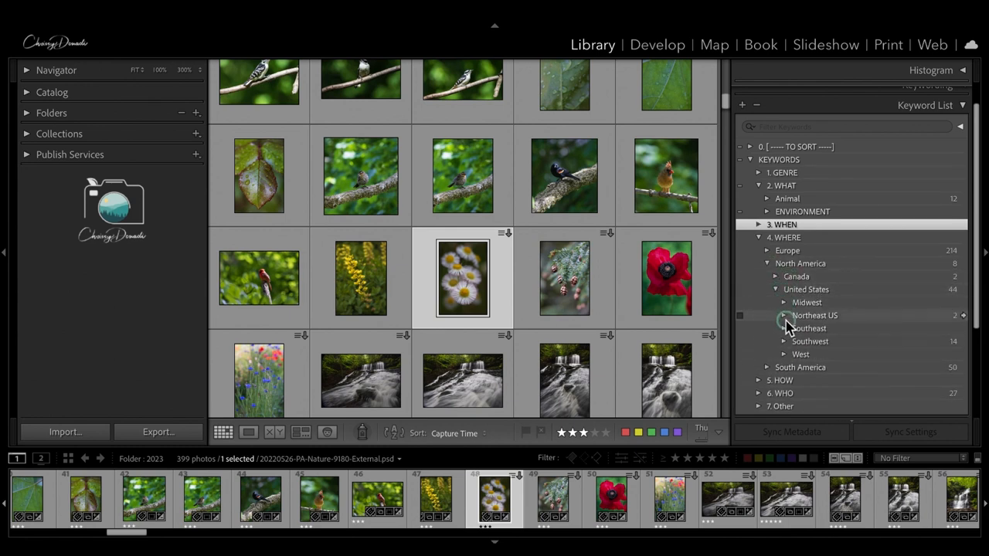
left_click(785, 328)
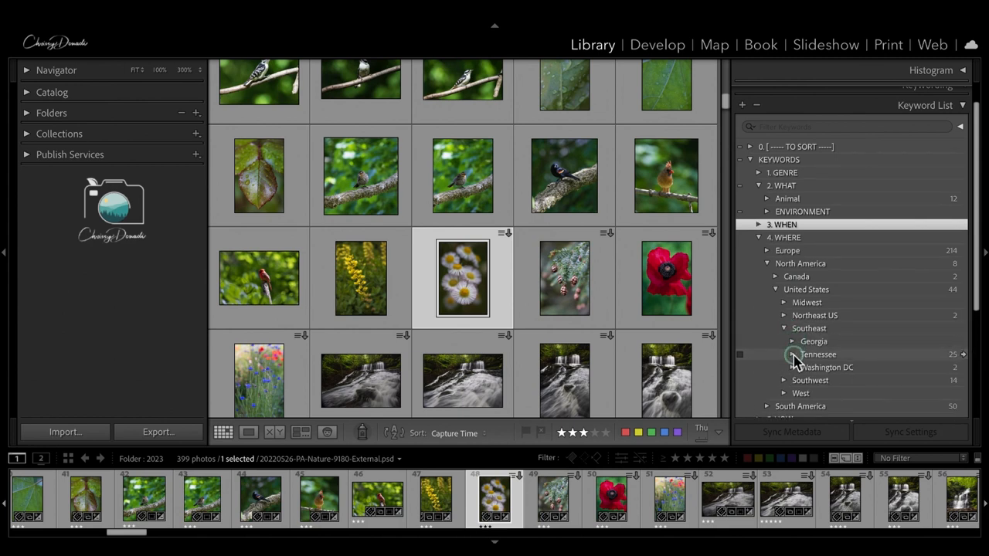
left_click(784, 354)
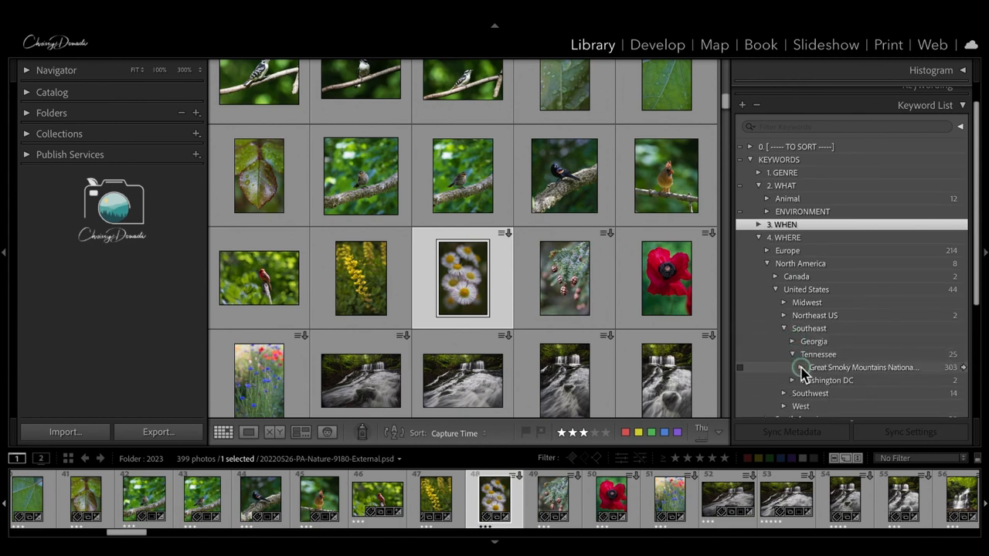
mouse_move(848, 374)
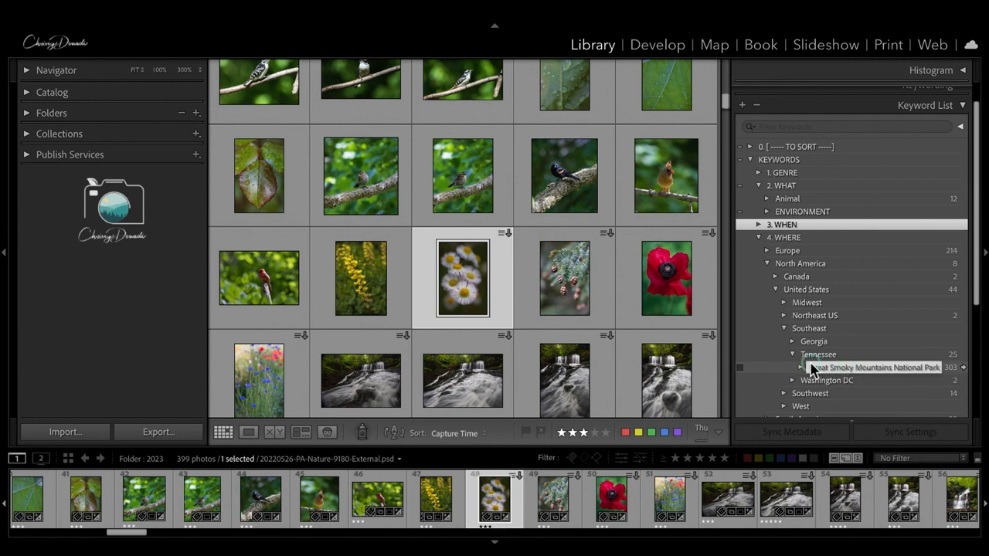
mouse_move(742, 371)
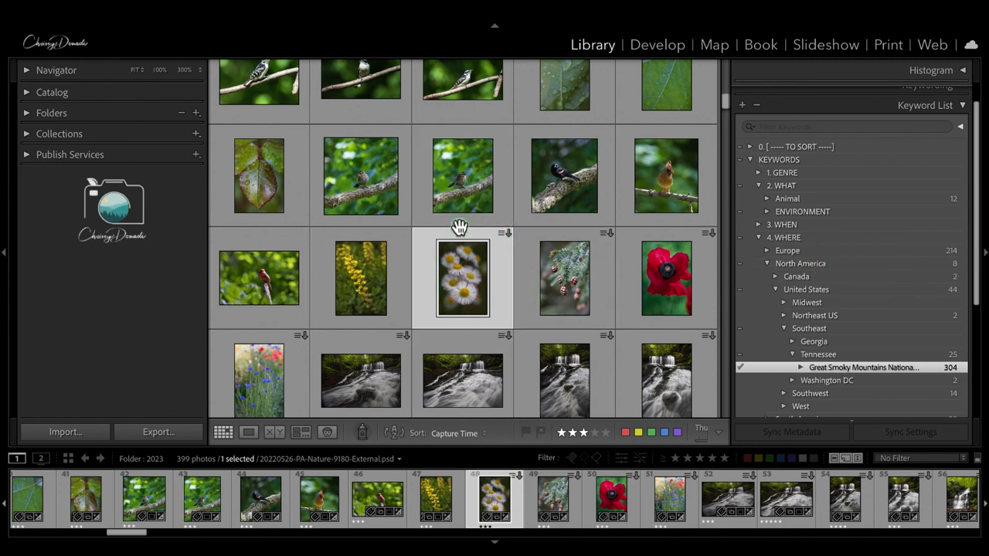
mouse_move(850, 376)
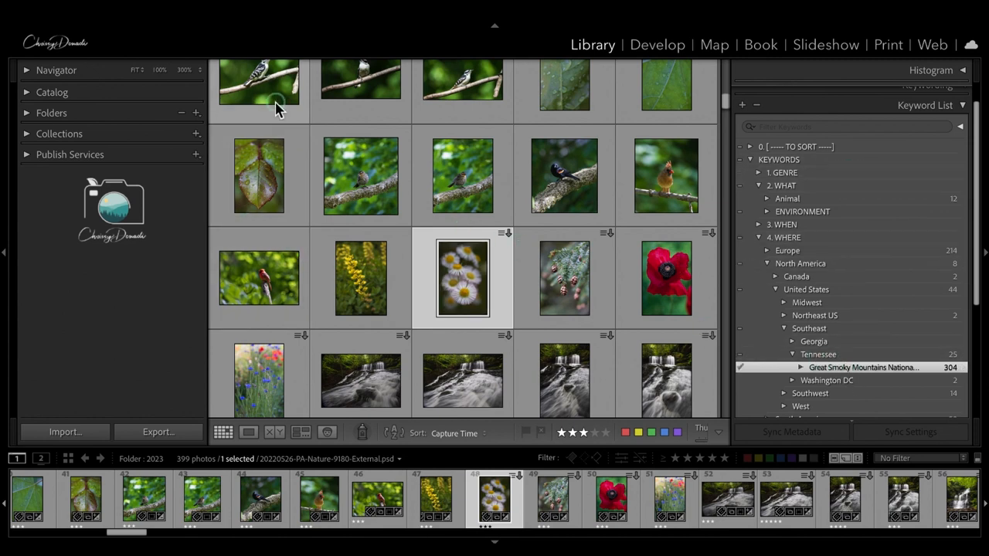
Step: Tag the selected daisy photo with Great Smoky Mountains National Park
left_click(665, 278)
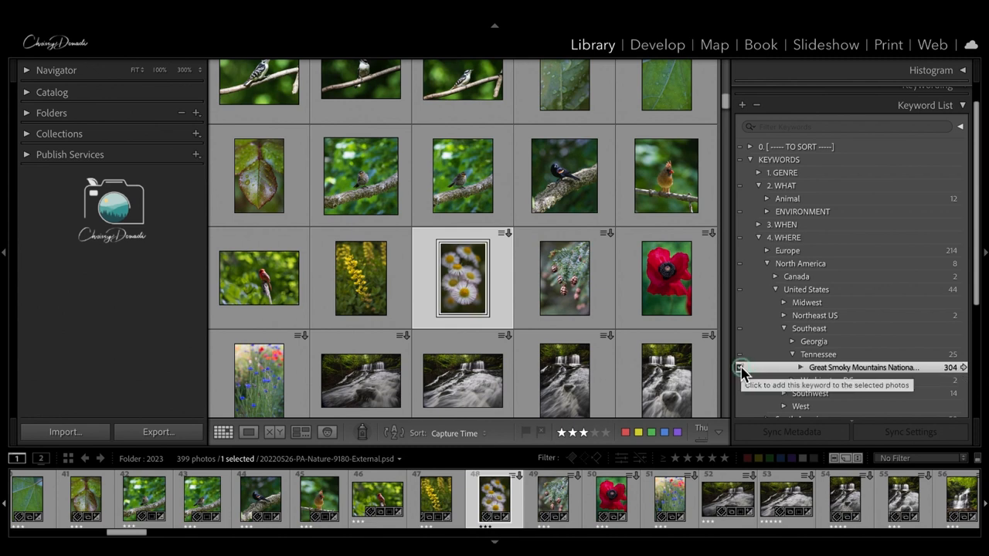
left_click(738, 368)
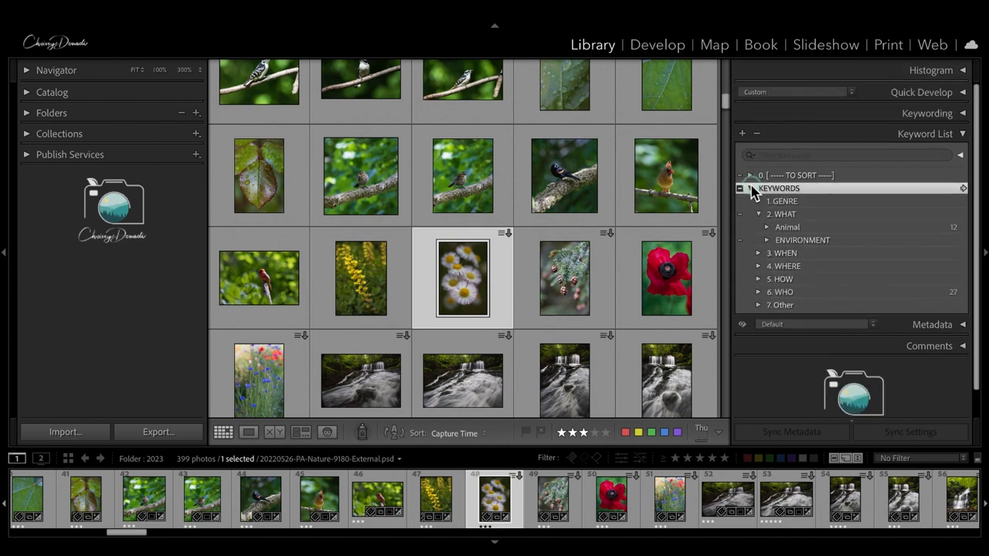
Step: Expand the '0. TO SORT' group and select a keyword from its flat list
left_click(750, 177)
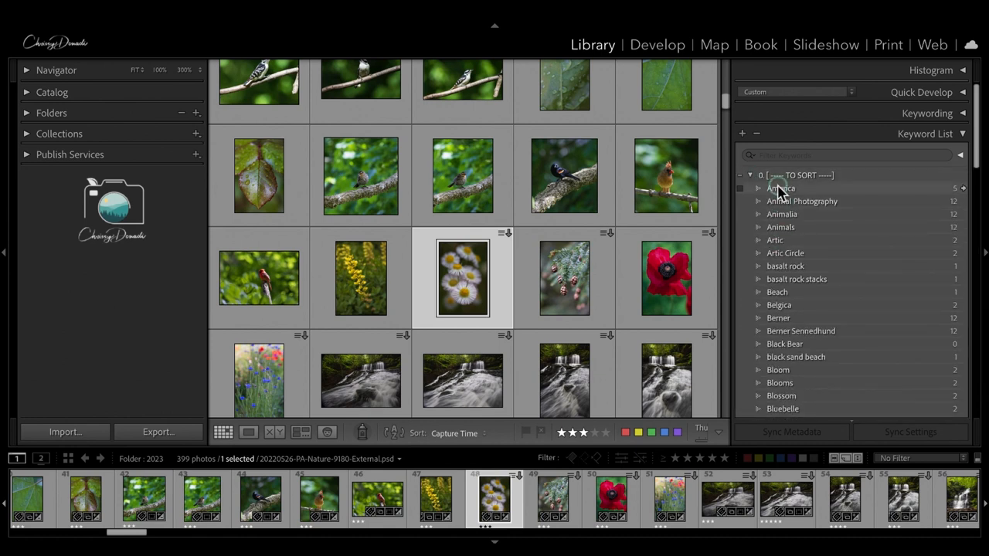
mouse_move(782, 226)
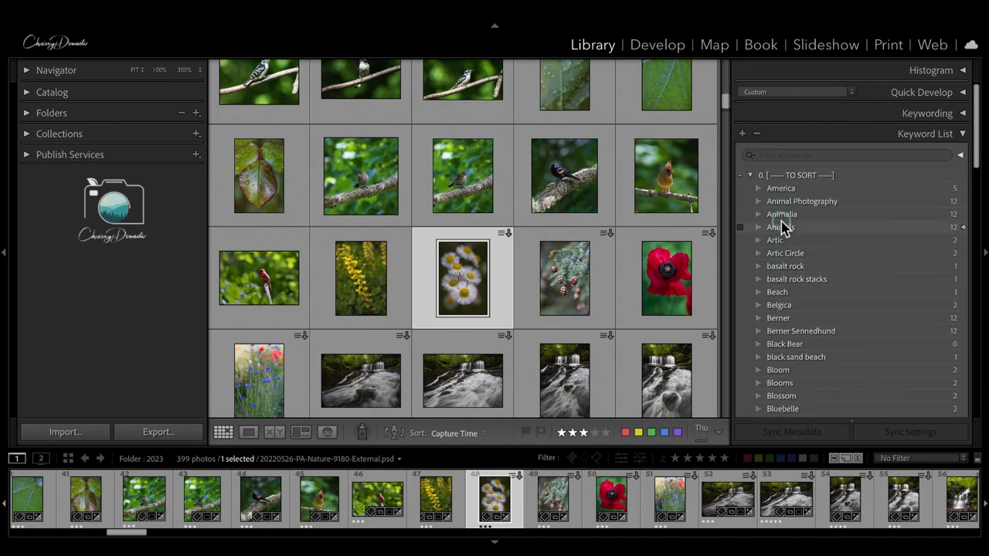
left_click(782, 213)
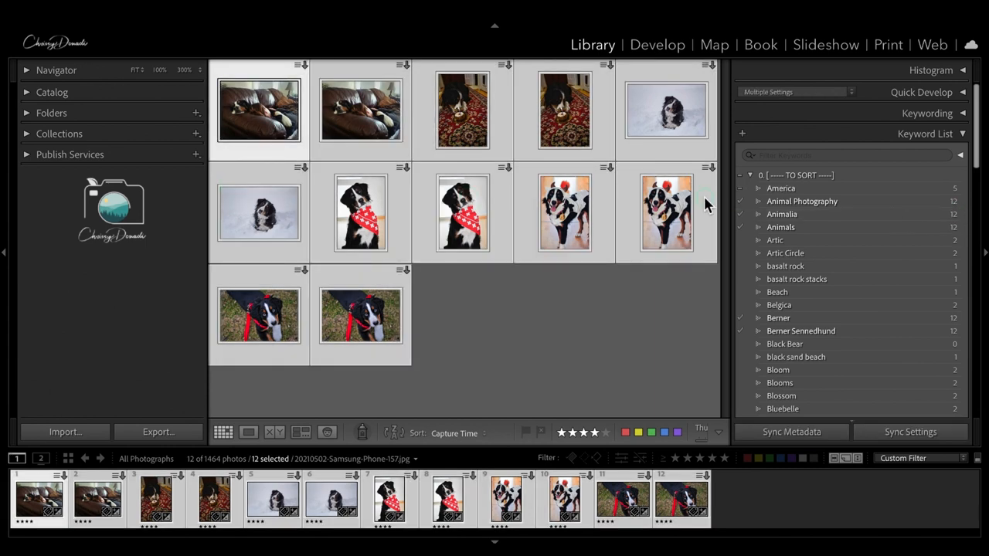
Step: Filter the keyword list for 'dog' and review the Animal keyword's name and synonyms
scroll("down", 3)
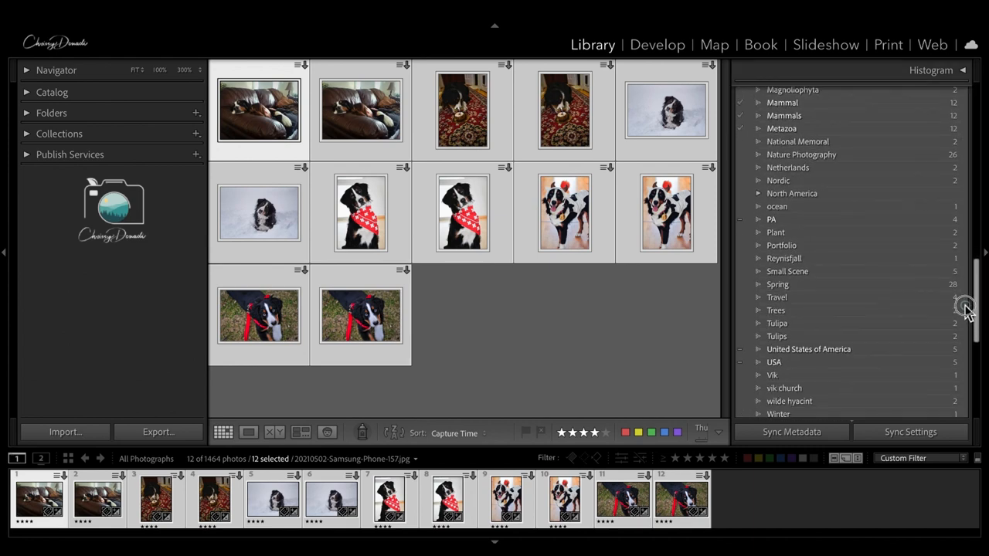
scroll("down", 3)
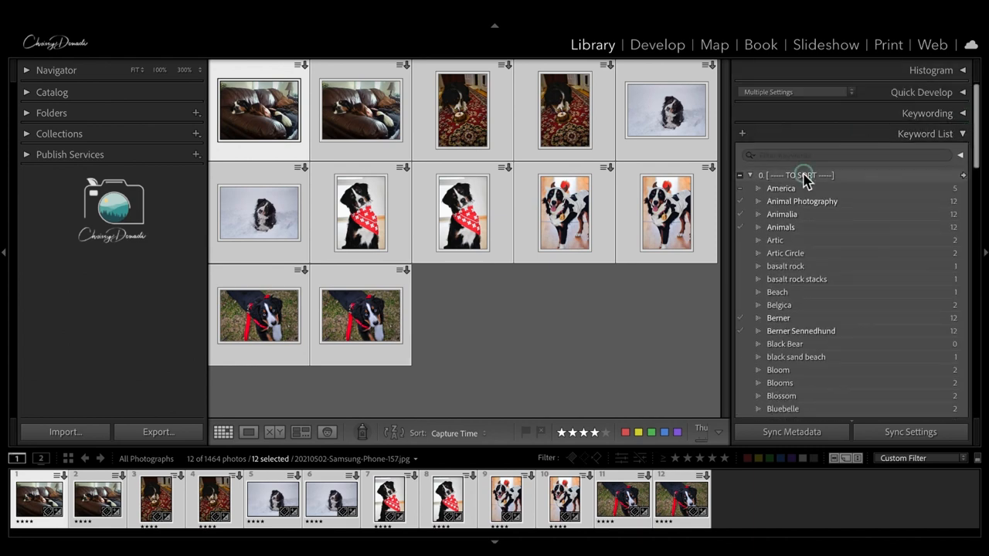
type("dog")
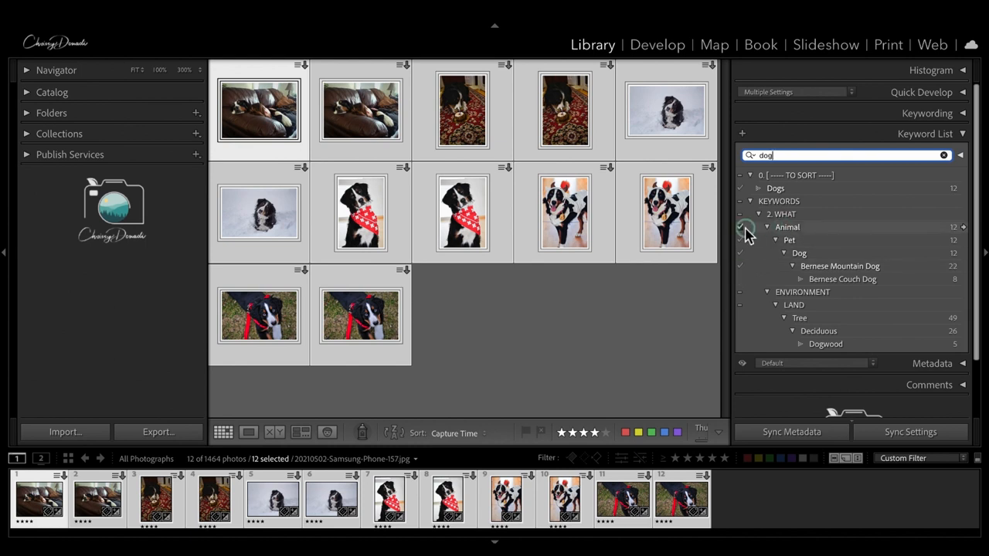
double_click(787, 226)
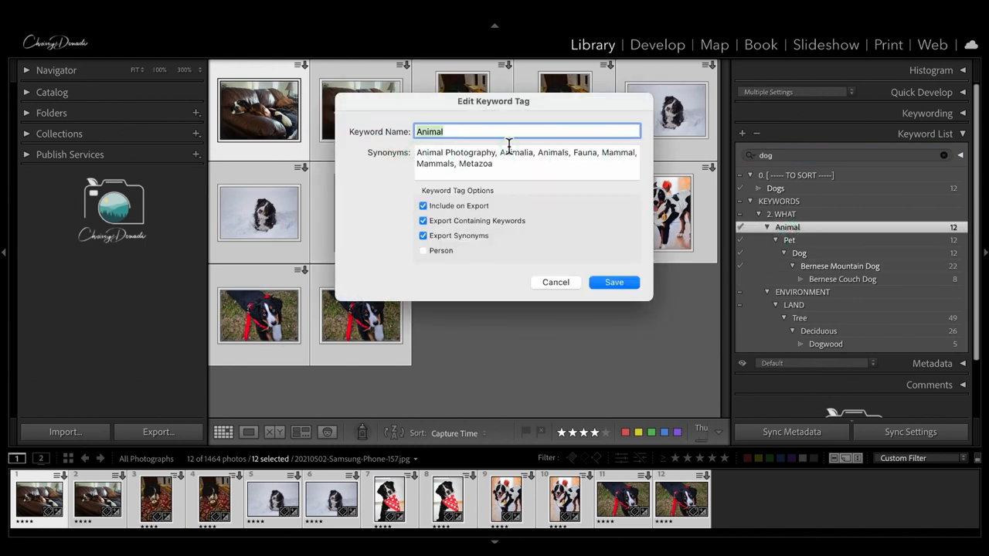
left_click(614, 281)
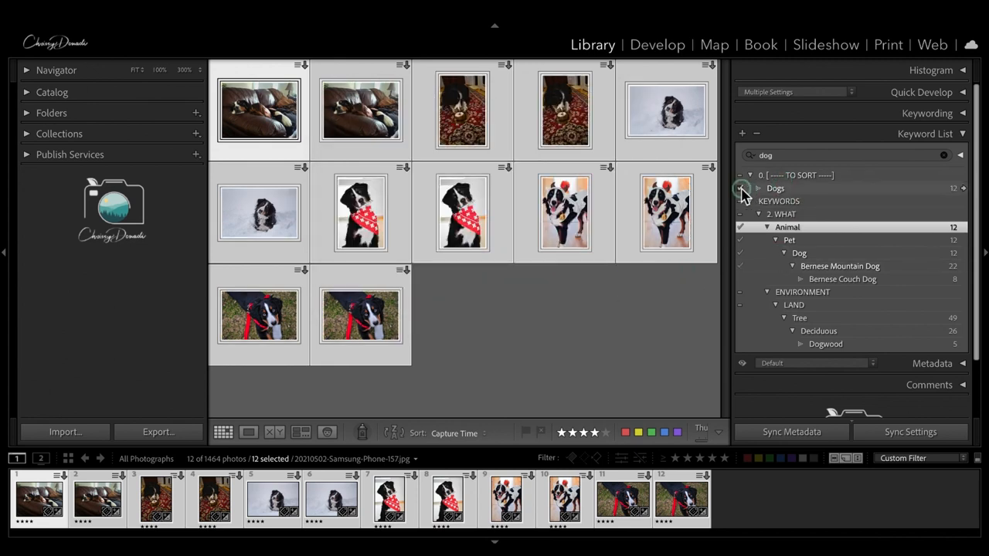
Step: Clear the dog filter and collapse TO SORT, WHAT and the KEYWORDS hierarchy
left_click(749, 189)
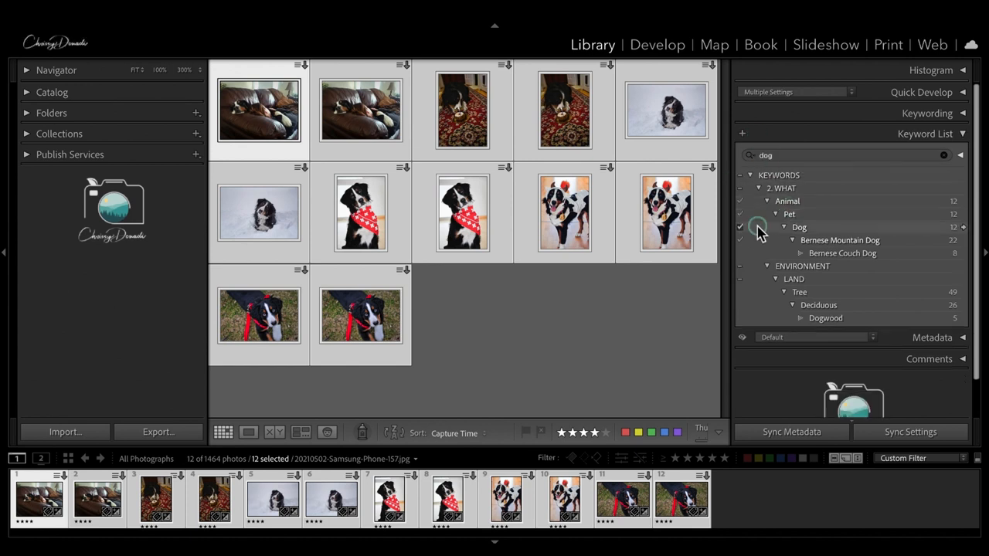
left_click(943, 155)
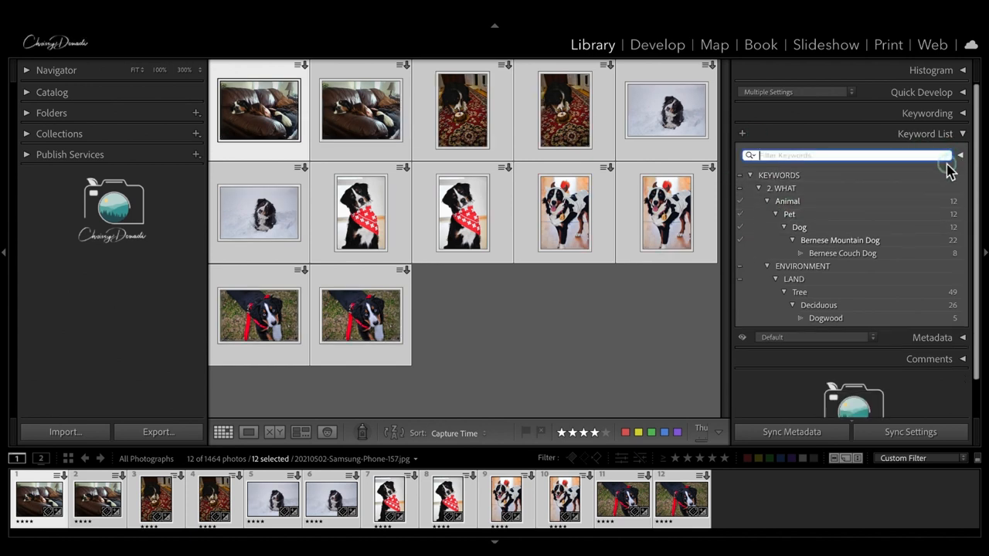
left_click(960, 155)
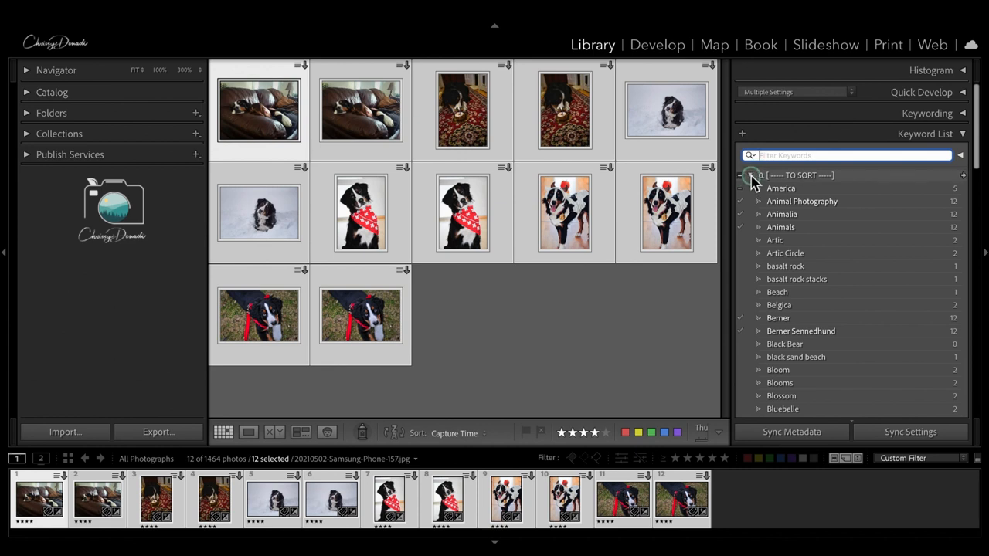
left_click(749, 176)
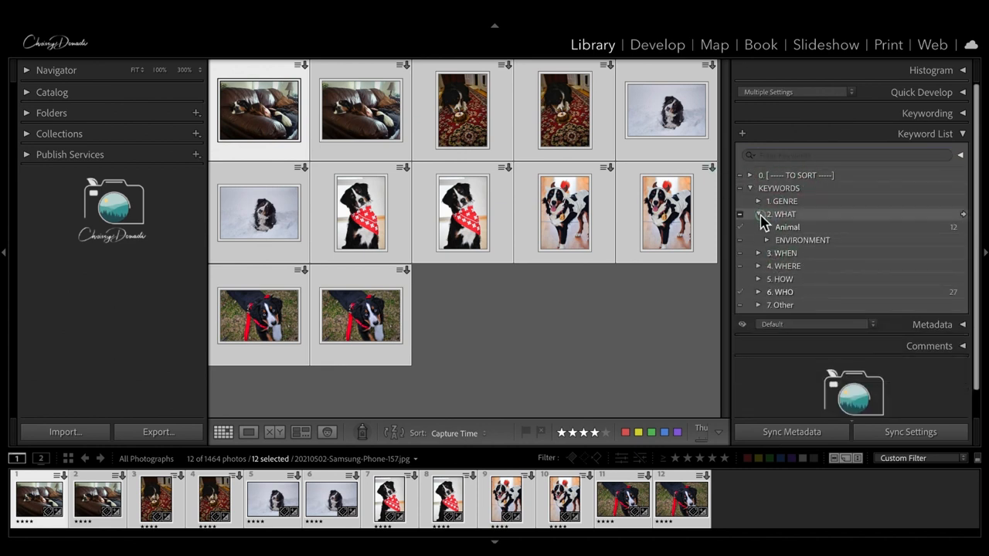
left_click(759, 214)
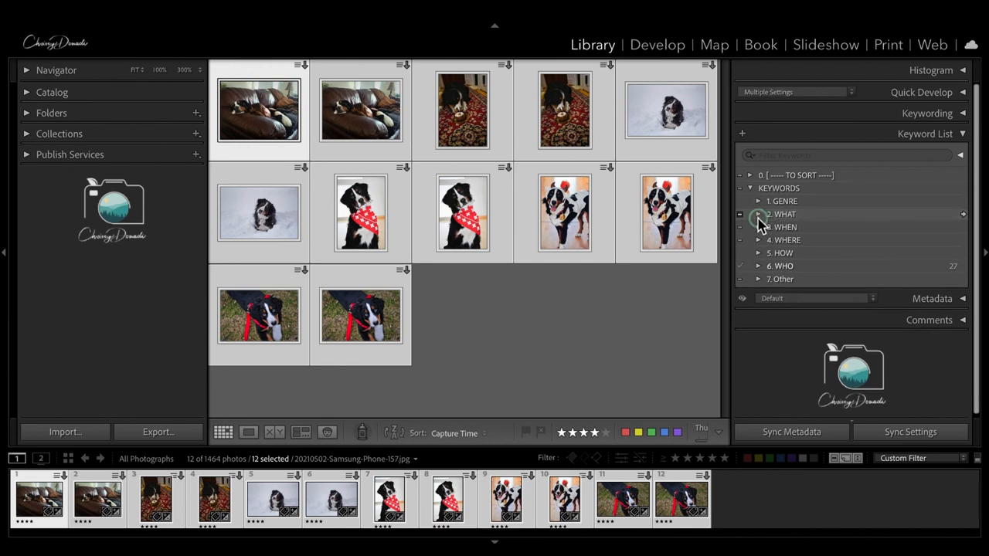
left_click(752, 188)
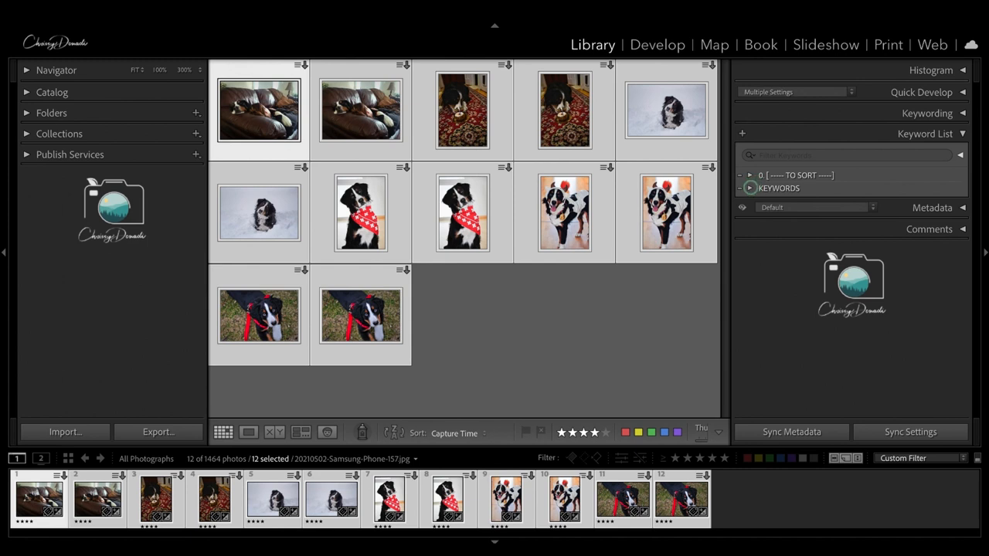
Step: Expand TO SORT and the WHAT category to reach ENVIRONMENT for Trees, wilde hyacint and Woods
left_click(749, 189)
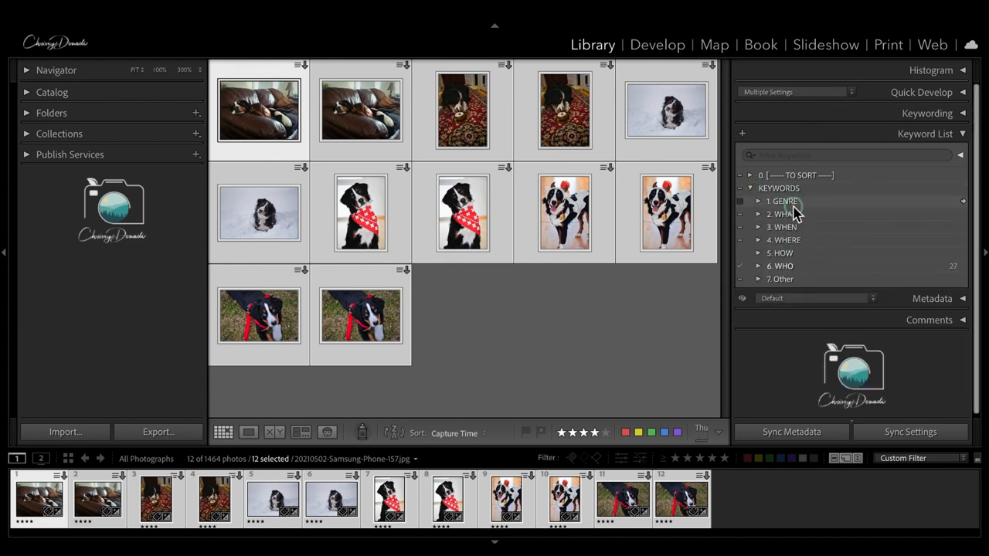
left_click(749, 189)
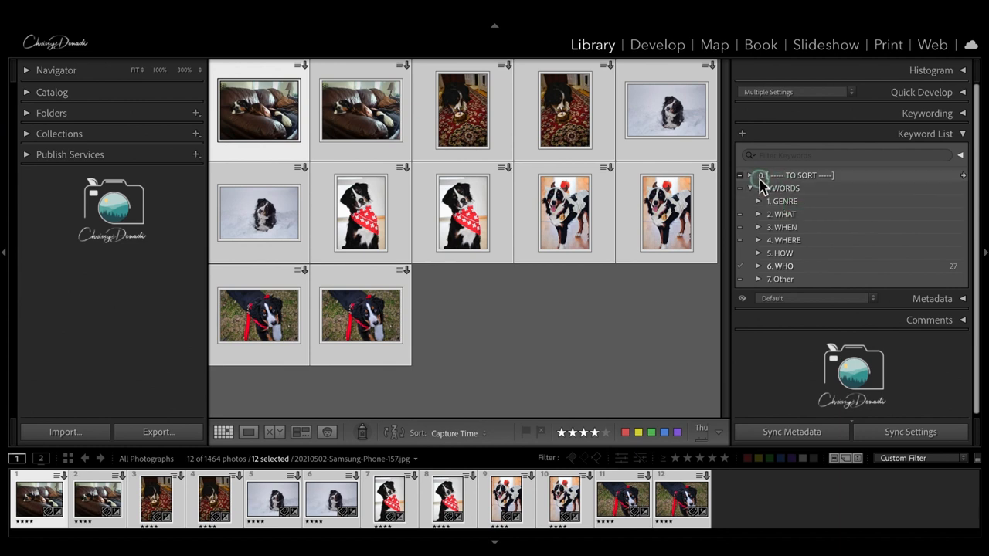
left_click(751, 175)
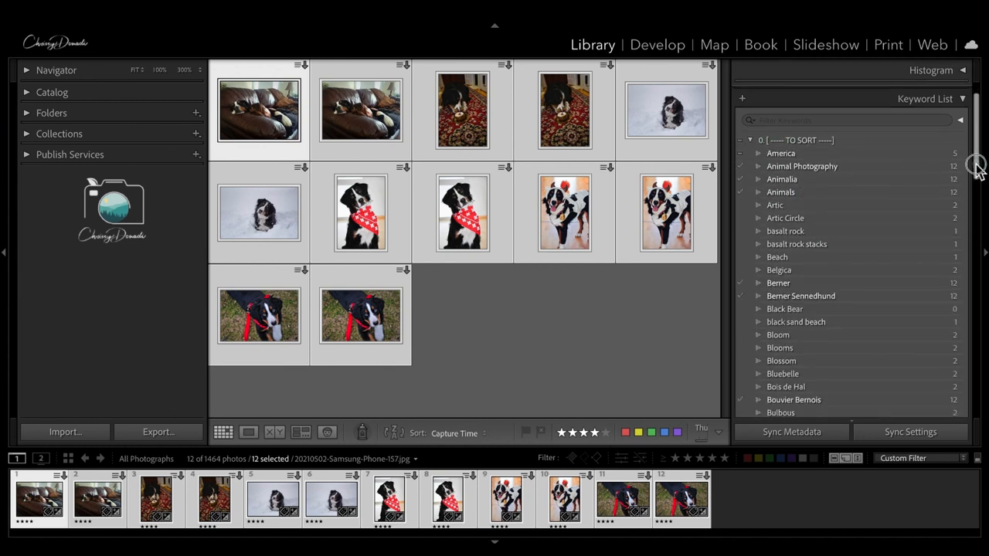
scroll("down", 3)
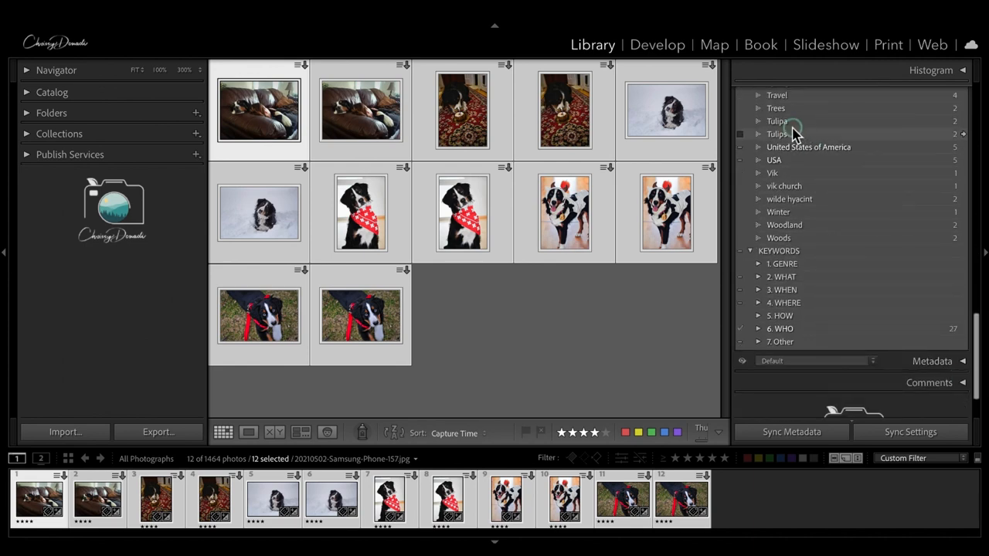
left_click(782, 276)
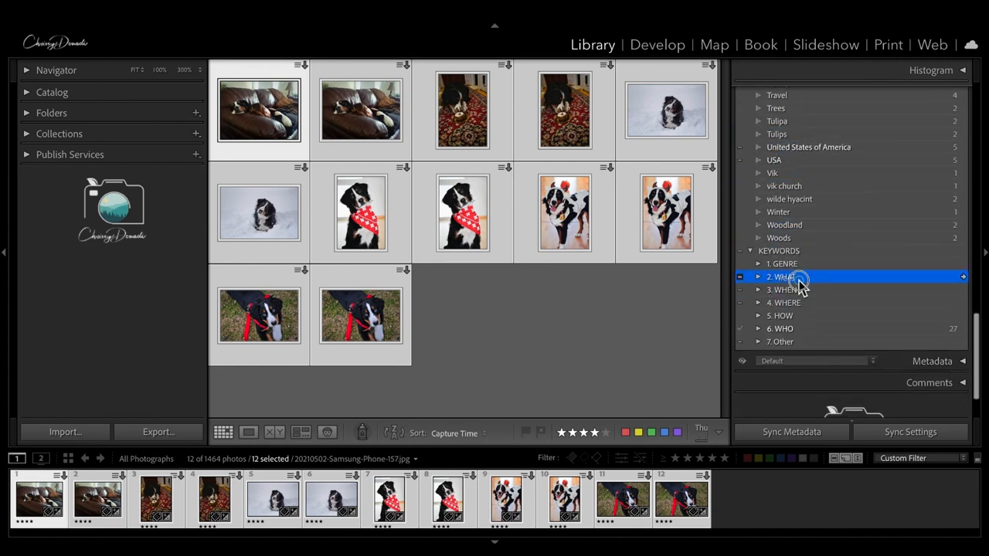
left_click(760, 277)
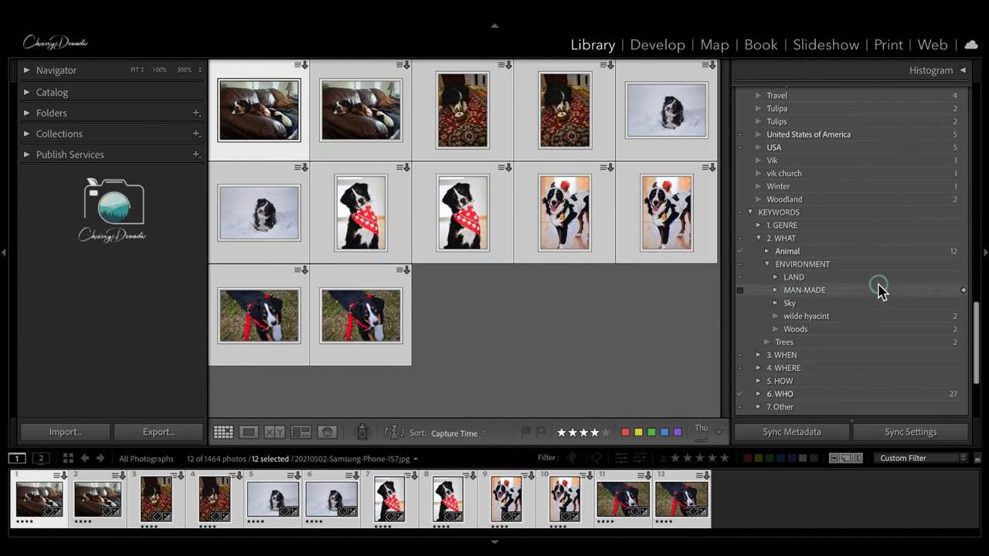
mouse_move(796, 186)
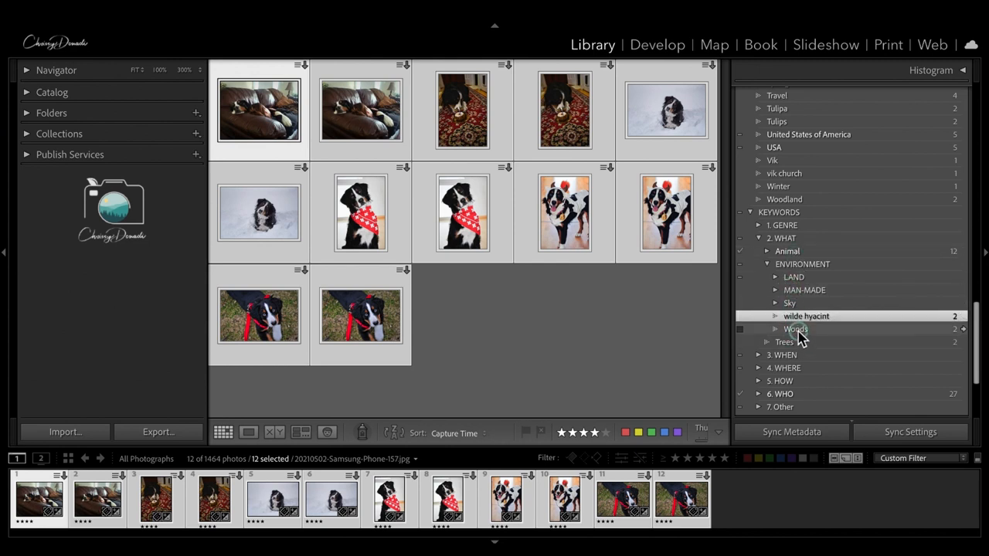
Step: Browse the LAND keywords under Environment, then collapse KEYWORDS again
left_click(794, 277)
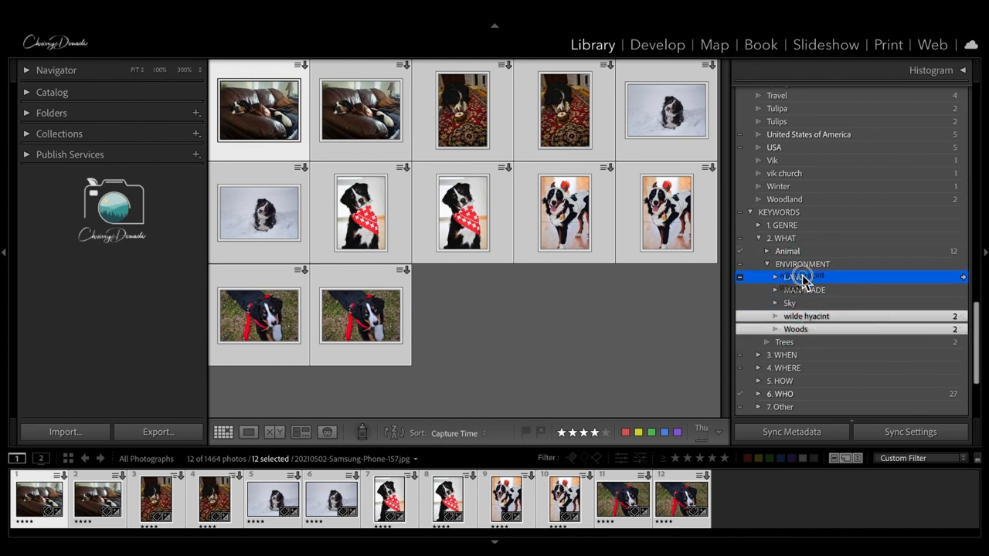
left_click(775, 276)
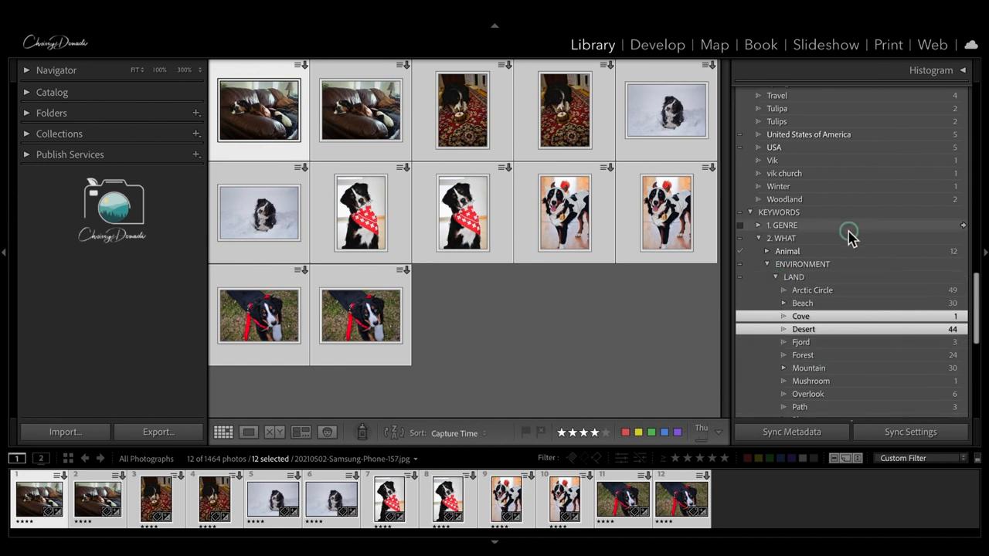
mouse_move(850, 228)
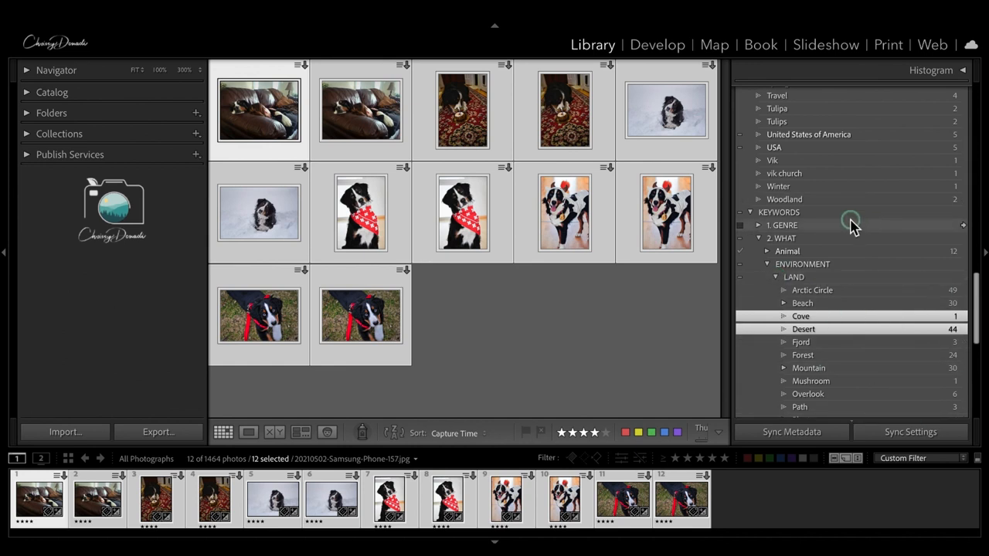
mouse_move(831, 201)
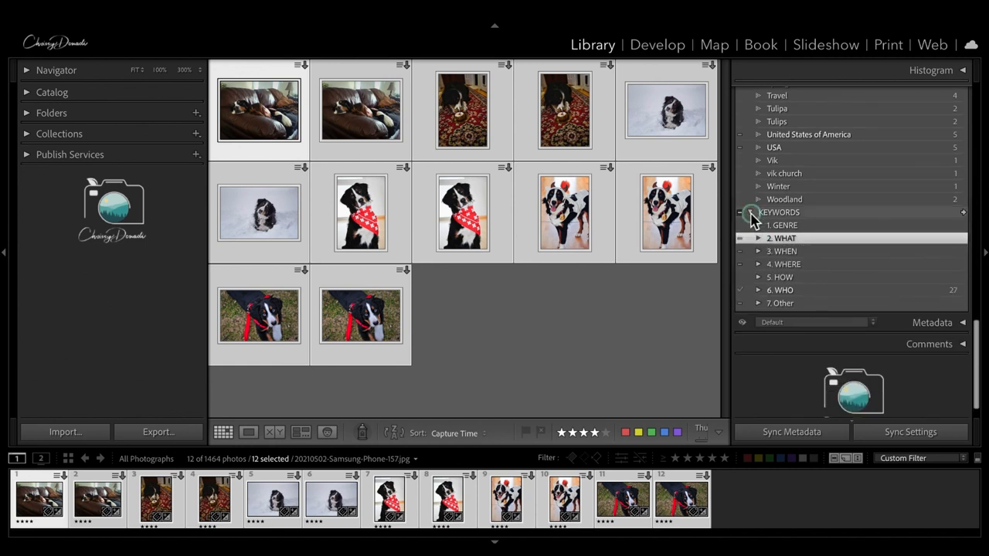
left_click(751, 212)
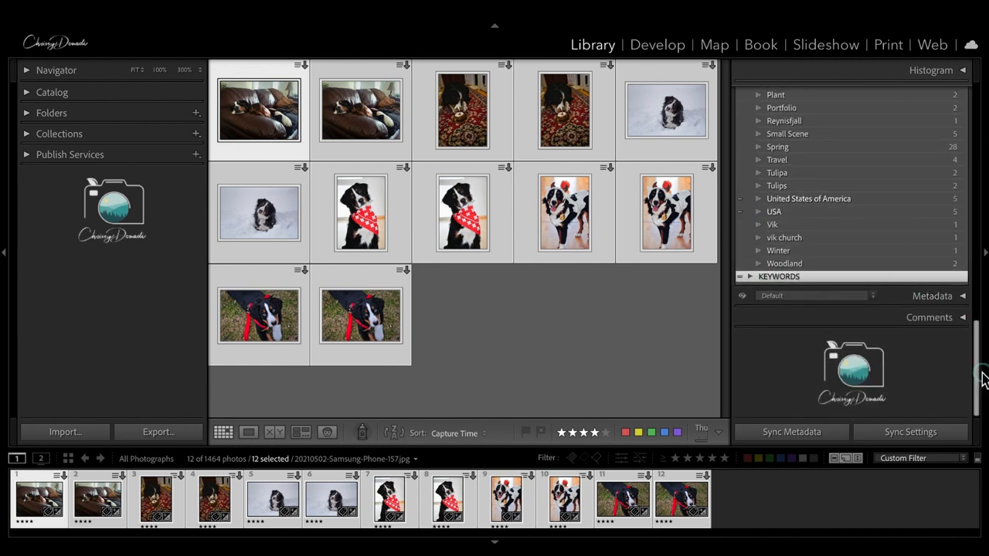
mouse_move(980, 371)
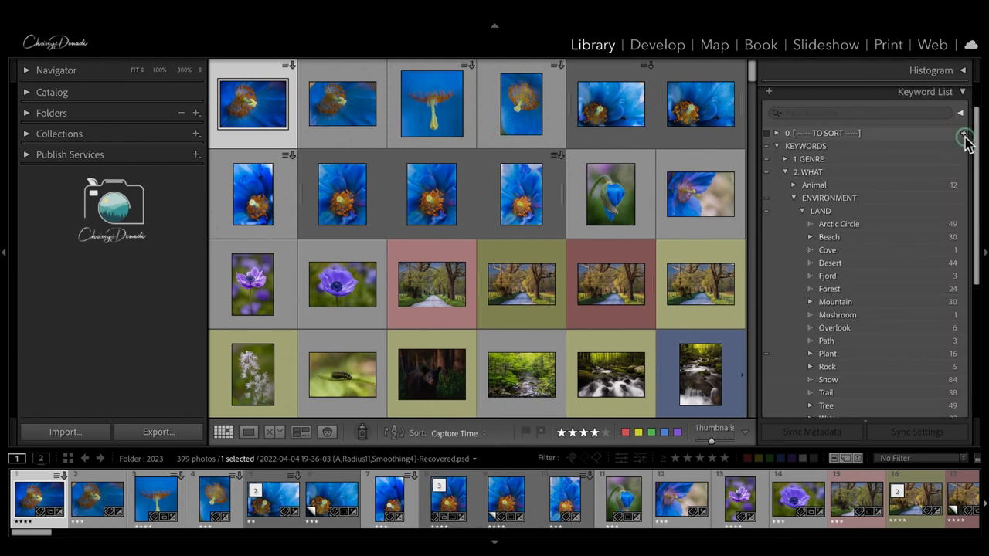
Step: Filter for 'spring', select all loose-Spring photos and tag them with SEASON > Spring
left_click(859, 113)
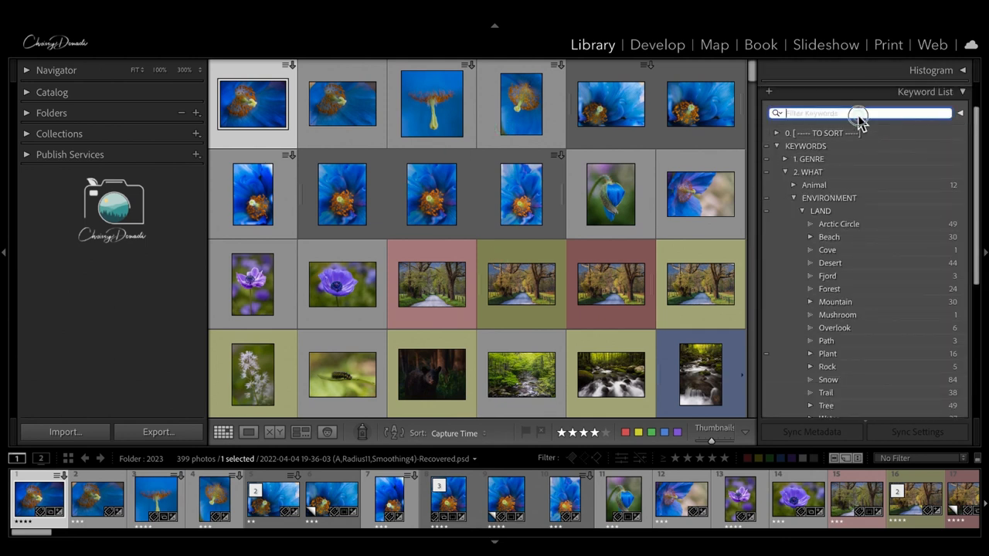
mouse_move(862, 114)
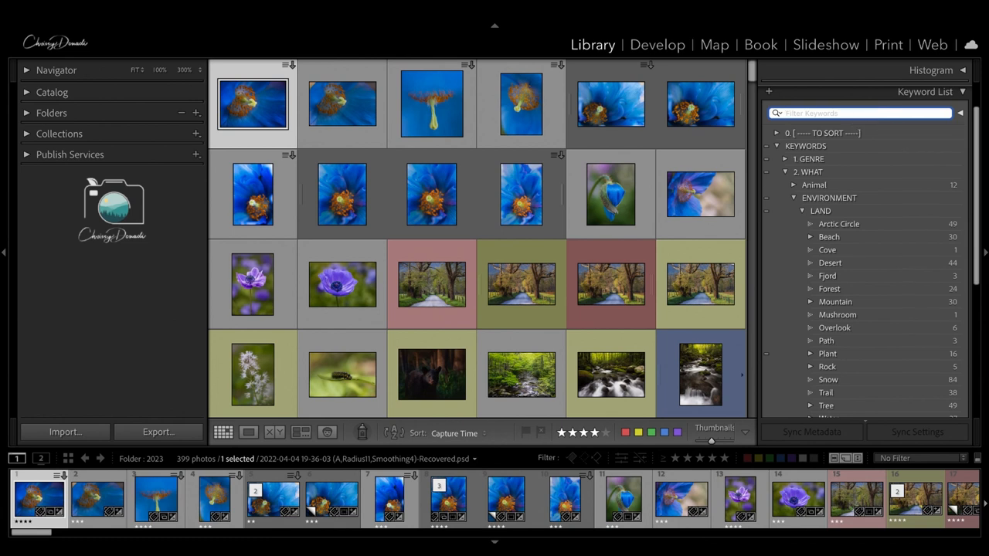
type("spring")
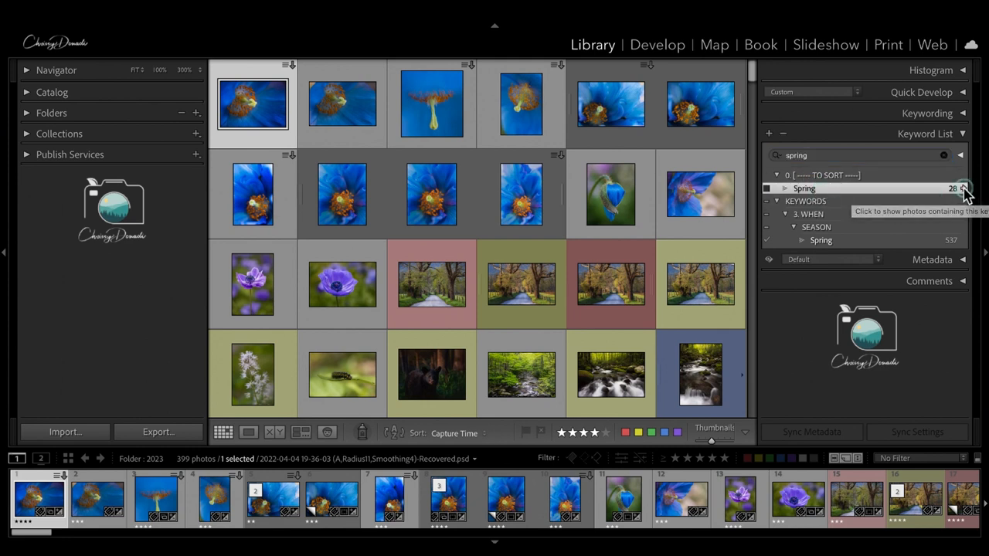
left_click(767, 189)
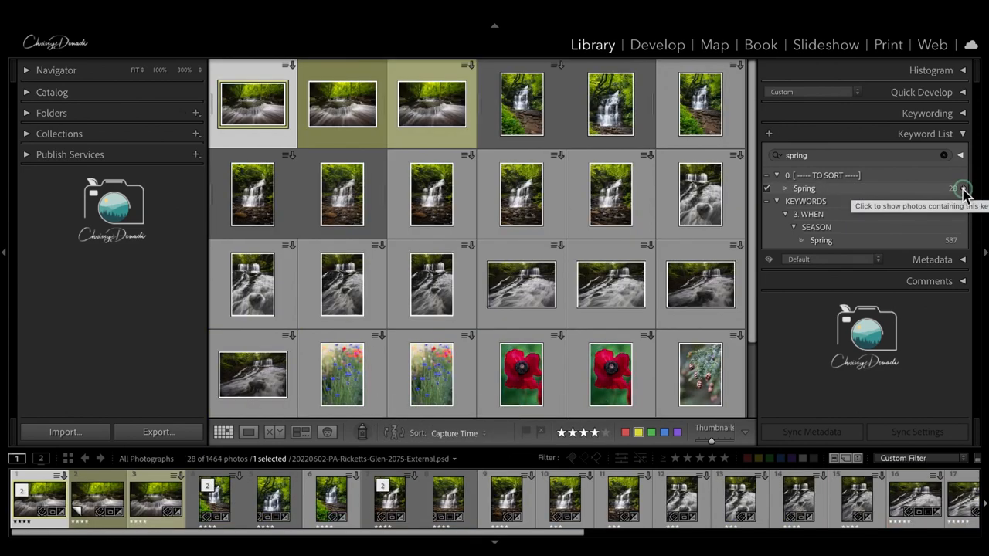
left_click(961, 189)
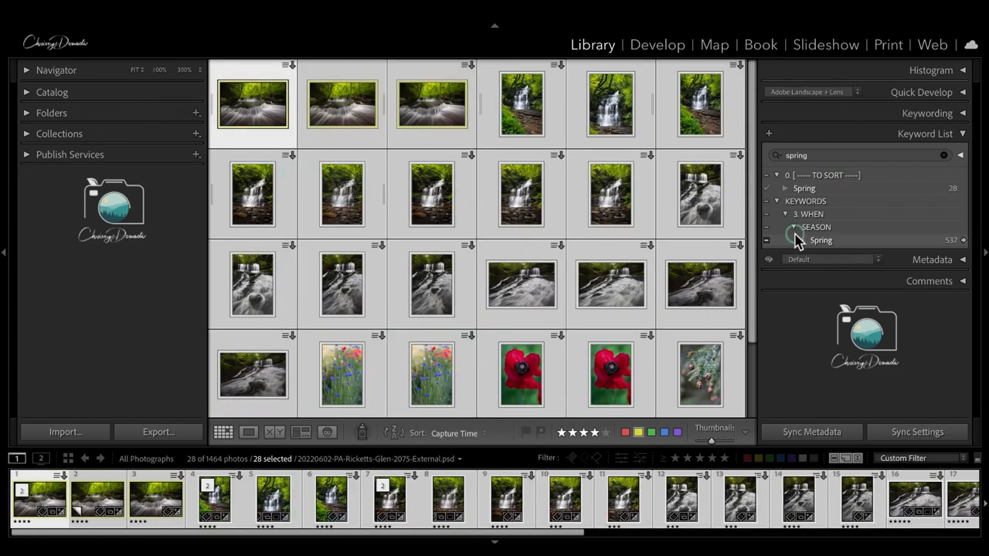
left_click(766, 241)
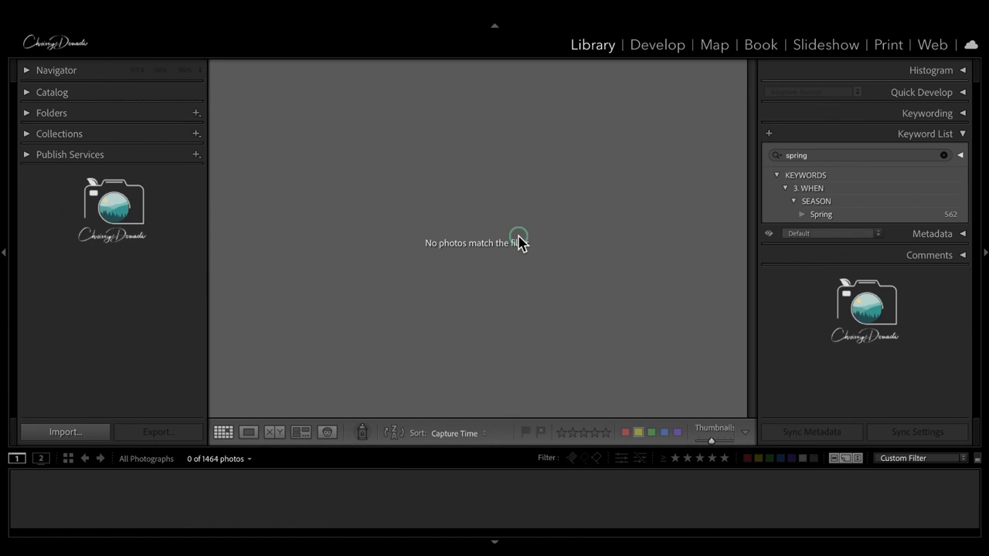
Step: Clear the spring filter and show the Demo-Image-Library date folders
left_click(942, 155)
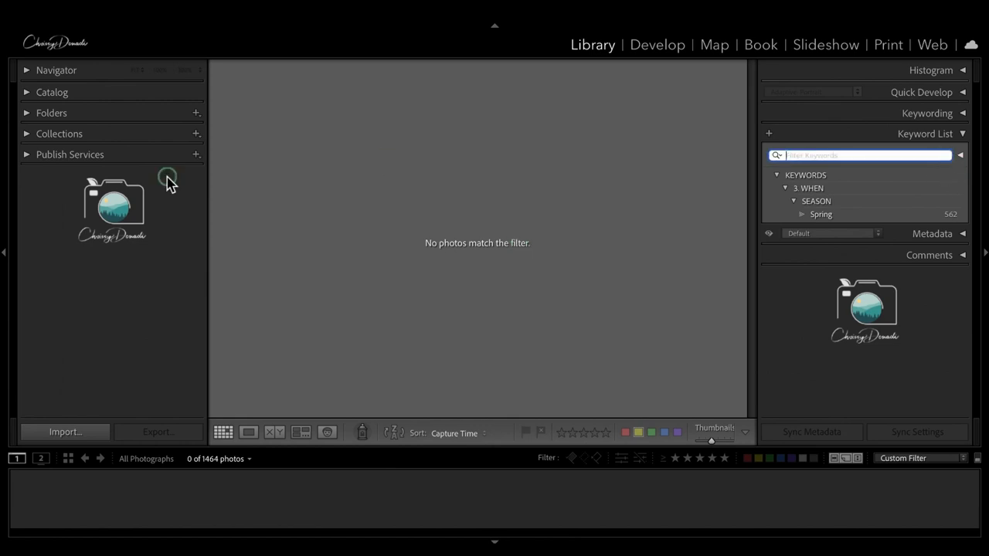
left_click(51, 112)
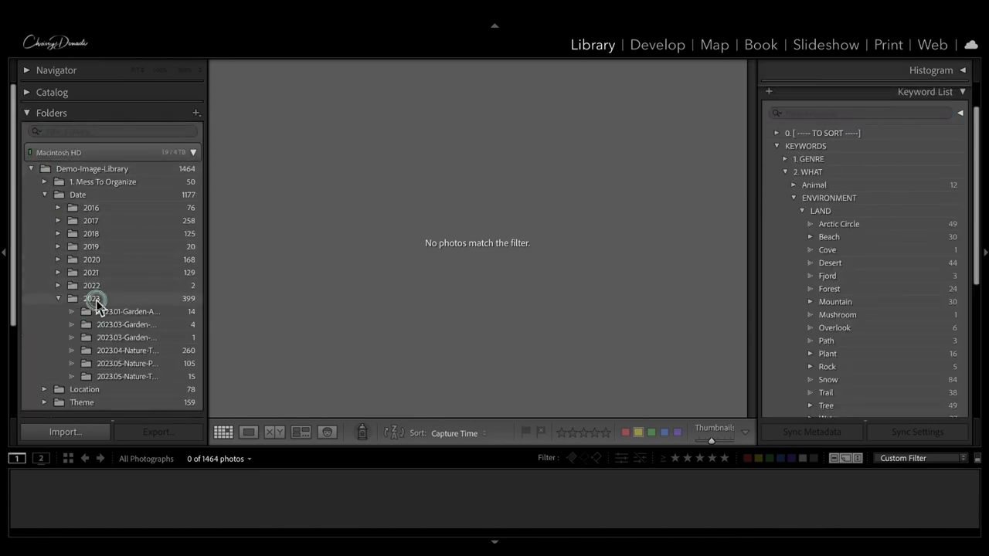
Step: Show the 2023 folder's photos and bring up the Custom keyword set options
left_click(93, 298)
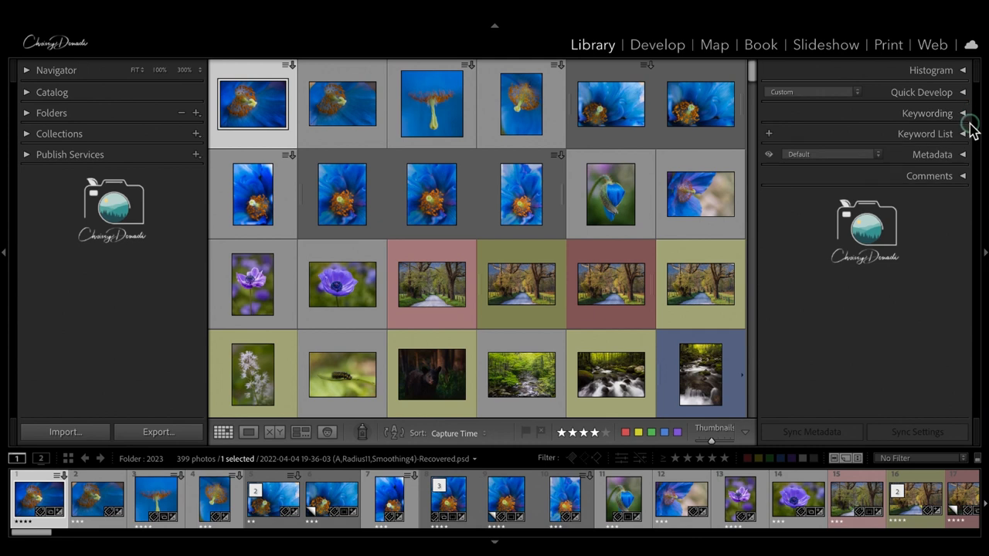
mouse_move(965, 116)
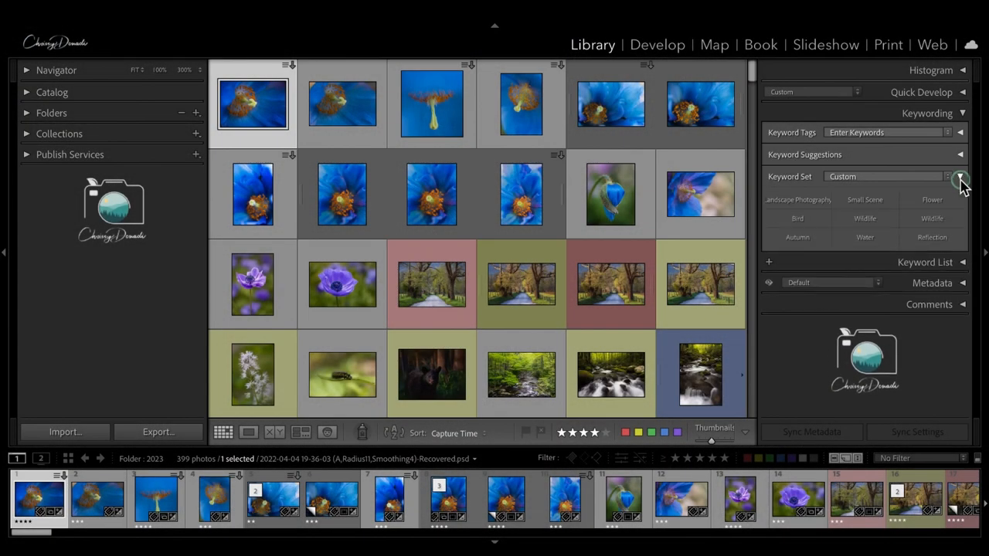
mouse_move(959, 200)
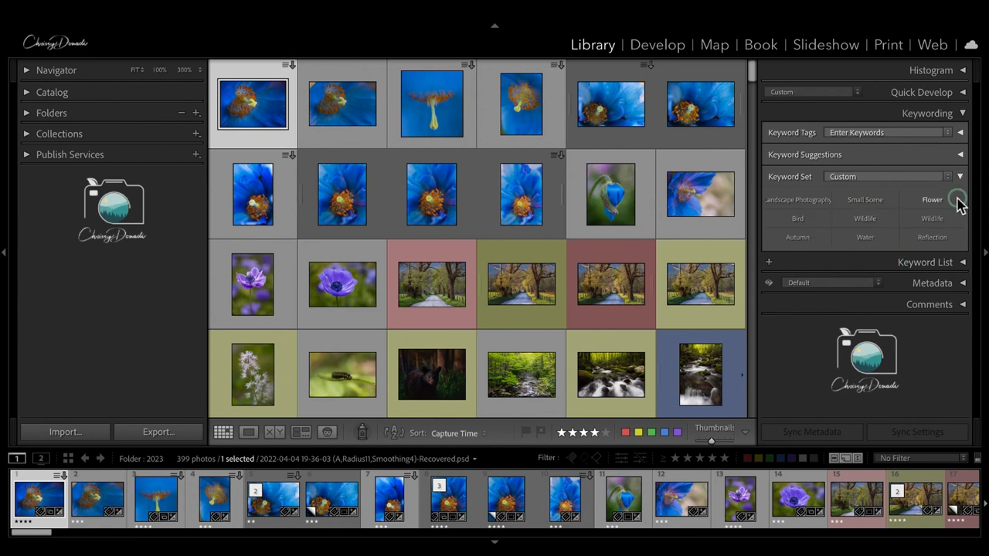
mouse_move(958, 200)
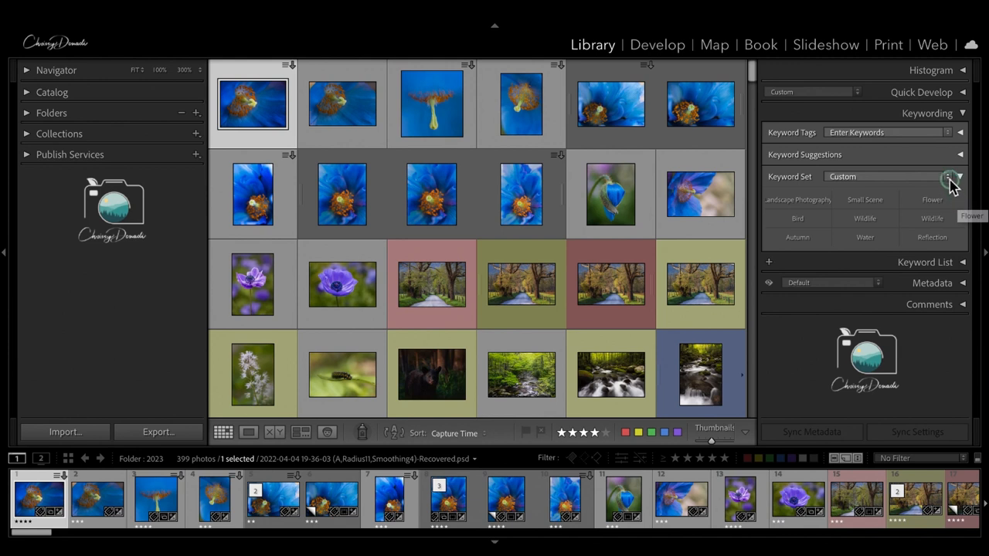
left_click(950, 176)
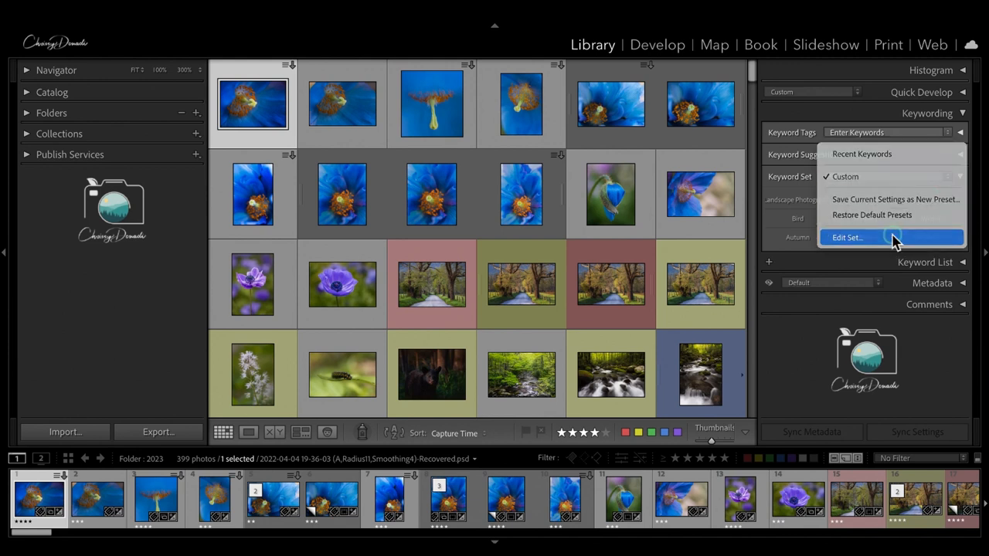
Step: Edit the set, replacing duplicate keywords with Spring, Fall and Animal
left_click(847, 238)
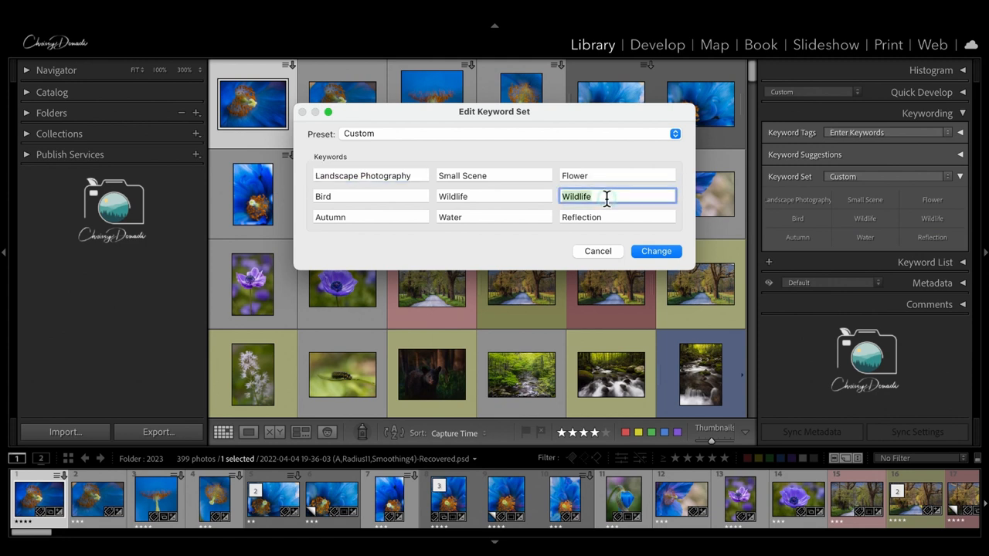
type("Spring")
left_click(619, 216)
type("A")
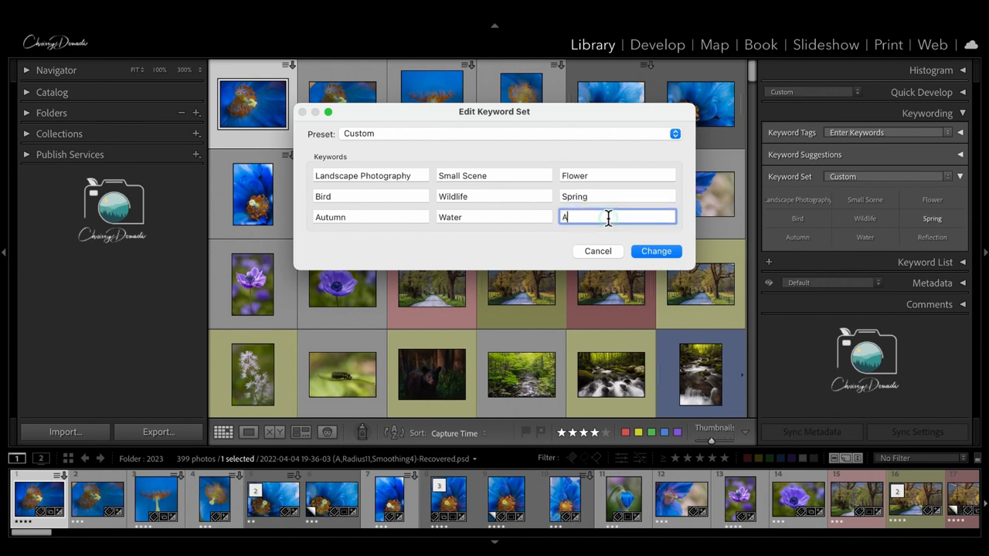
type("Fall")
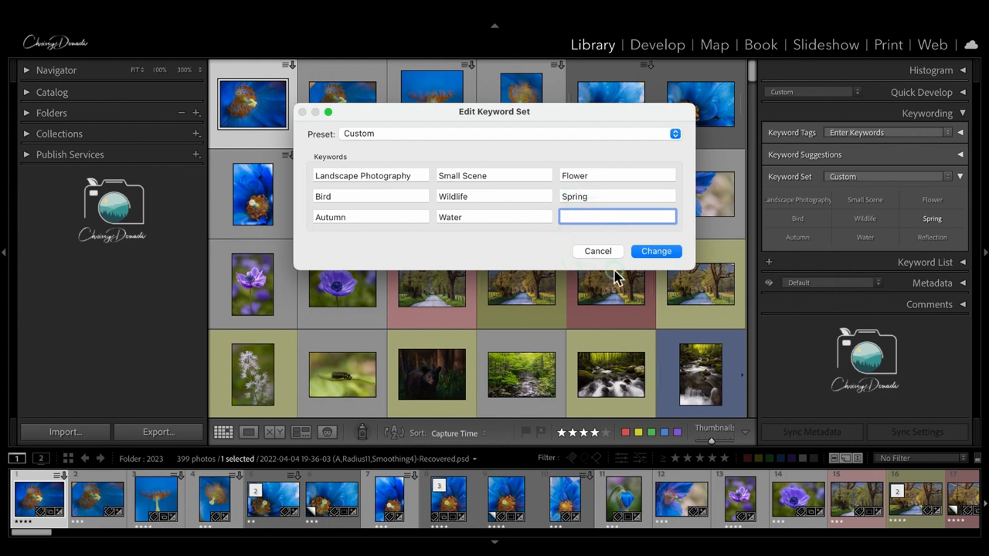
left_click(618, 216)
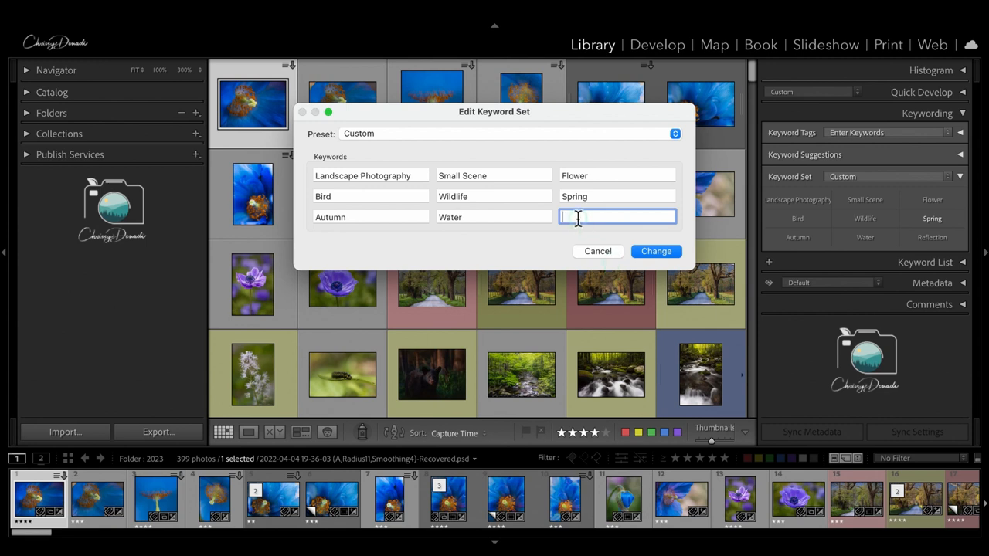
type("Ani")
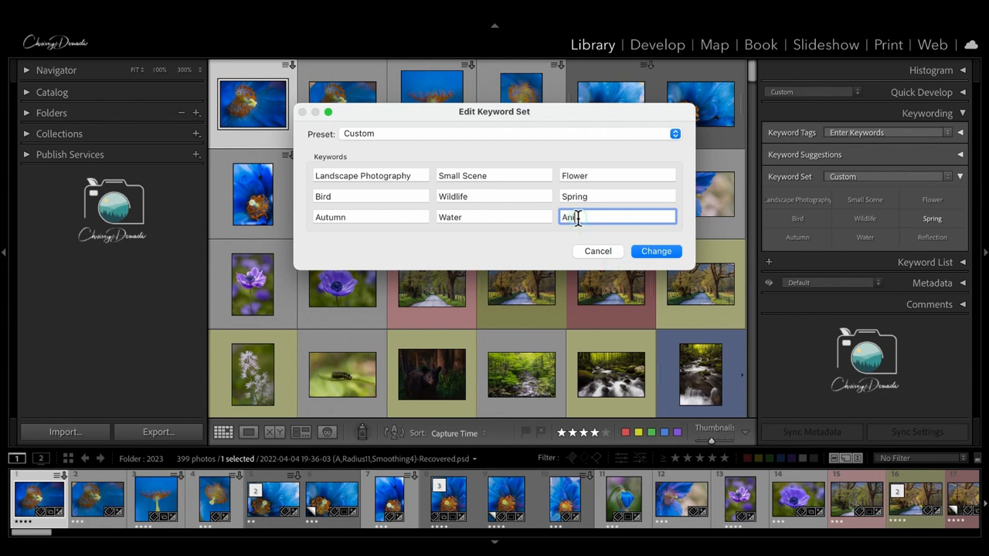
type("Animal")
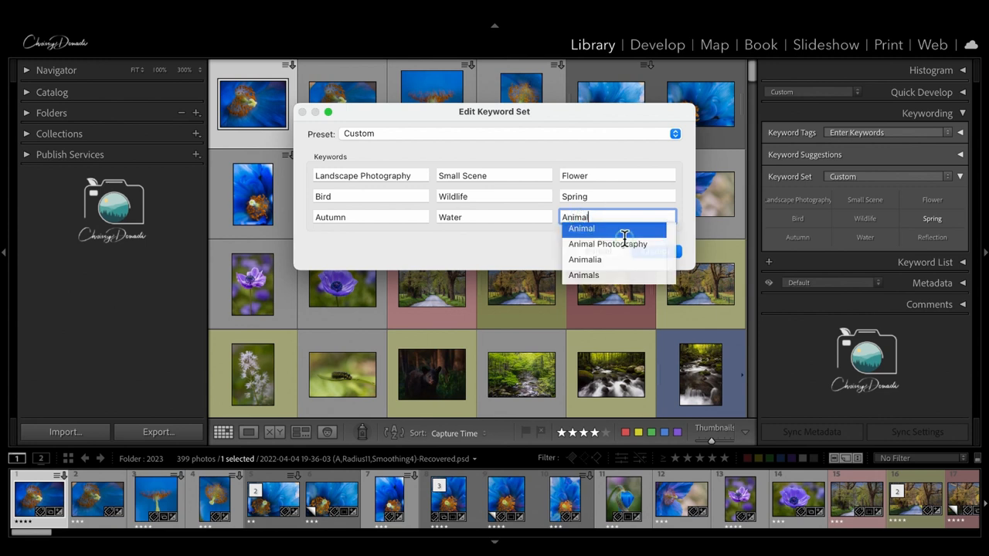
left_click(582, 229)
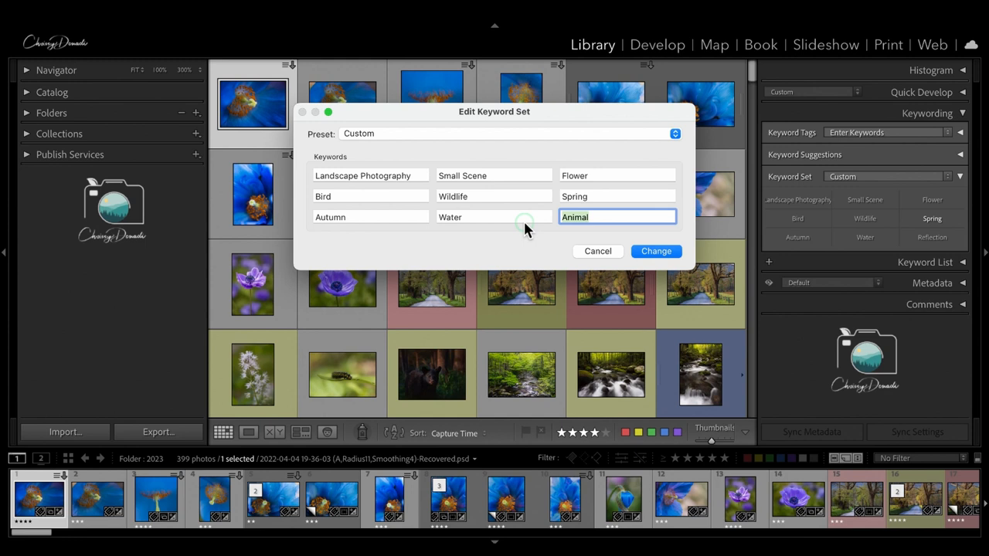
mouse_move(610, 247)
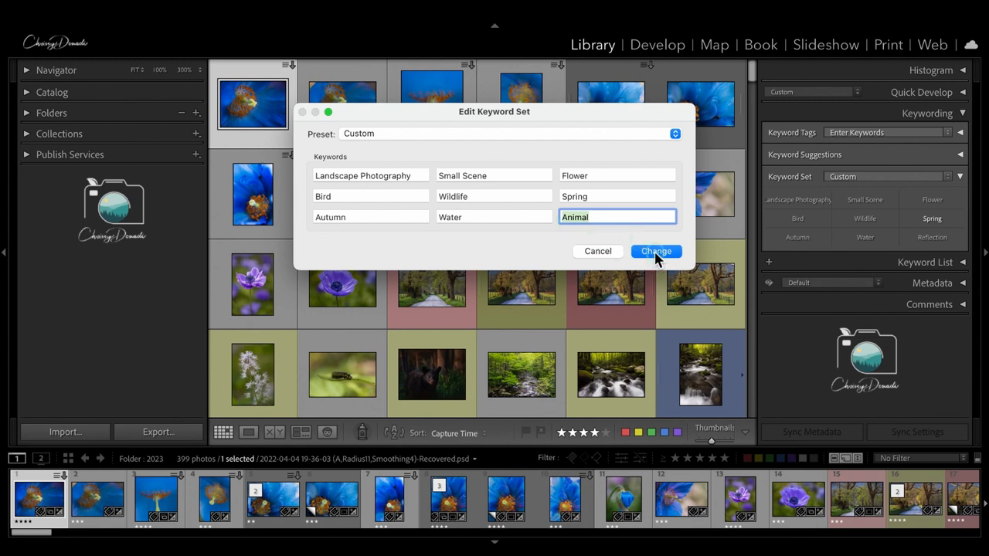
Step: Save the set as new preset '2023-Landscape Photography' and make it the active keyword set
left_click(656, 250)
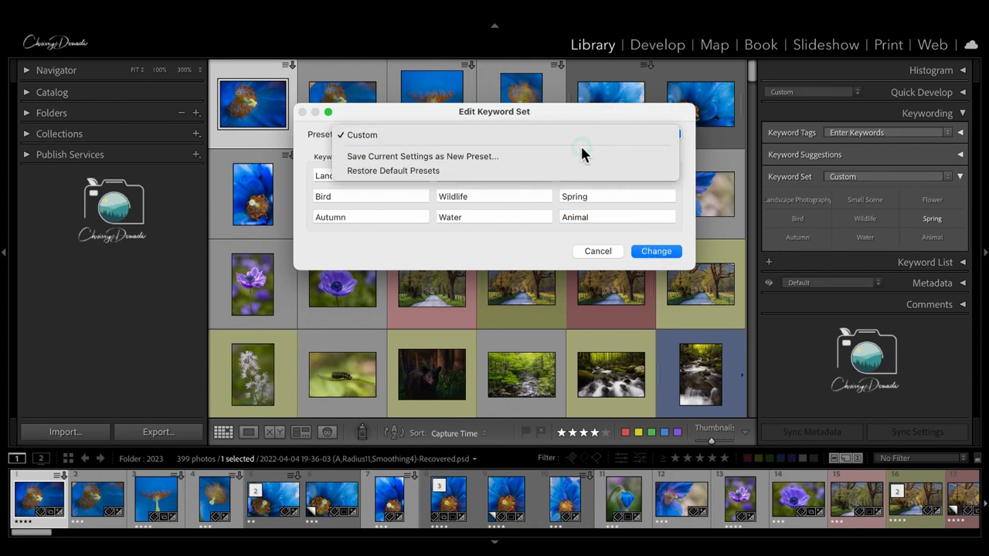
left_click(423, 156)
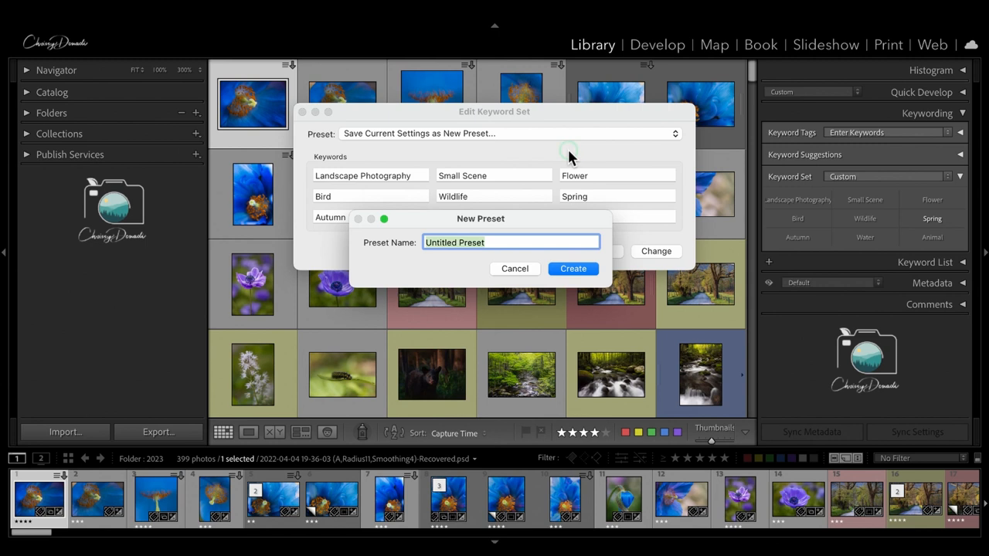
type("2023")
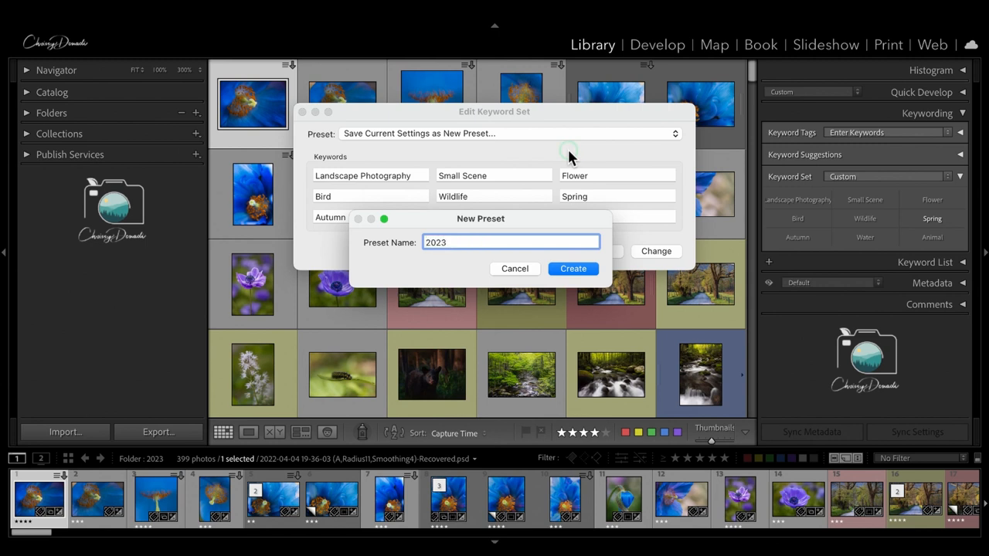
type("-Landscape")
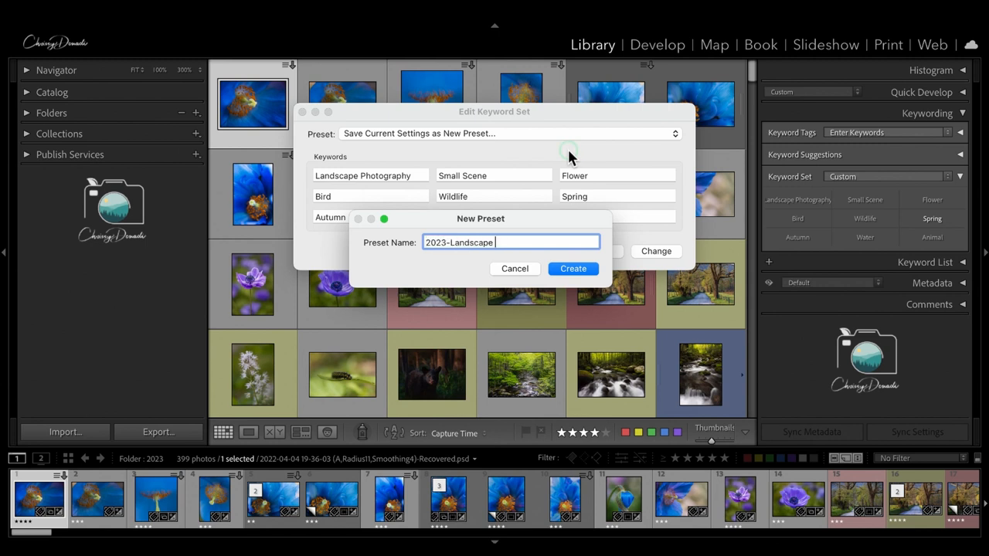
type("Photography")
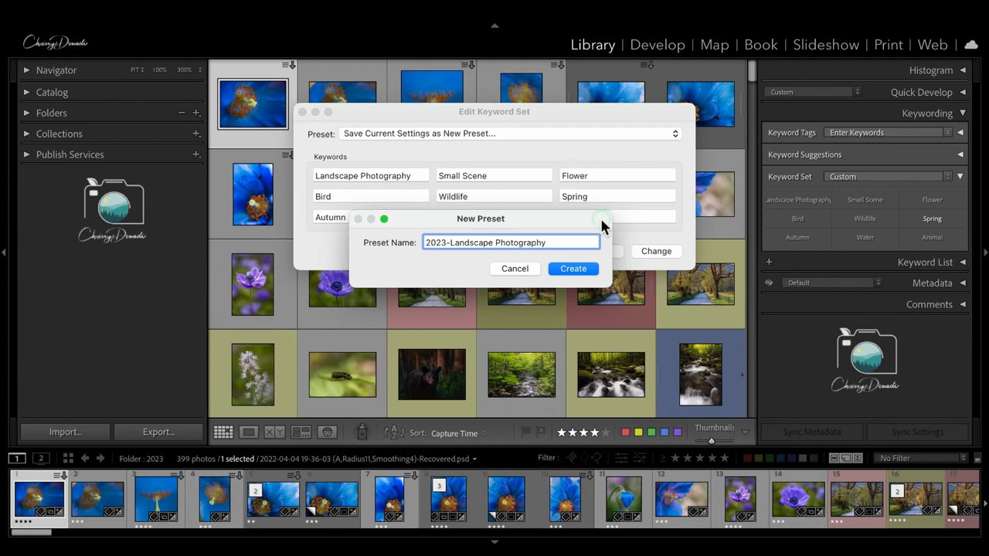
left_click(574, 269)
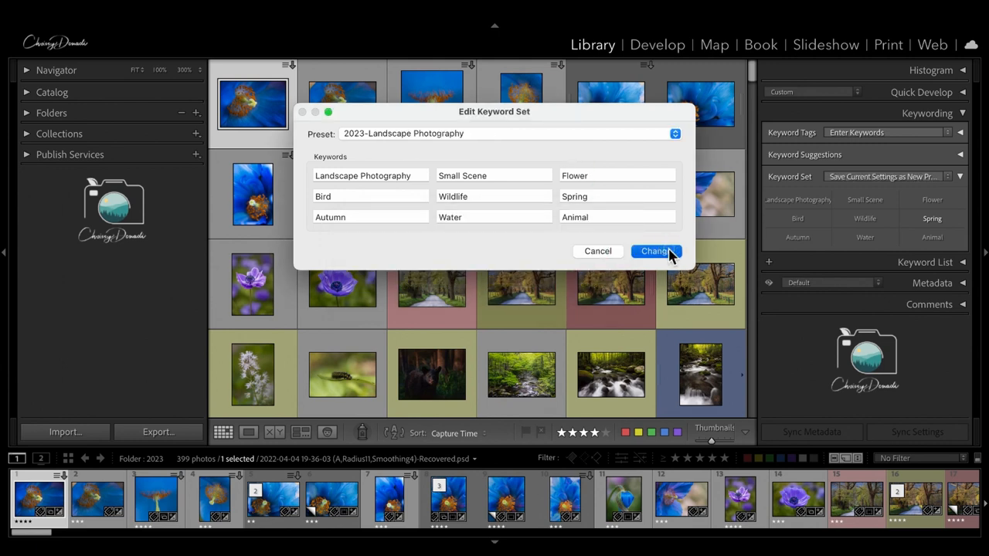
left_click(656, 250)
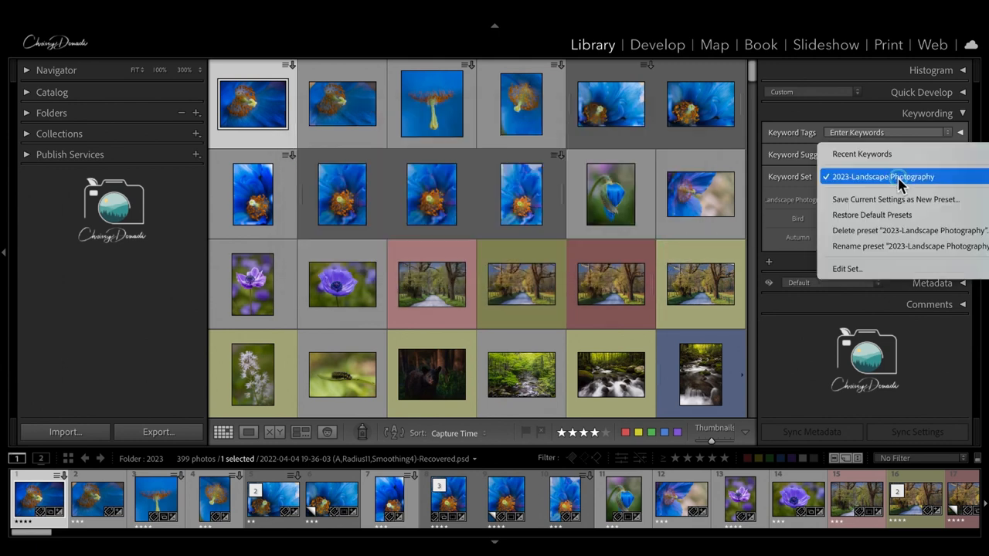
mouse_move(915, 188)
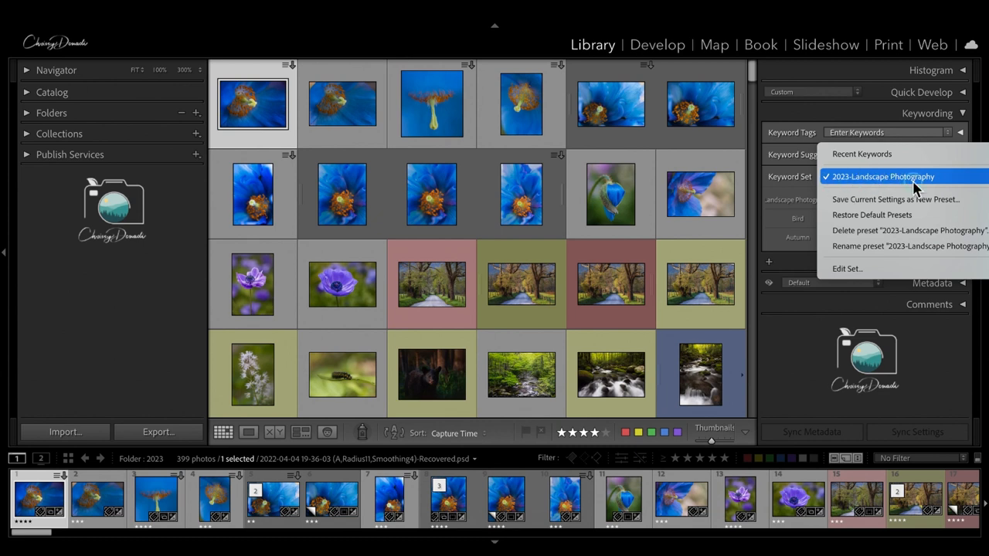
left_click(883, 176)
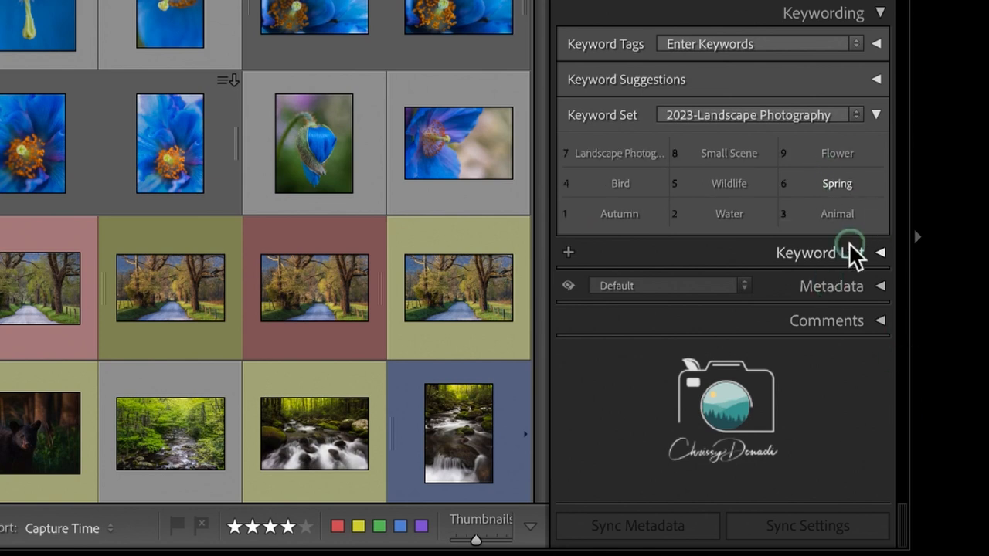
mouse_move(823, 399)
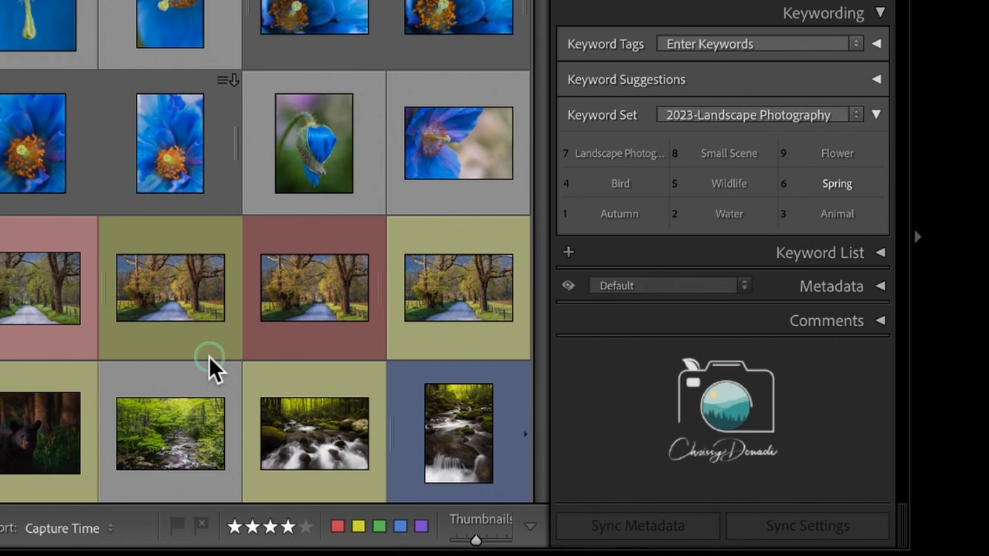
mouse_move(673, 239)
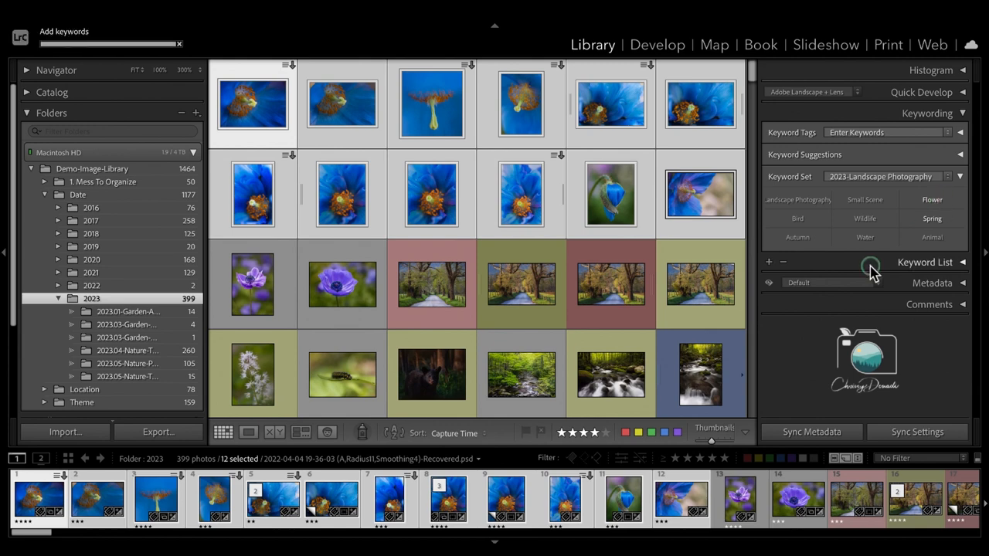
Step: Tag the tree-lined road photos Landscape Photography and the two waterfall photos Water
left_click(431, 284)
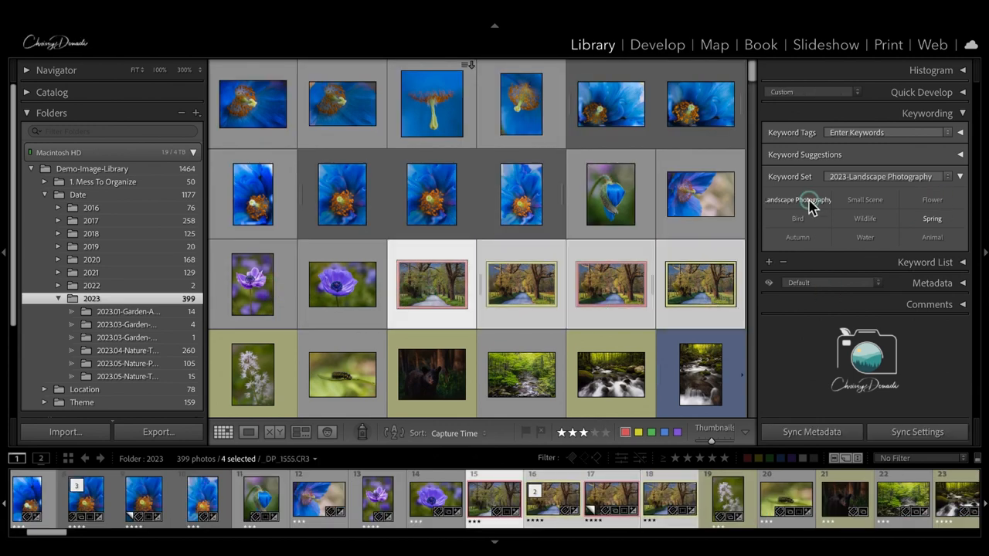
left_click(611, 373)
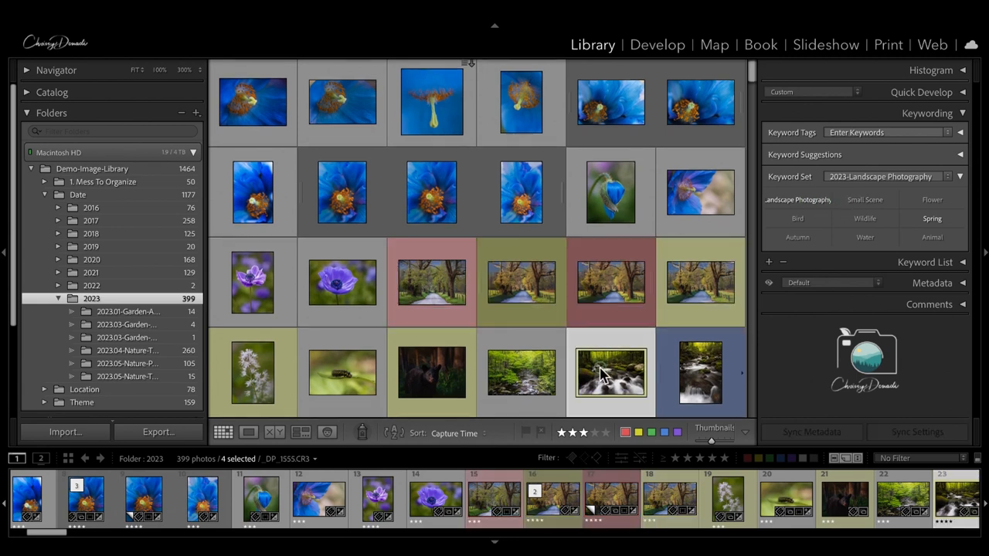
left_click(700, 370)
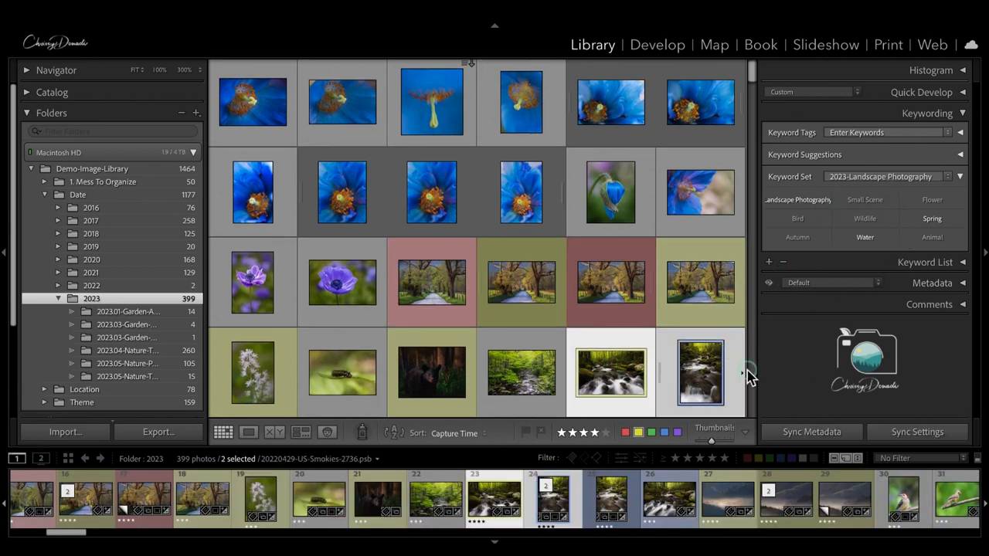
left_click(431, 371)
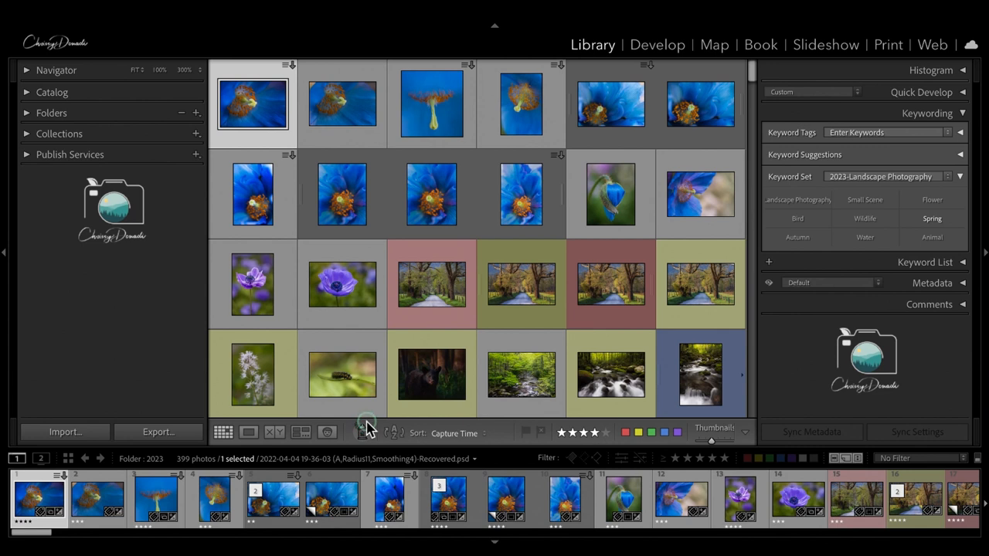
mouse_move(541, 445)
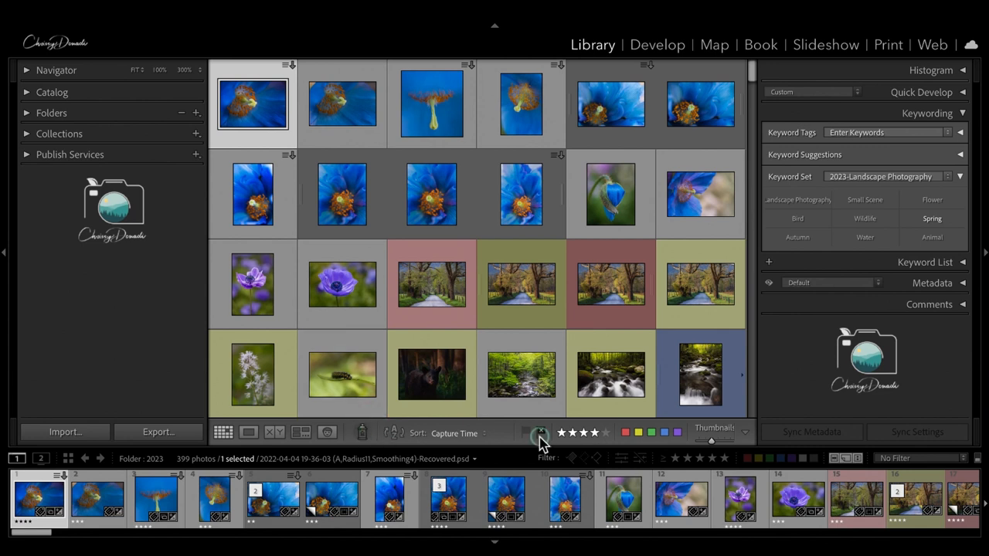
Step: Bring up the toolbar options for showing the Painter tool
left_click(745, 432)
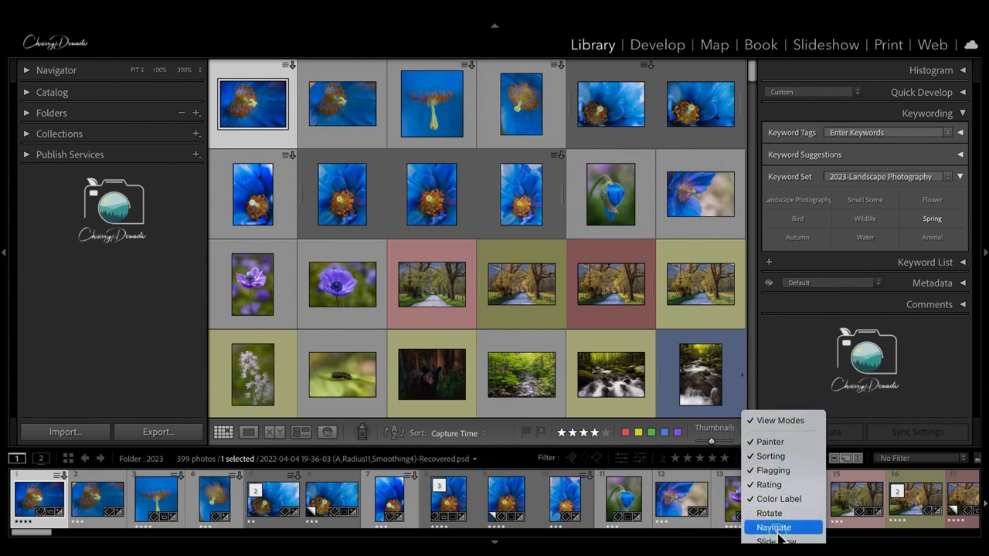
mouse_move(780, 420)
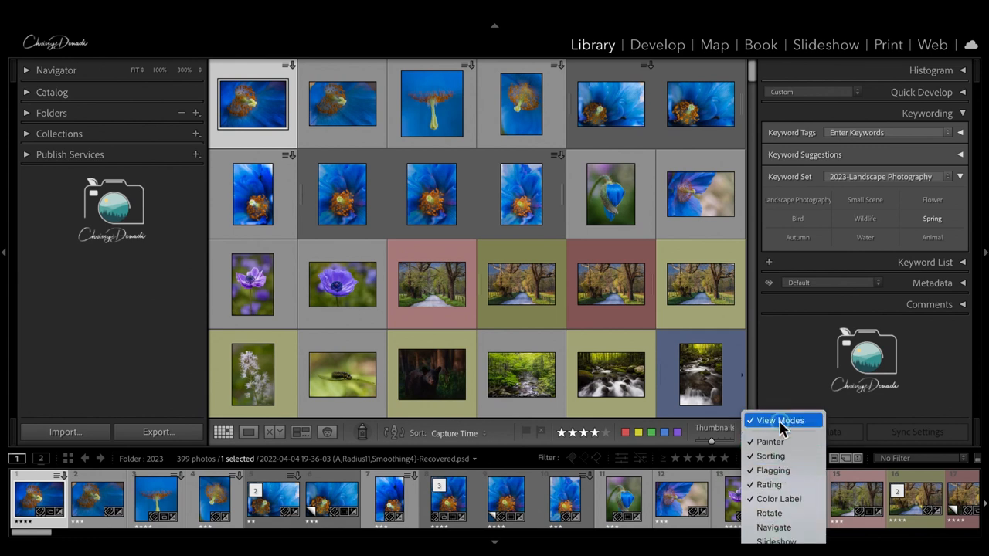
mouse_move(769, 442)
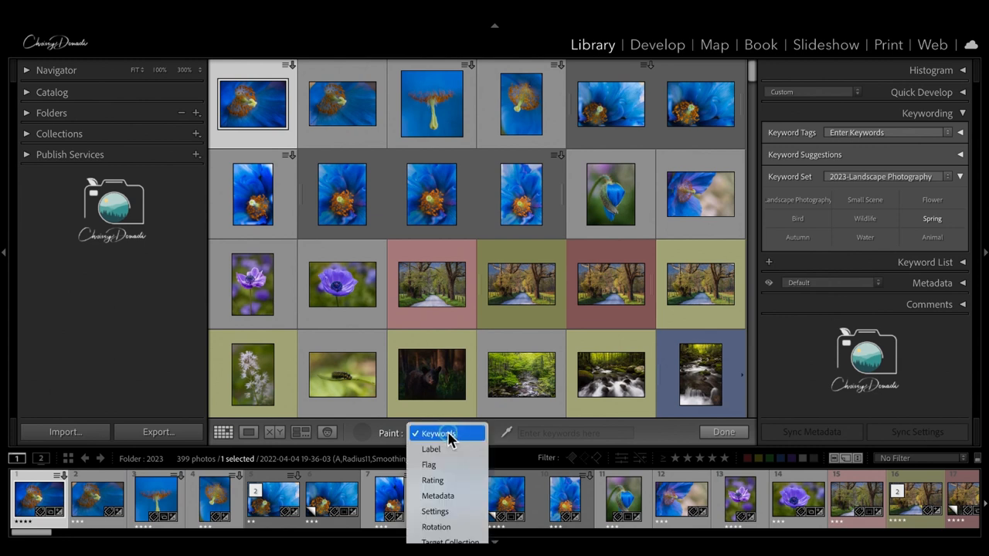
mouse_move(442, 463)
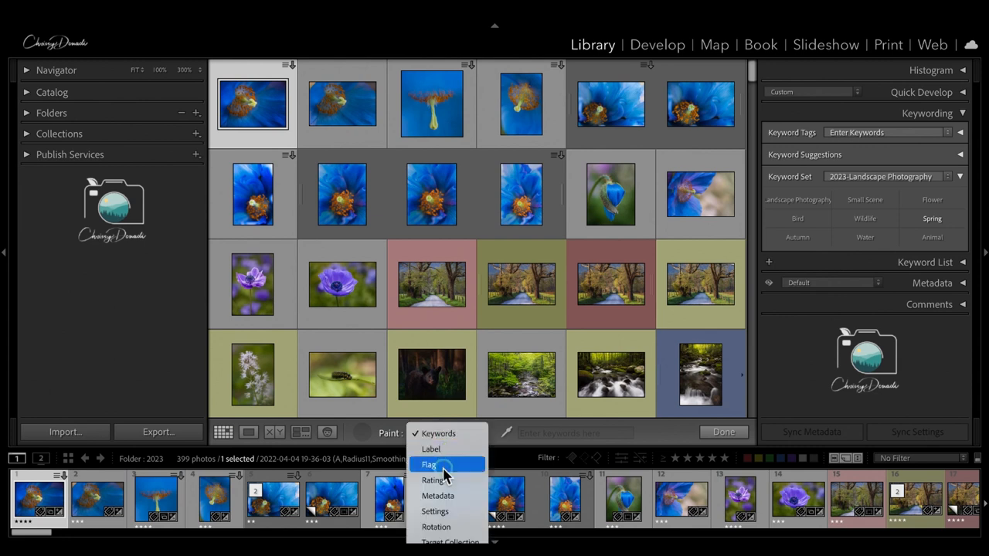
mouse_move(436, 433)
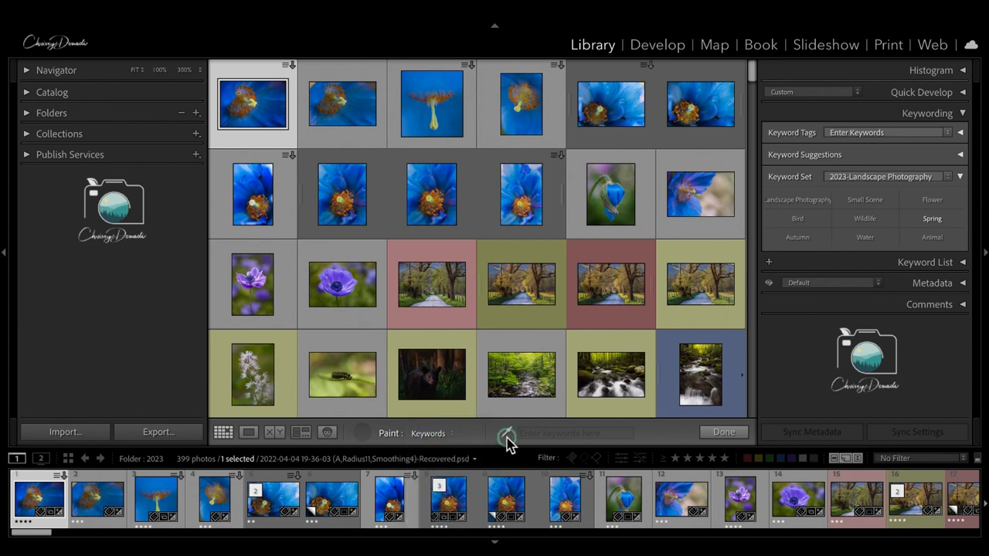
Step: Load the Painter with 'Bird' and paint it onto the bird photos
type("Bird")
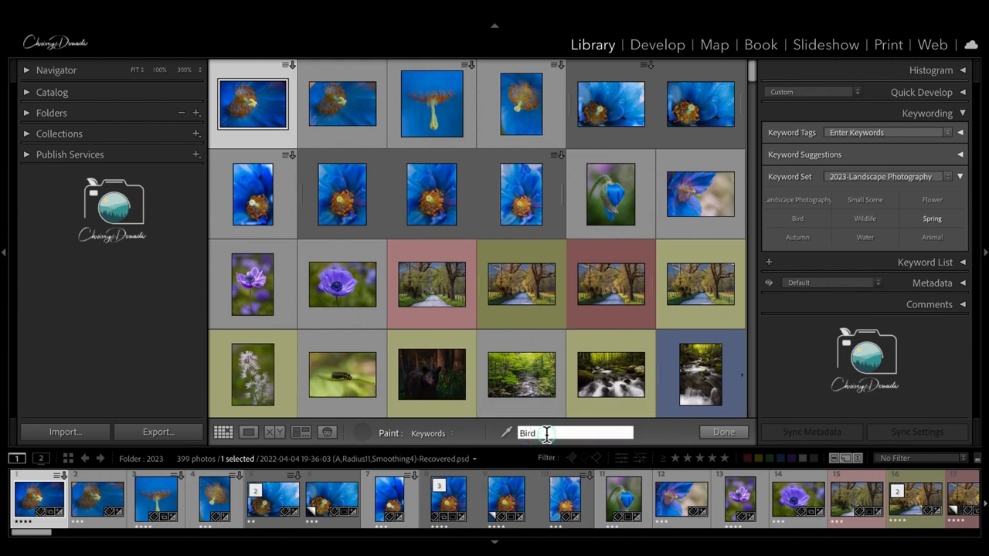
scroll("down", 3)
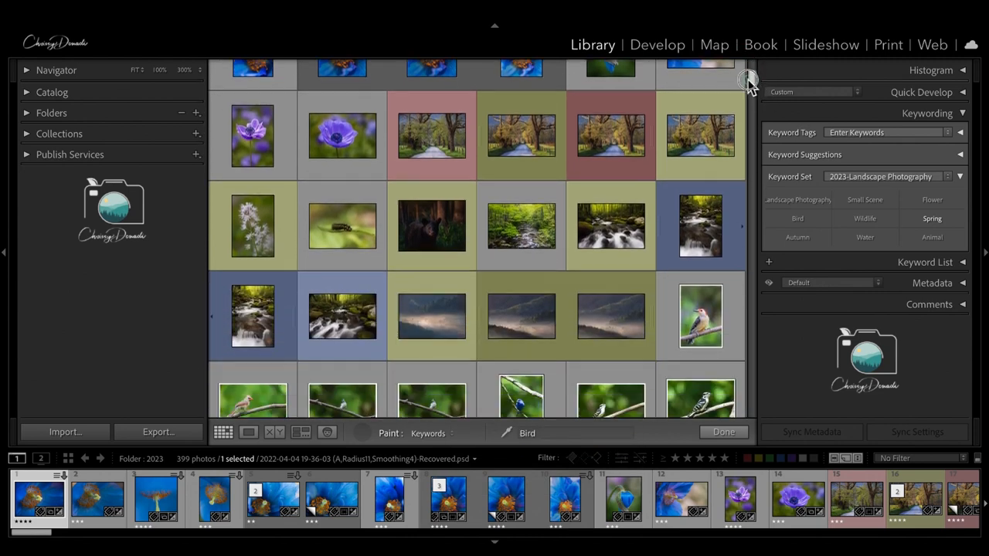
scroll("down", 3)
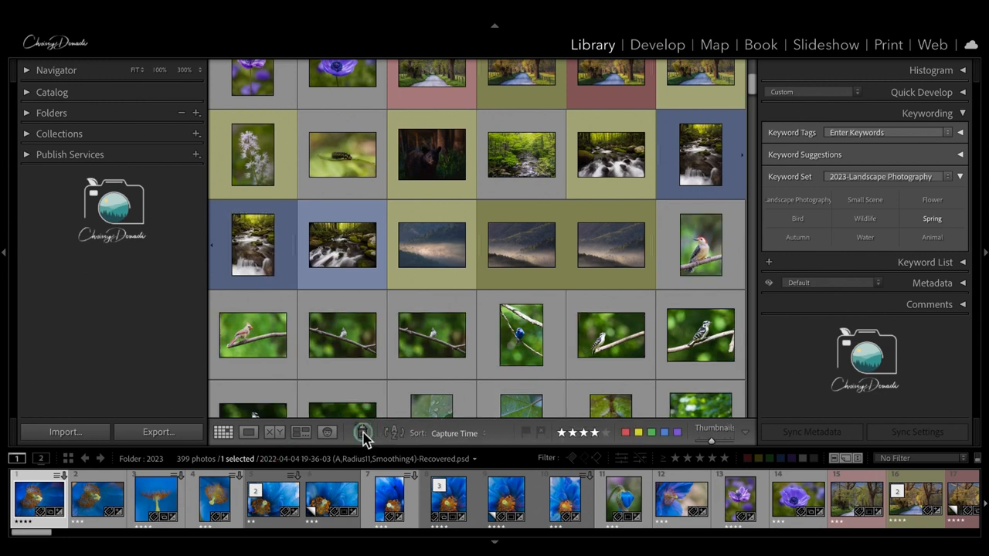
left_click(361, 433)
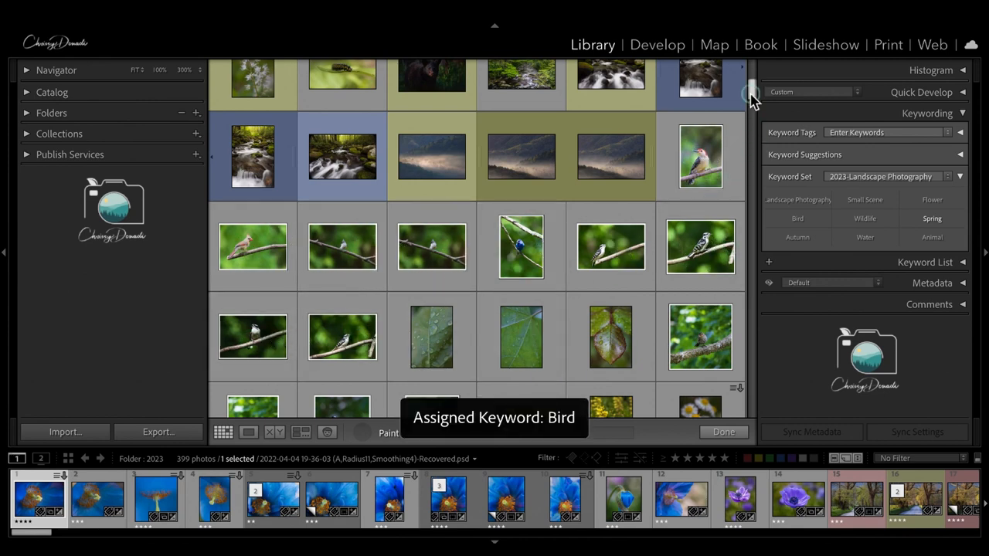
scroll("down", 3)
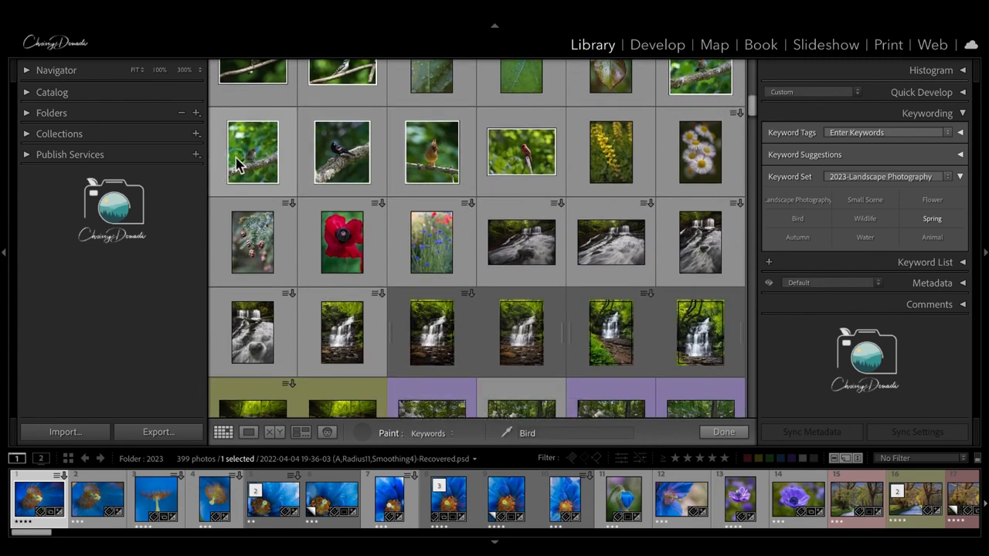
left_click(253, 152)
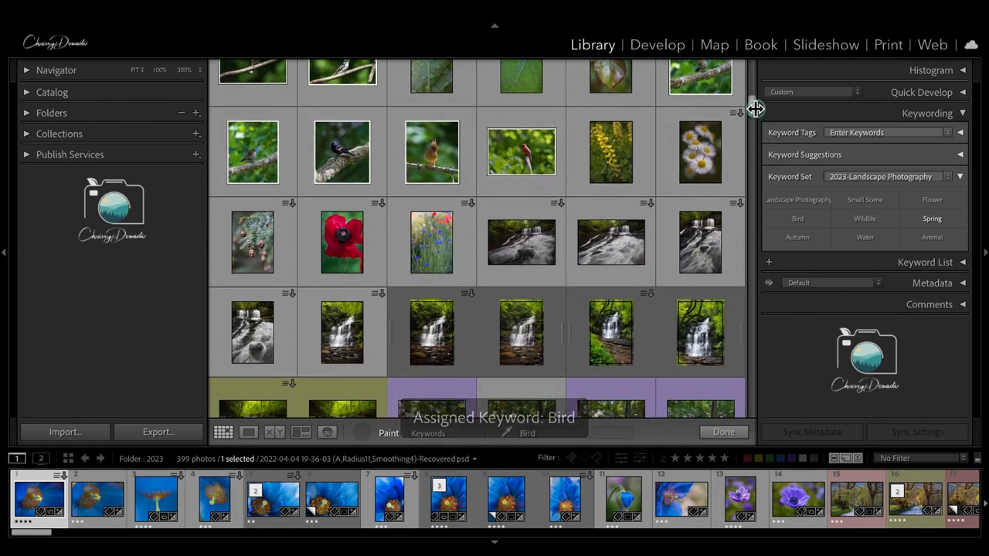
scroll("down", 3)
type("Waterfall")
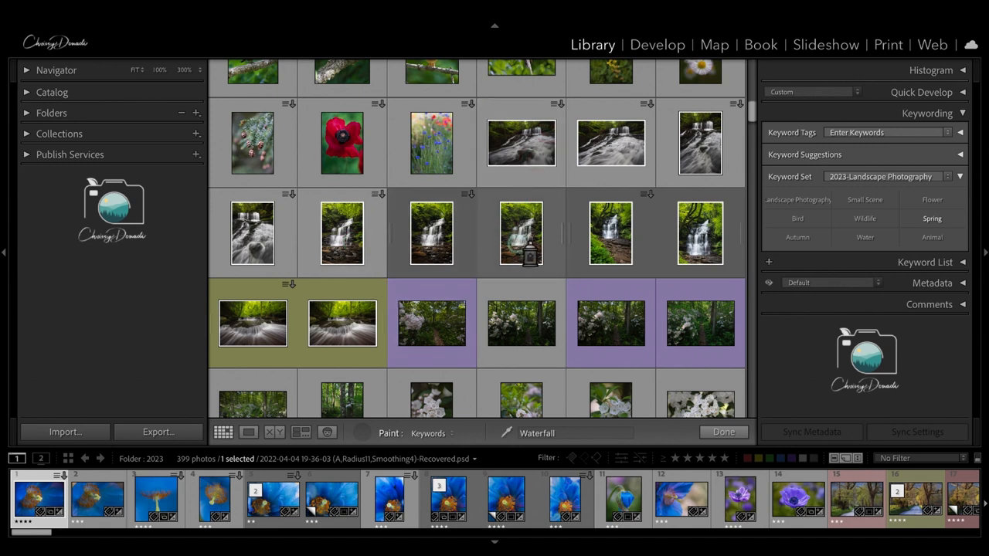
mouse_move(522, 325)
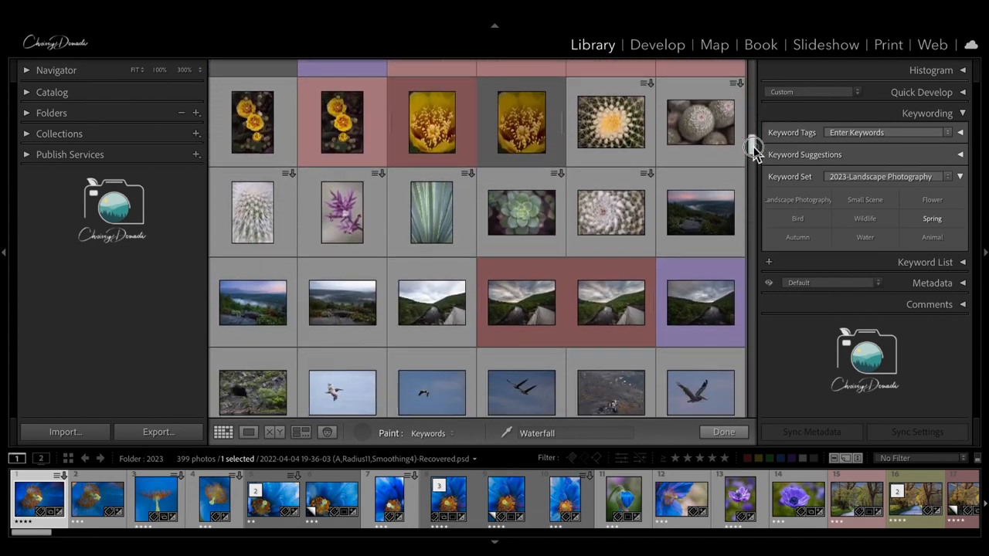
Step: Switch the Painter keyword to Spring from the set popup and paint a photo
scroll("down", 3)
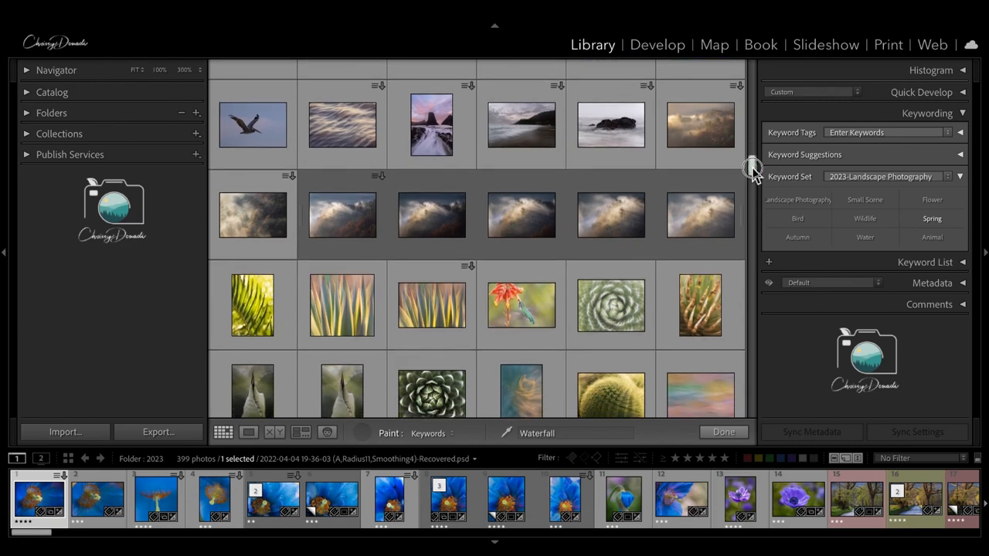
scroll("down", 3)
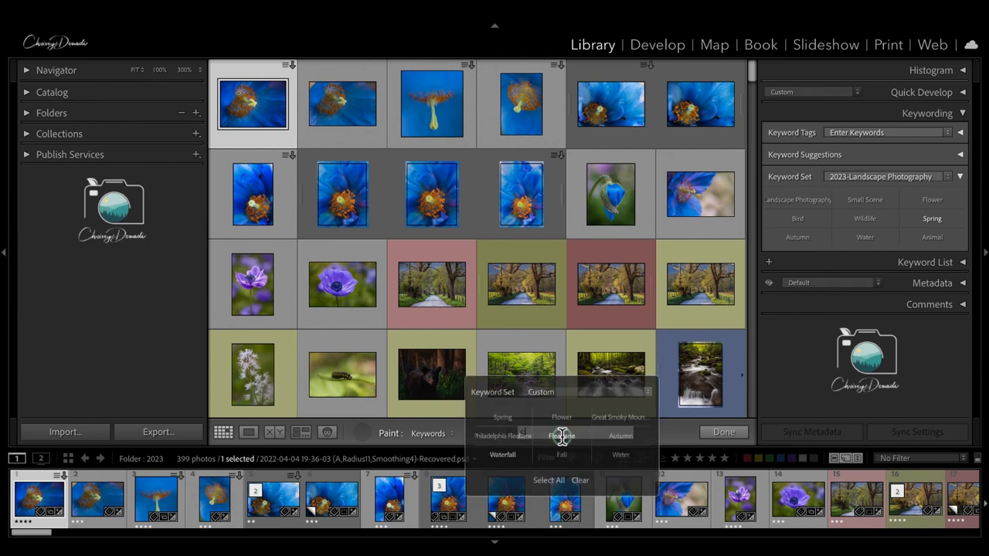
left_click(502, 417)
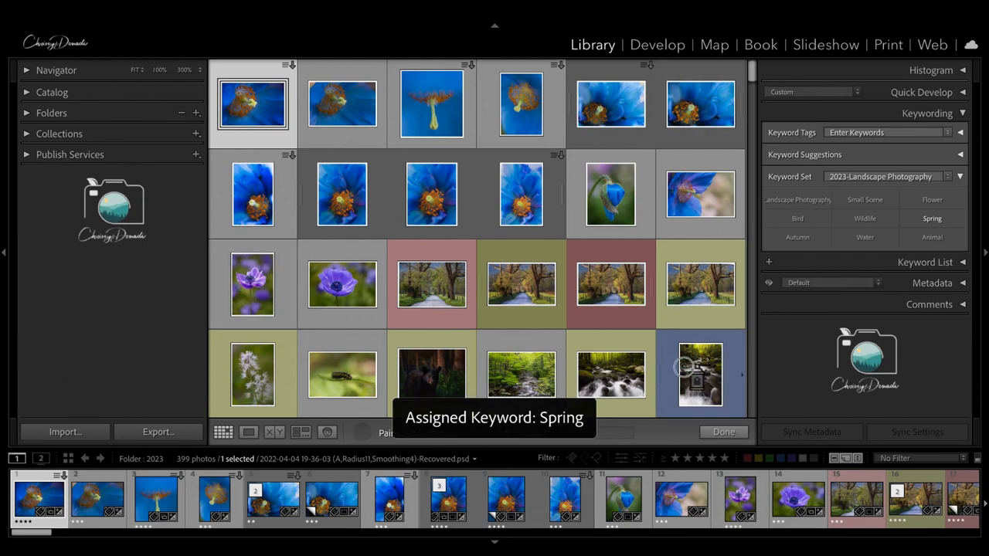
scroll("down", 3)
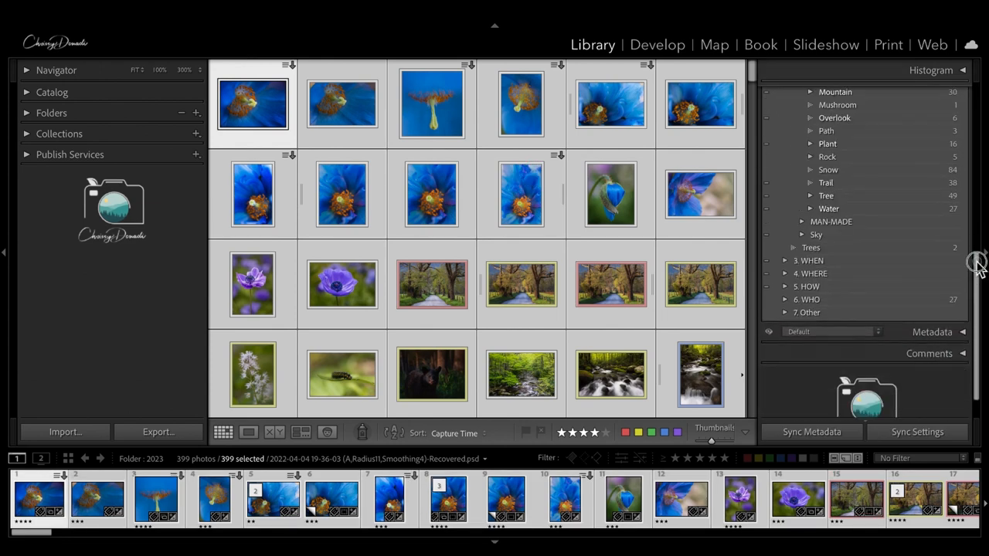
Step: Locate Spring by expanding the WHEN and SEASON groups in the keyword list
left_click(785, 260)
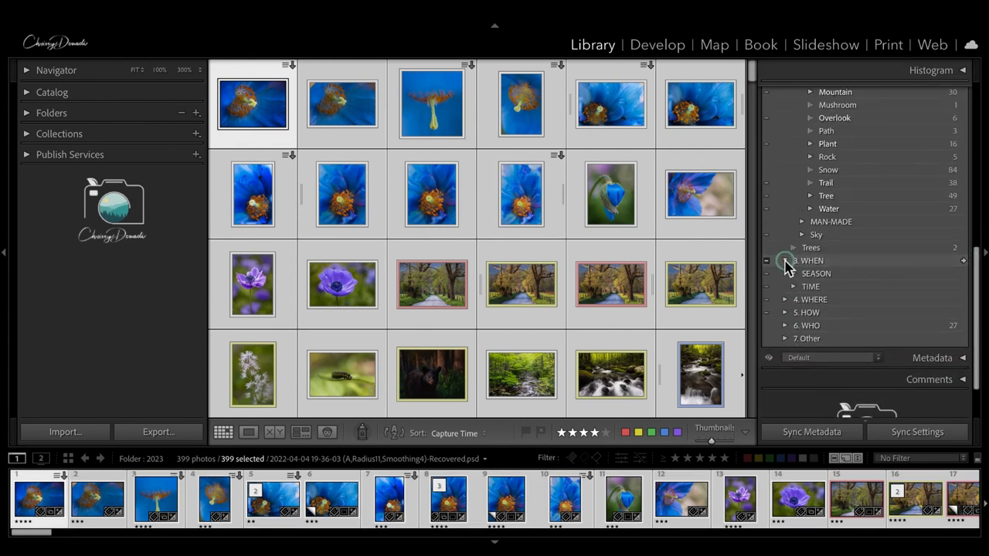
left_click(794, 274)
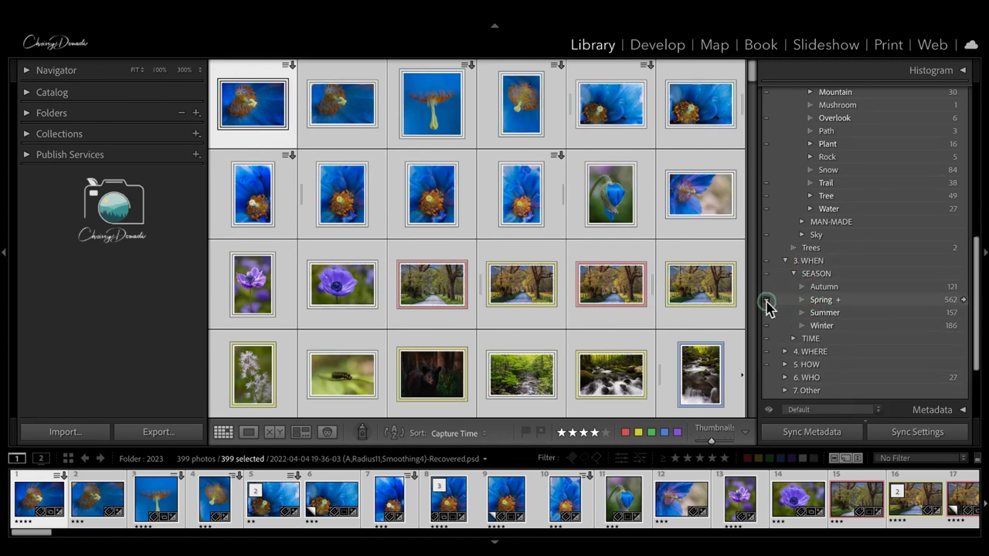
left_click(767, 300)
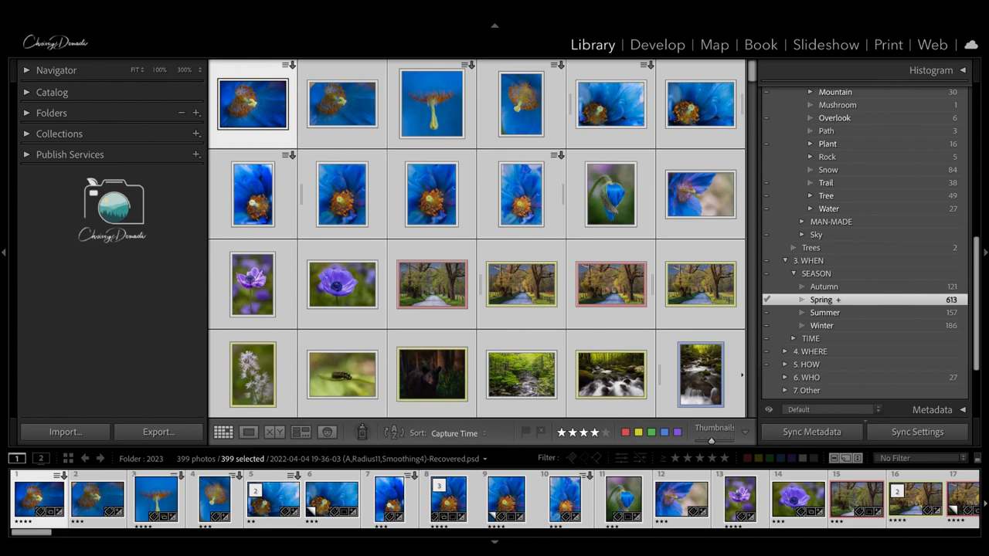
Step: Collapse the keyword hierarchy back to its top-level groups and take up the Painter
left_click(785, 260)
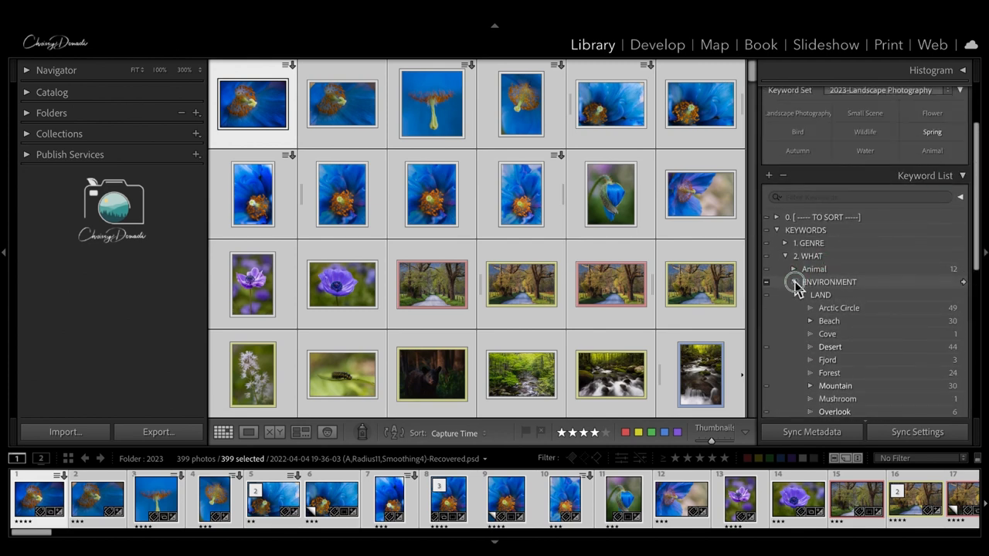
left_click(794, 282)
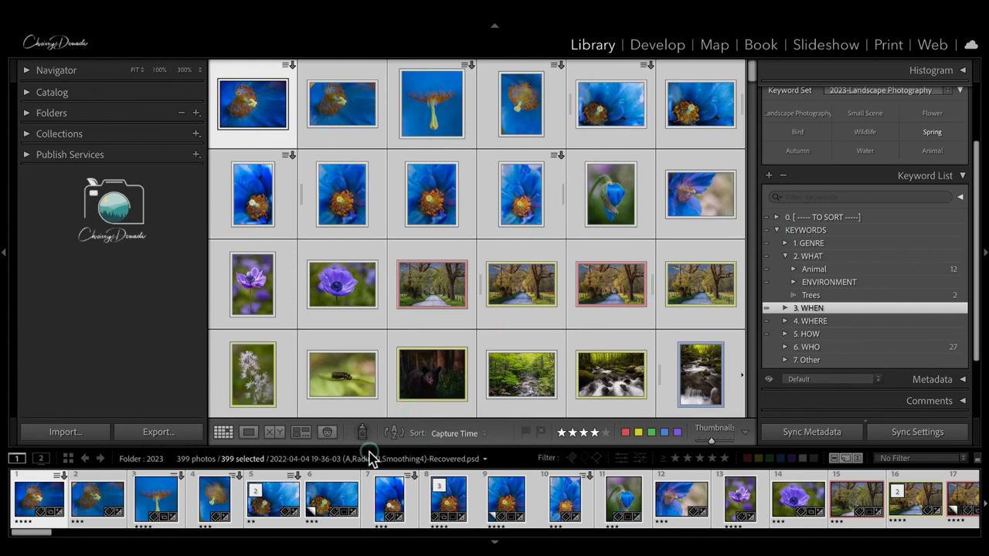
mouse_move(362, 433)
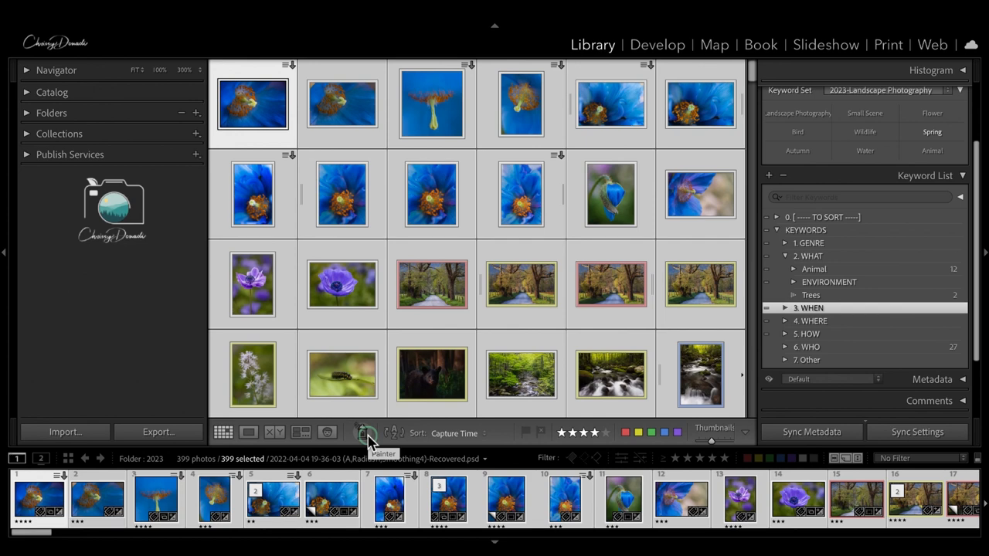
left_click(51, 113)
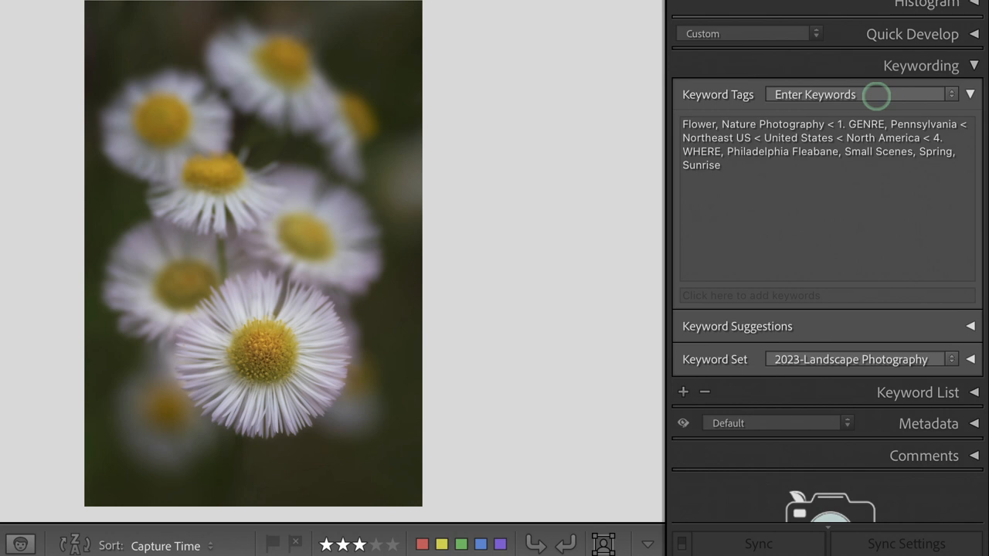
Step: Confirm the 2023-Landscape Photography keyword set with its nine keywords via Change
left_click(952, 94)
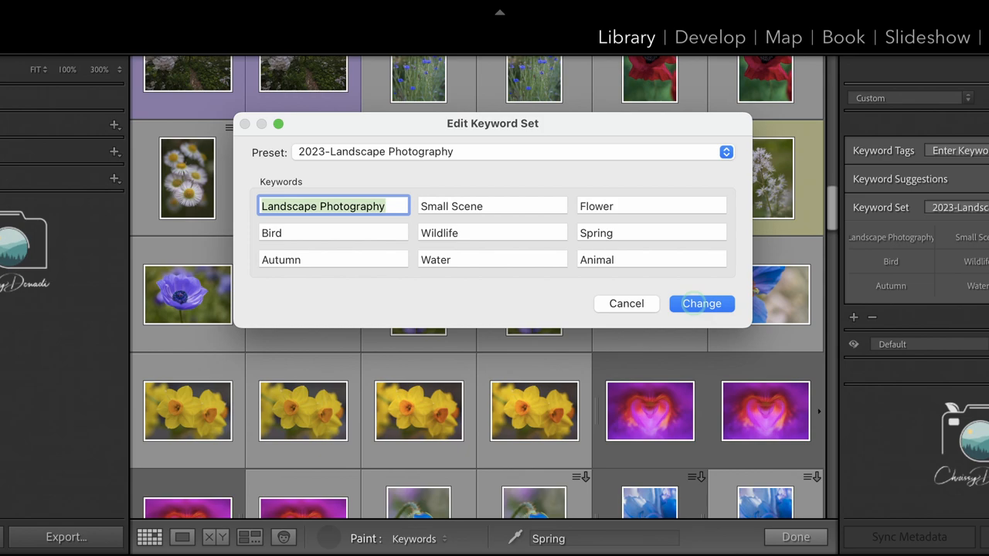
left_click(702, 303)
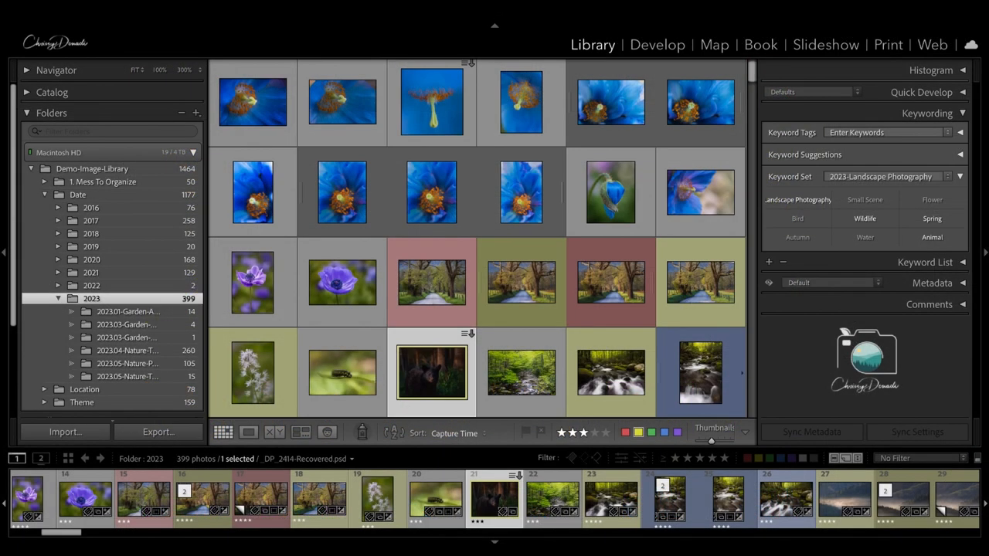